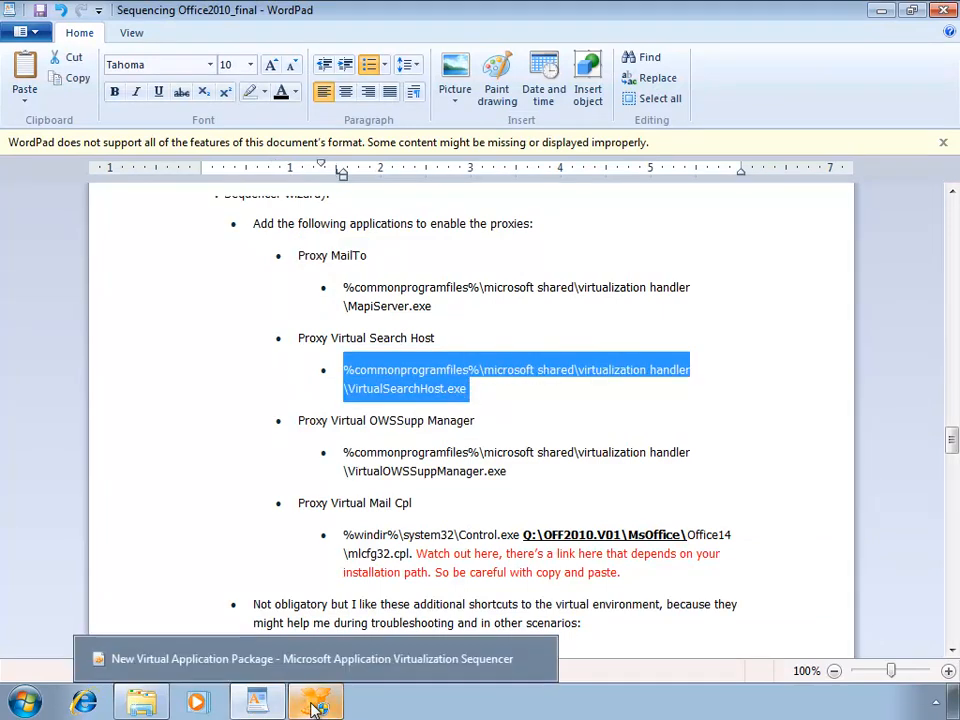
- Add VirtualSearchHost.exe named 'Proxy Virtual Search Host' to the package
left_click(316, 700)
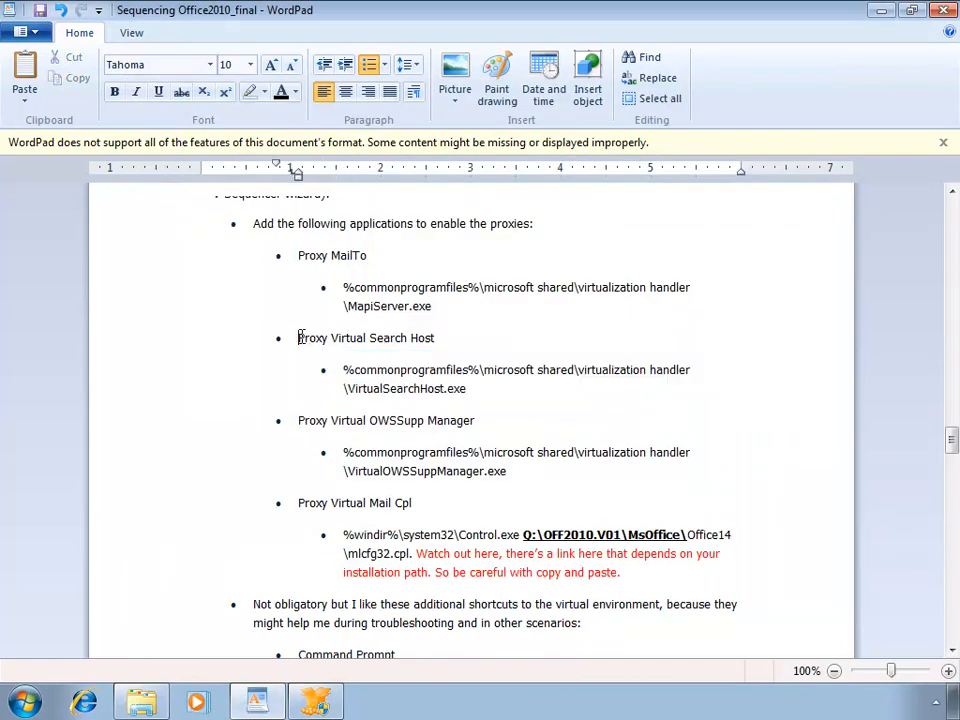
double_click(364, 336)
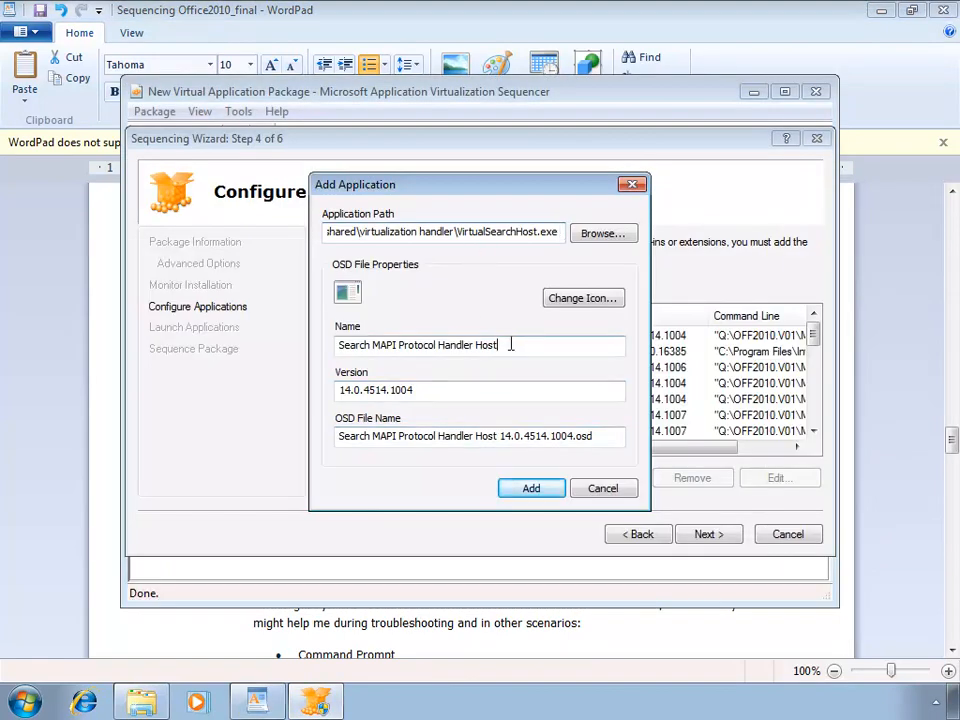
type("Proxy Virtual Search Host")
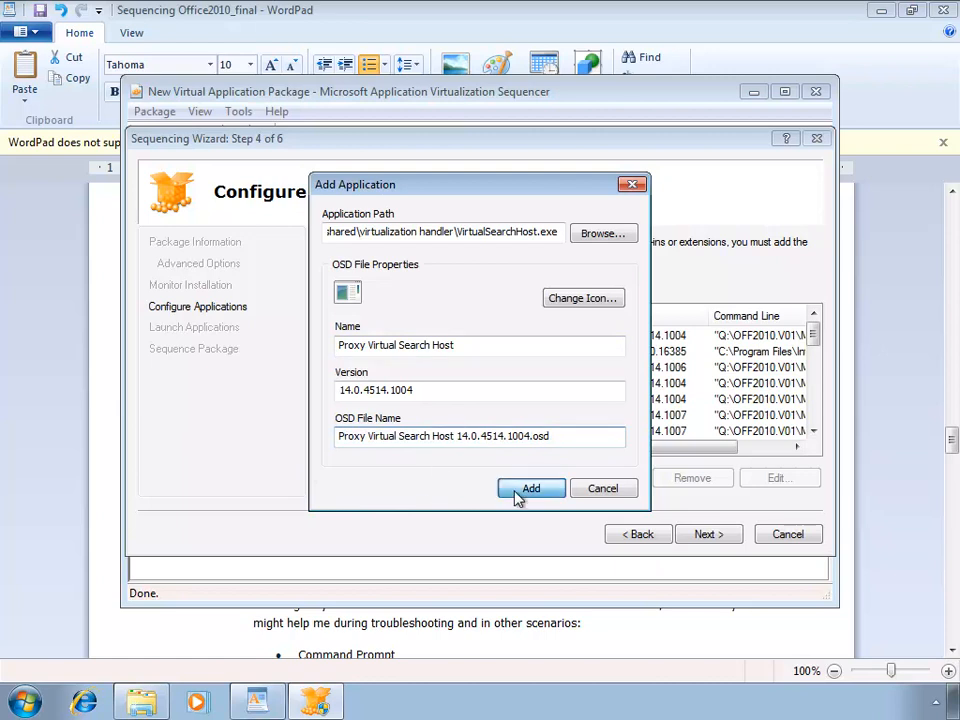
left_click(532, 488)
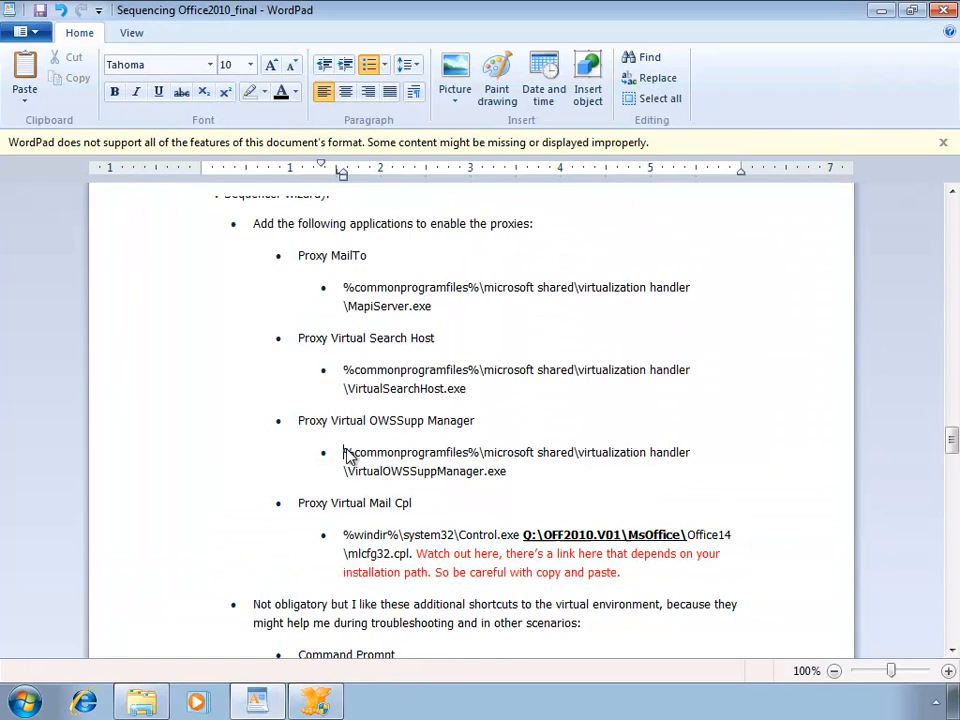
- Add VirtualOWSSuppManager.exe from the notes path named 'Proxy Virtual OWSSupp Manager'
left_click_drag(344, 452, 506, 472)
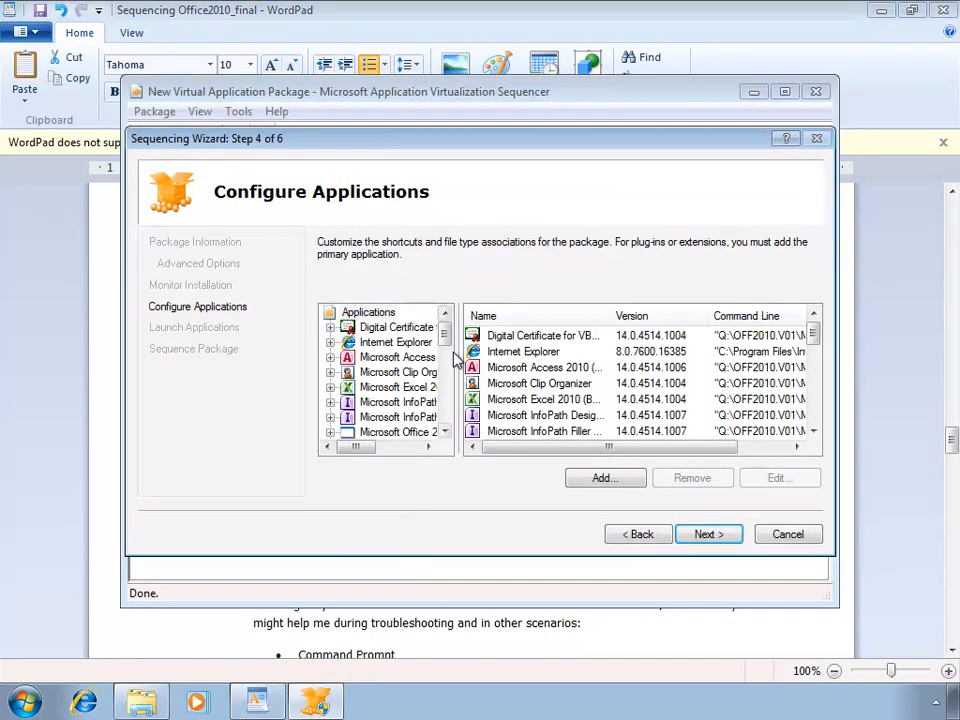
left_click(604, 476)
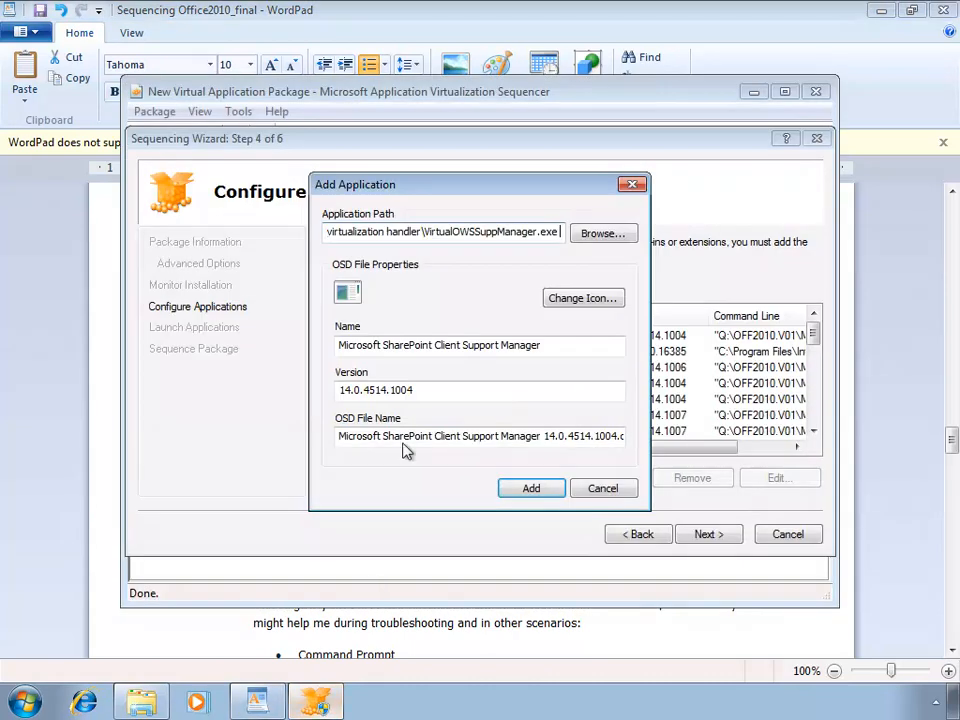
type("Proxy Virtual OWSSupp Manager")
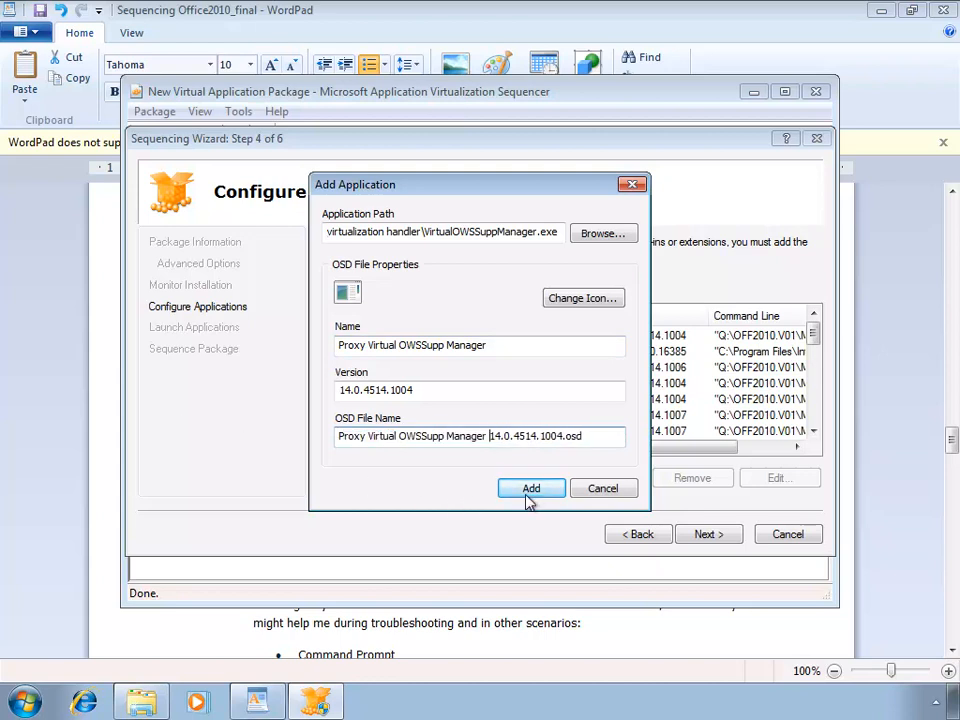
left_click(532, 488)
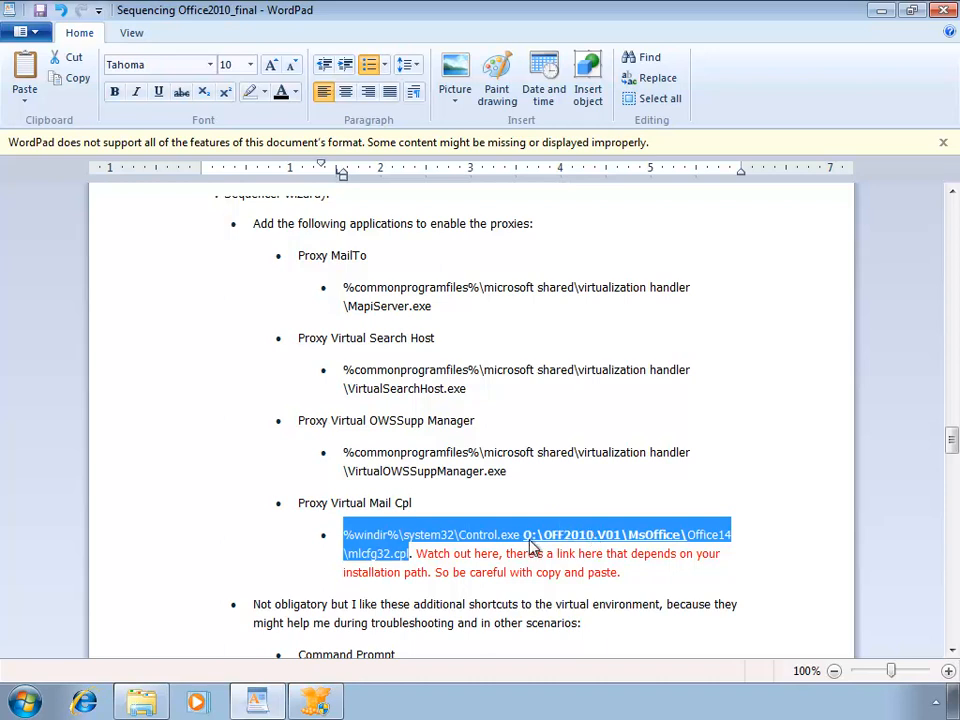
mouse_move(688, 548)
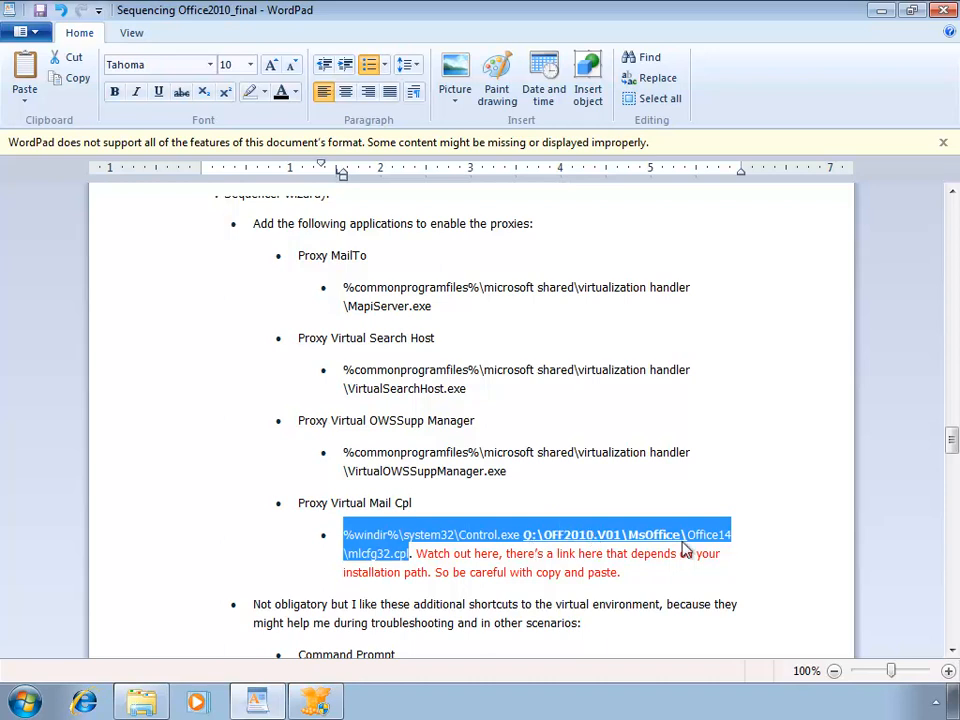
- Copy the Mail Cpl Control.exe command line from WordPad and start adding it as an application
right_click(680, 544)
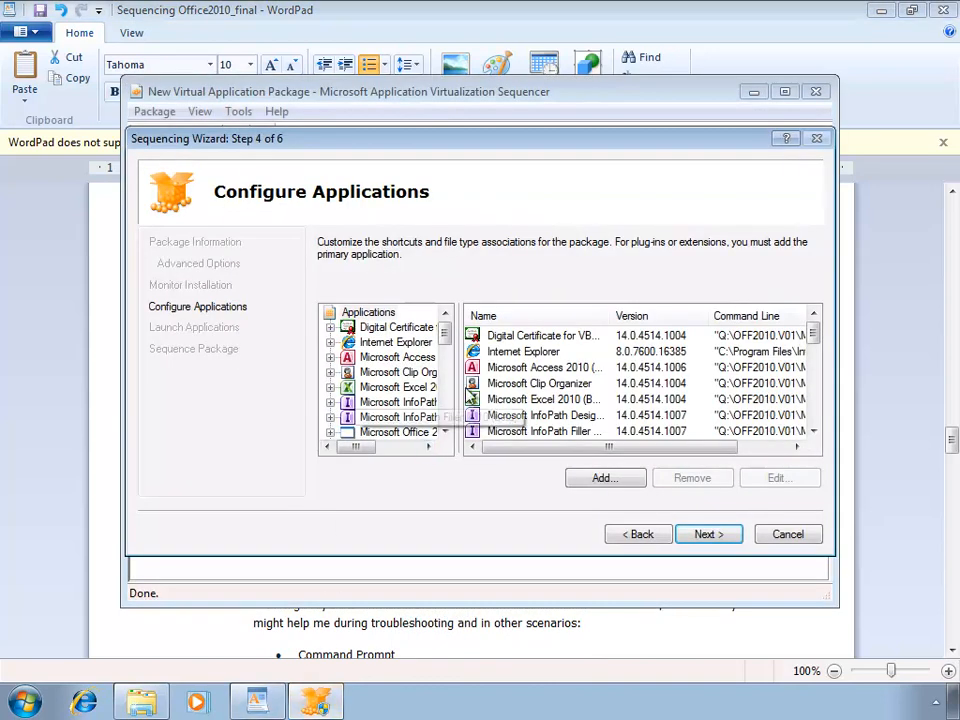
left_click(604, 476)
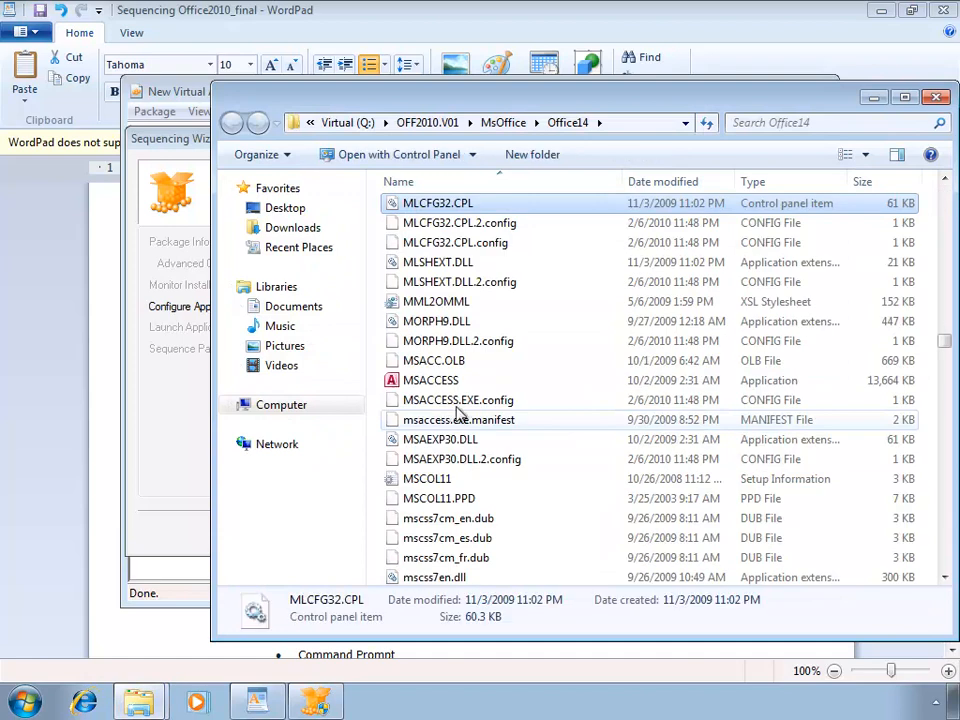
mouse_move(438, 210)
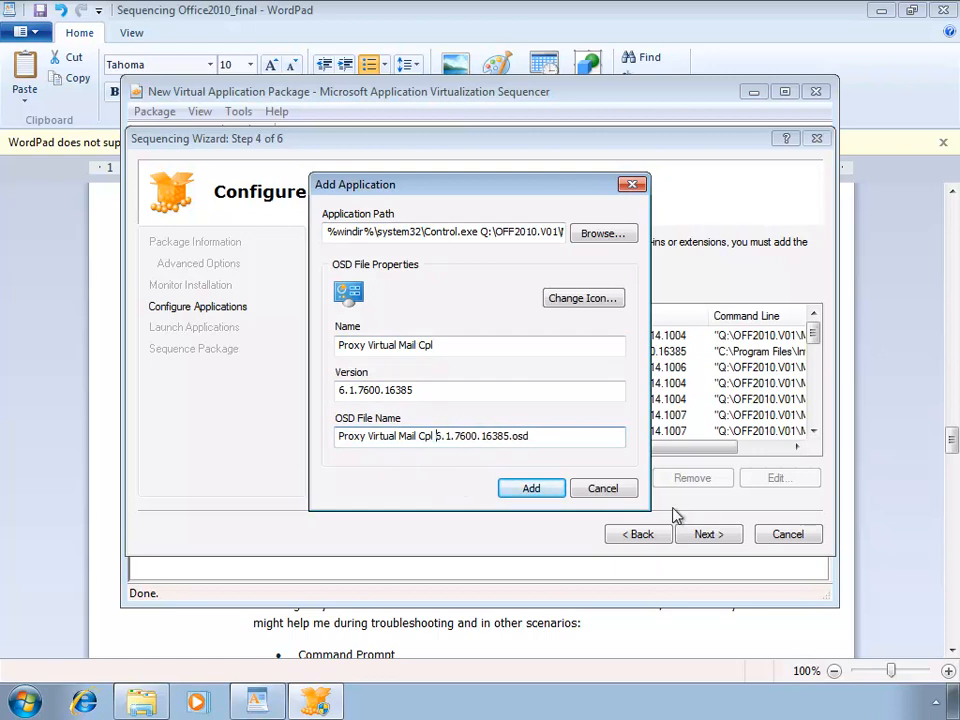
- Add Proxy Virtual Mail Cpl to the package with no shortcut locations
left_click(532, 488)
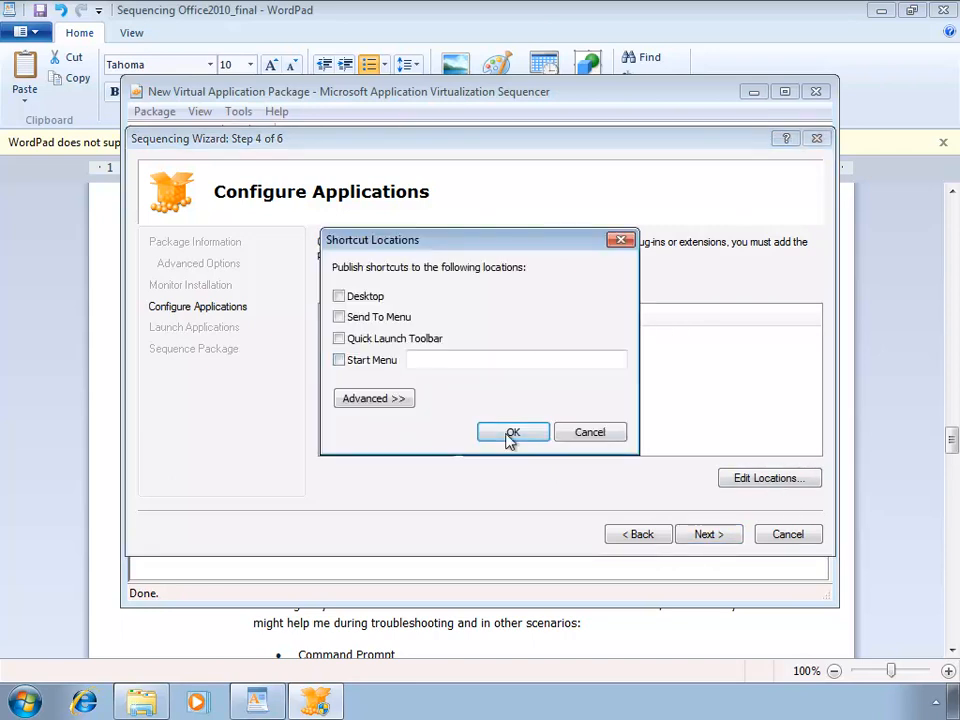
left_click(512, 432)
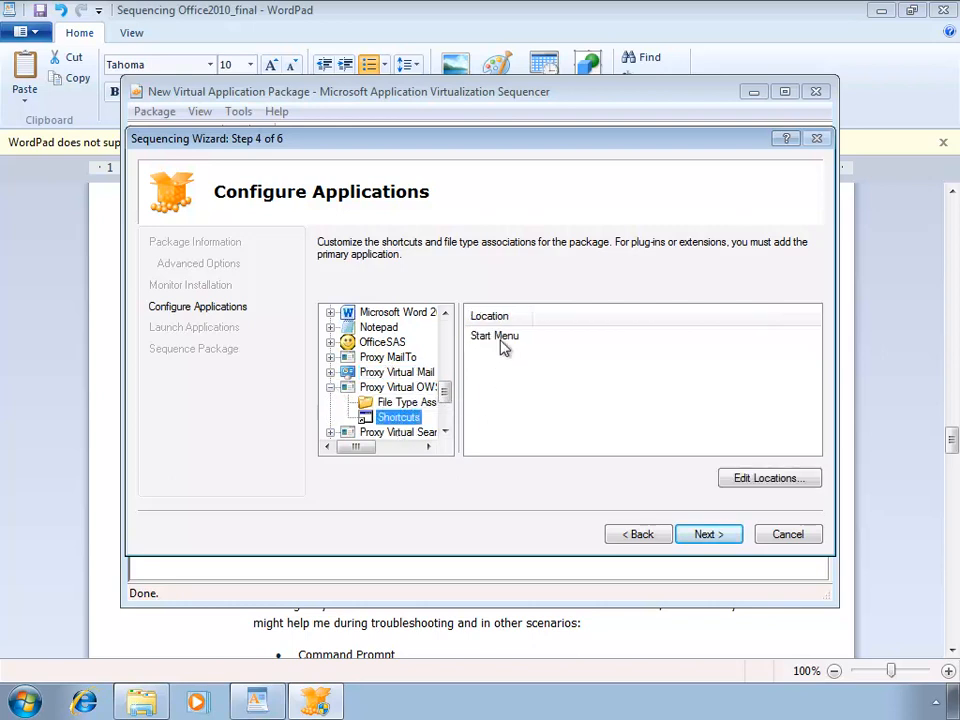
- Remove the Start Menu shortcuts from the OWSSupp and Search Host proxies
left_click(768, 476)
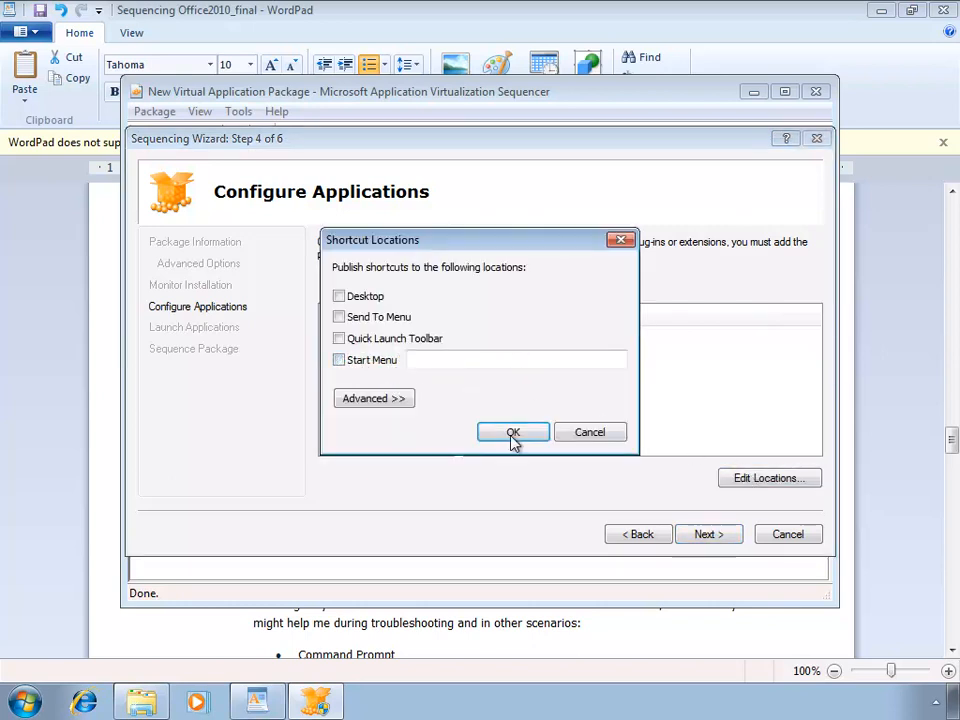
left_click(512, 432)
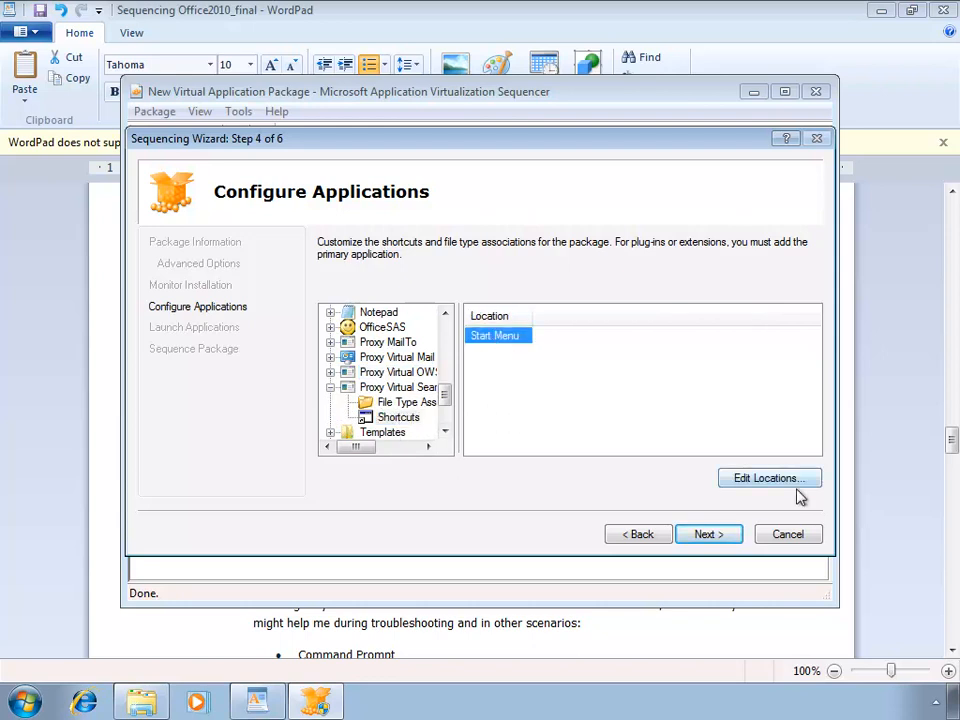
left_click(768, 476)
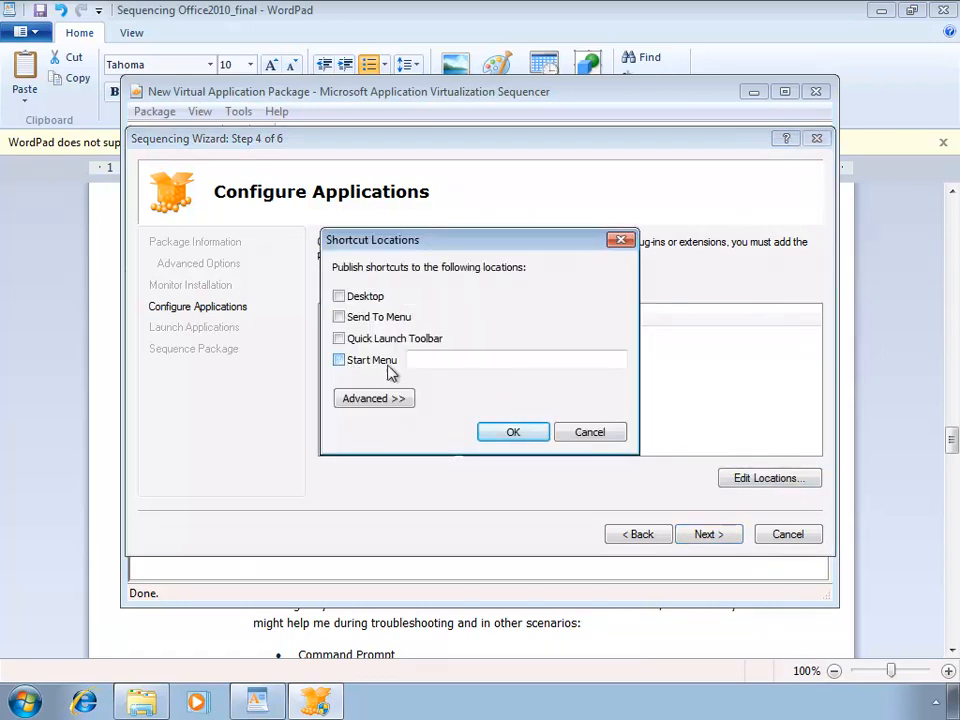
left_click(512, 432)
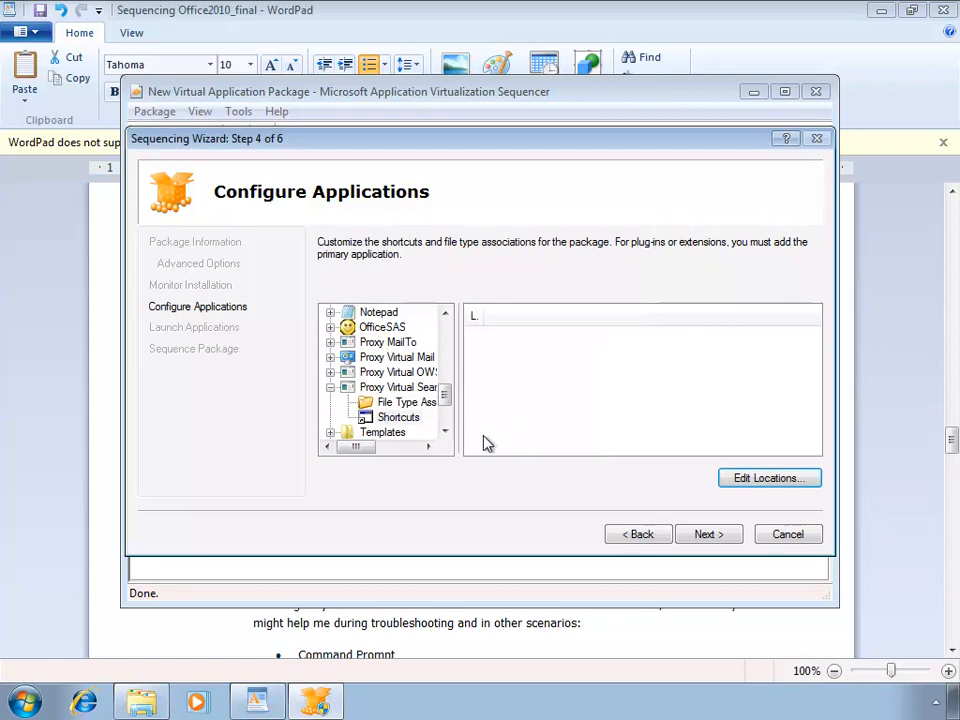
left_click(398, 388)
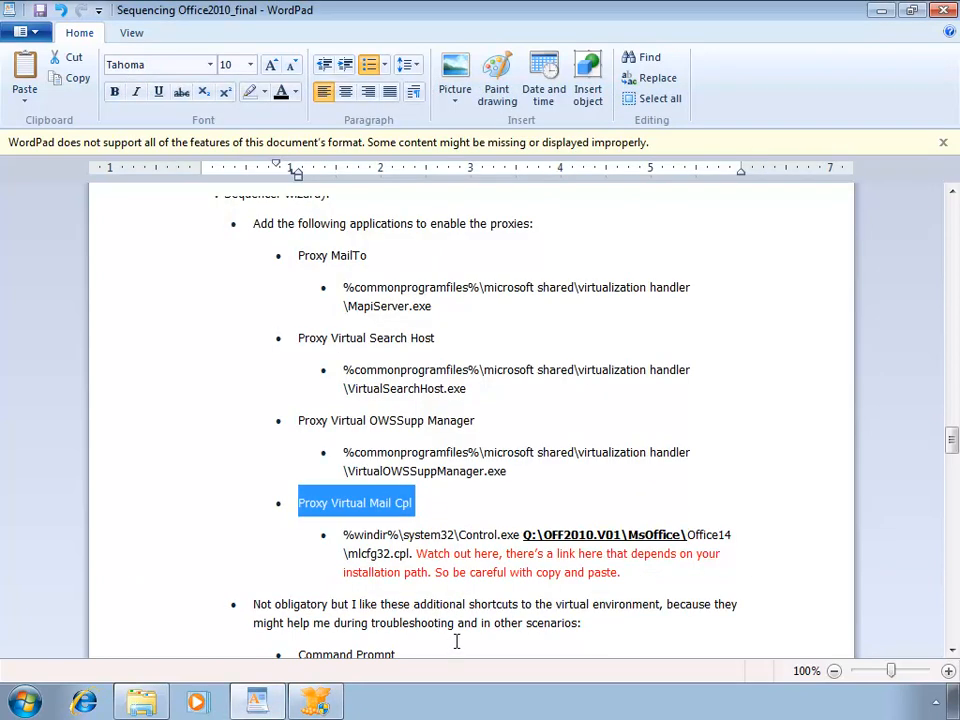
scroll("down", 3)
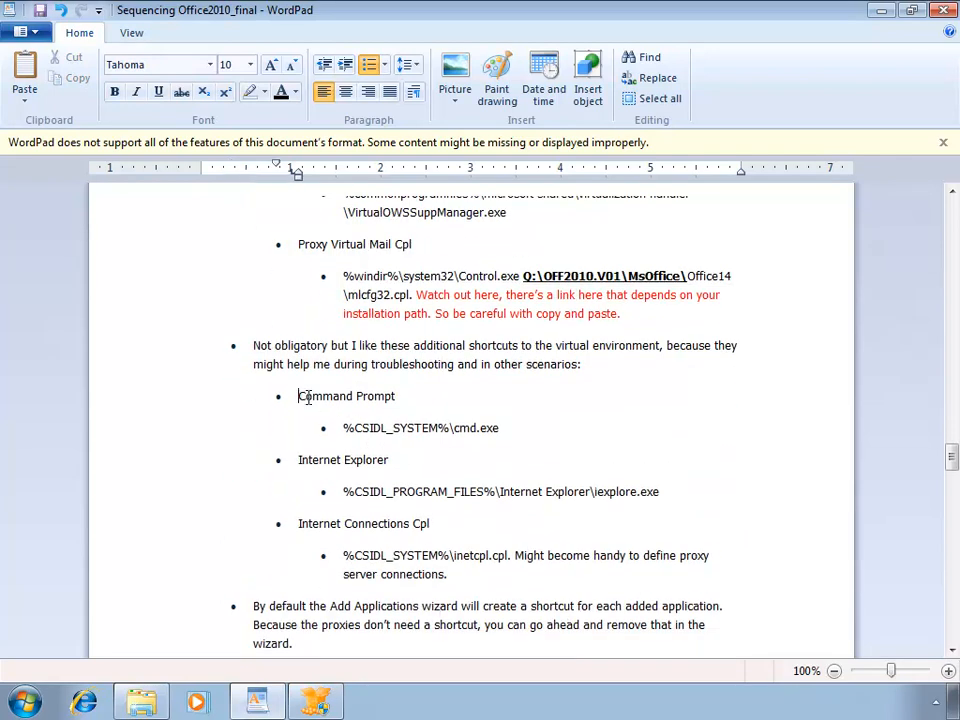
double_click(346, 396)
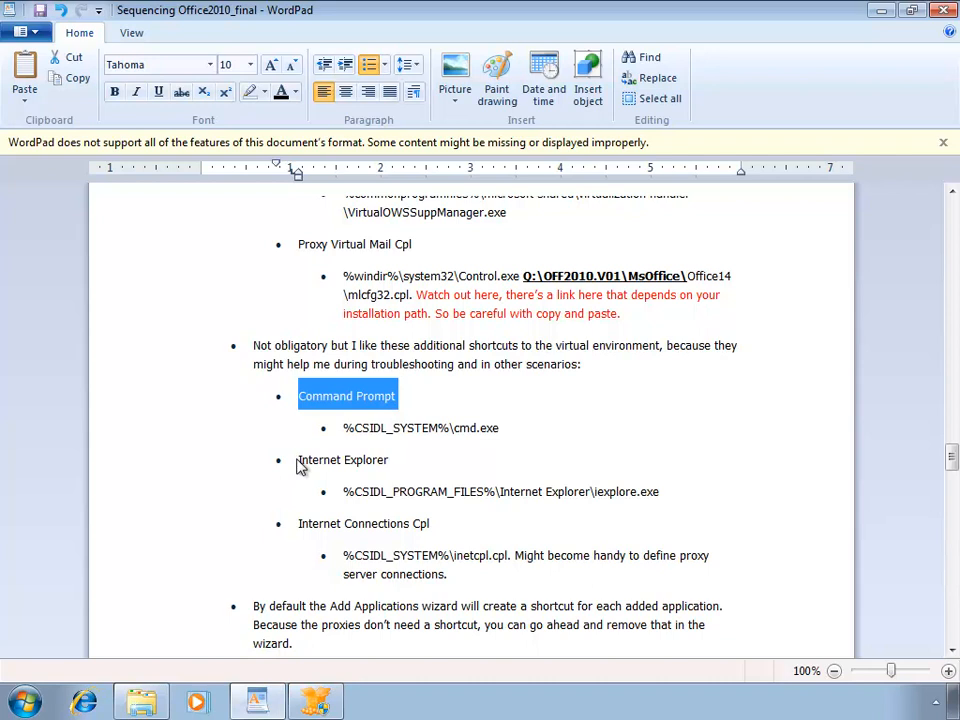
double_click(344, 458)
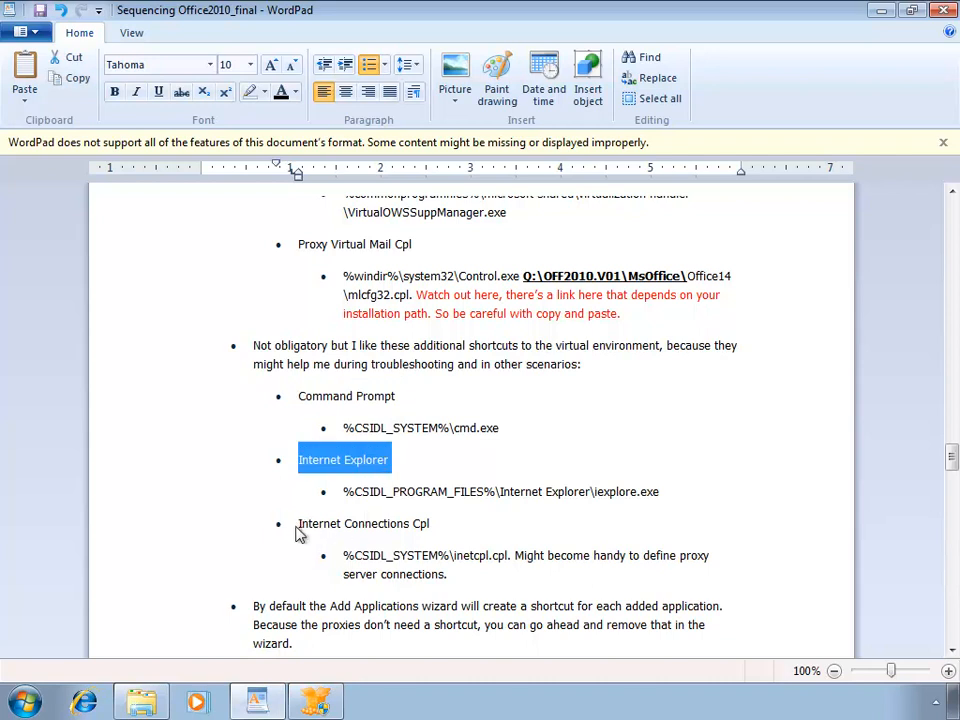
double_click(364, 524)
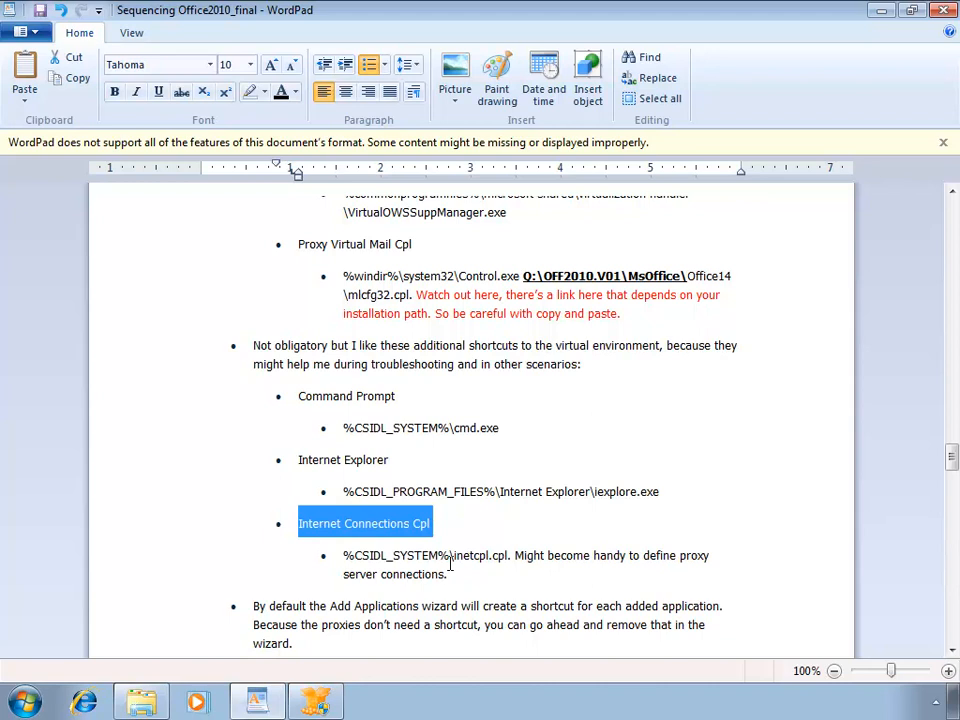
mouse_move(508, 576)
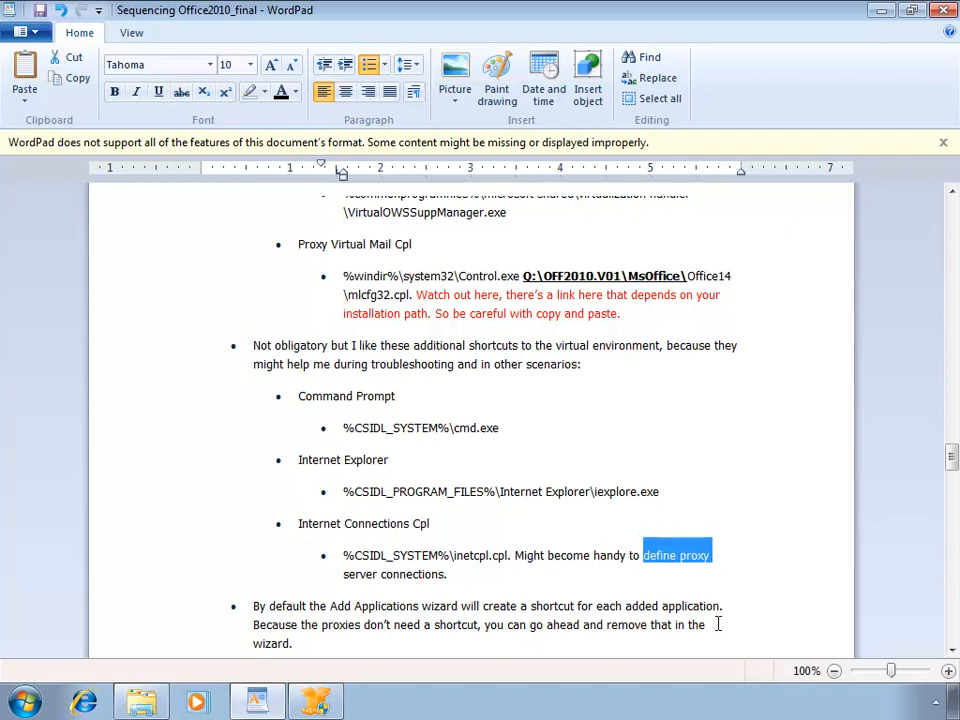
scroll("down", 3)
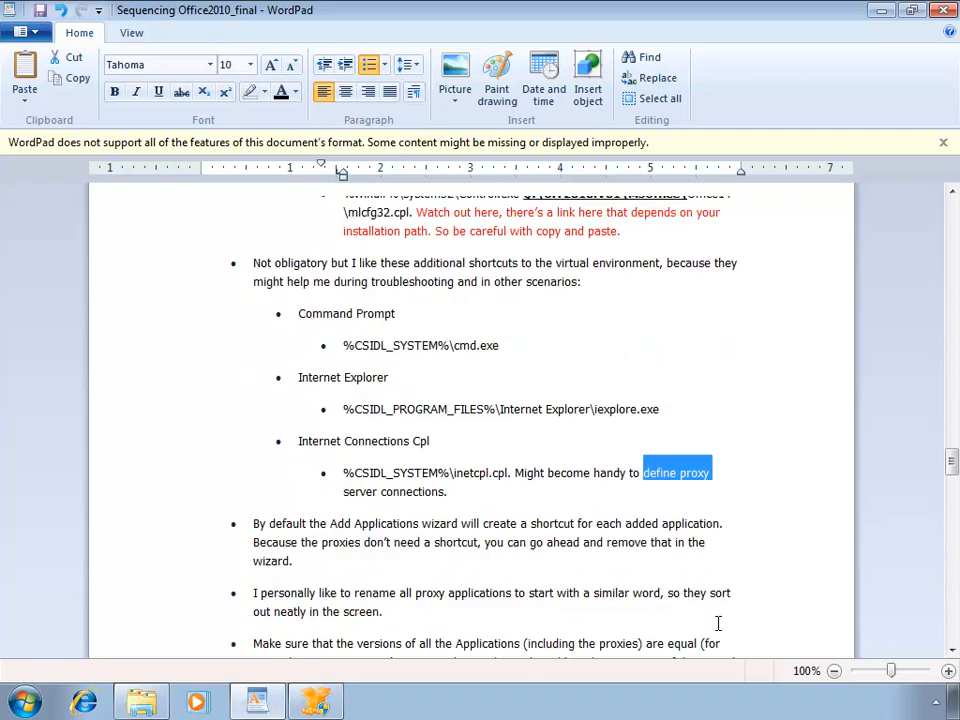
mouse_move(292, 692)
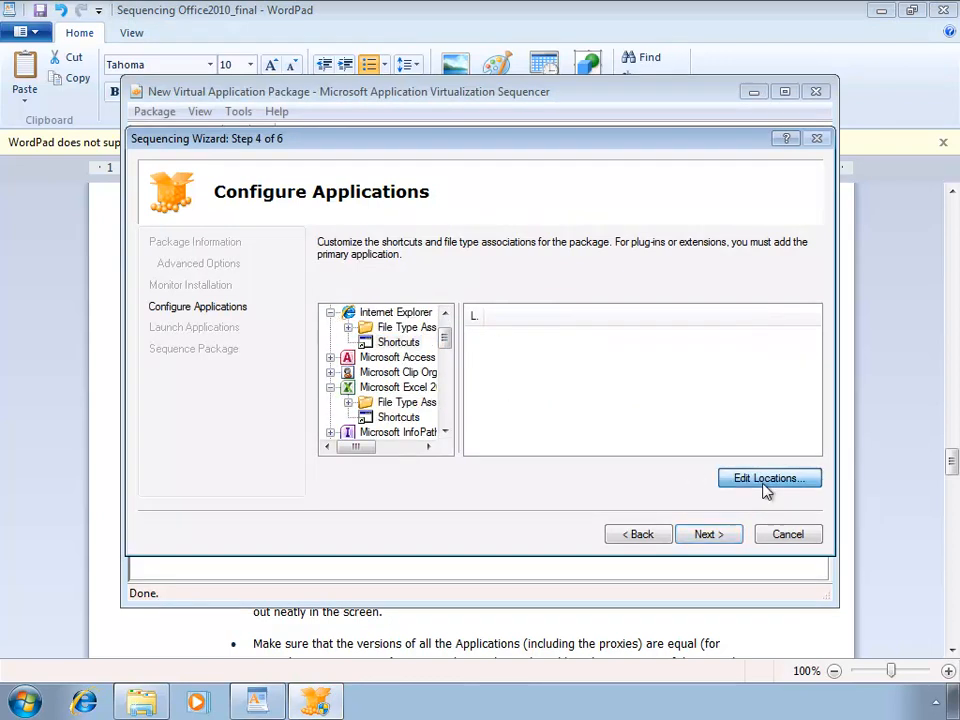
- Confirm Internet Explorer's Start Menu Microsoft Office 2010 shortcut location
left_click(768, 478)
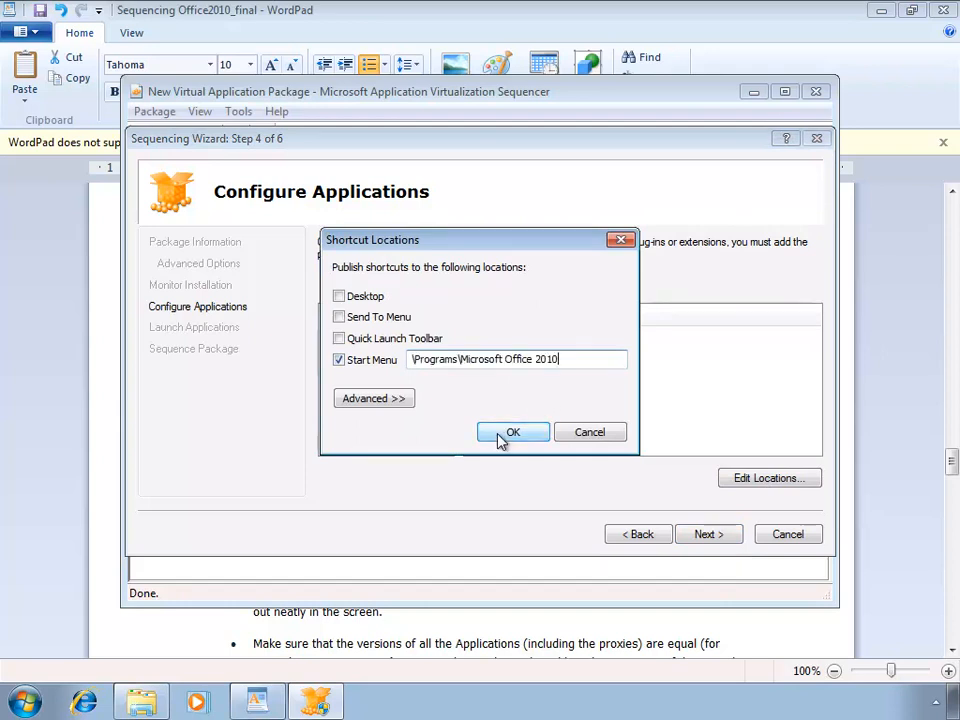
left_click(512, 432)
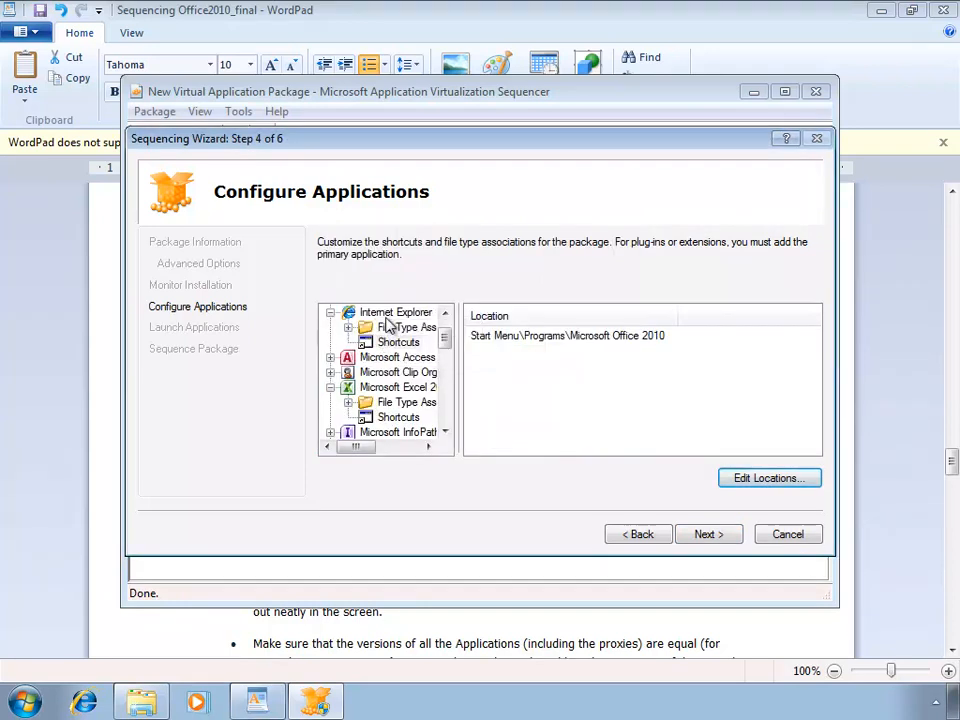
- Rename the entry to 'Internet Explorer for Microsoft Office 2010' and save it
right_click(396, 312)
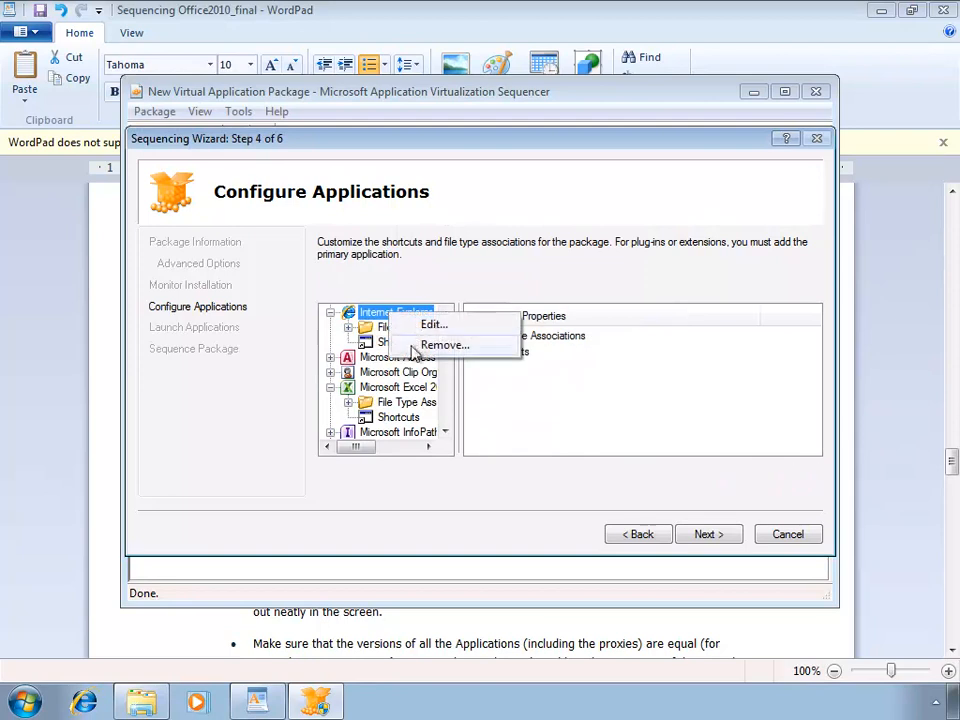
left_click(432, 324)
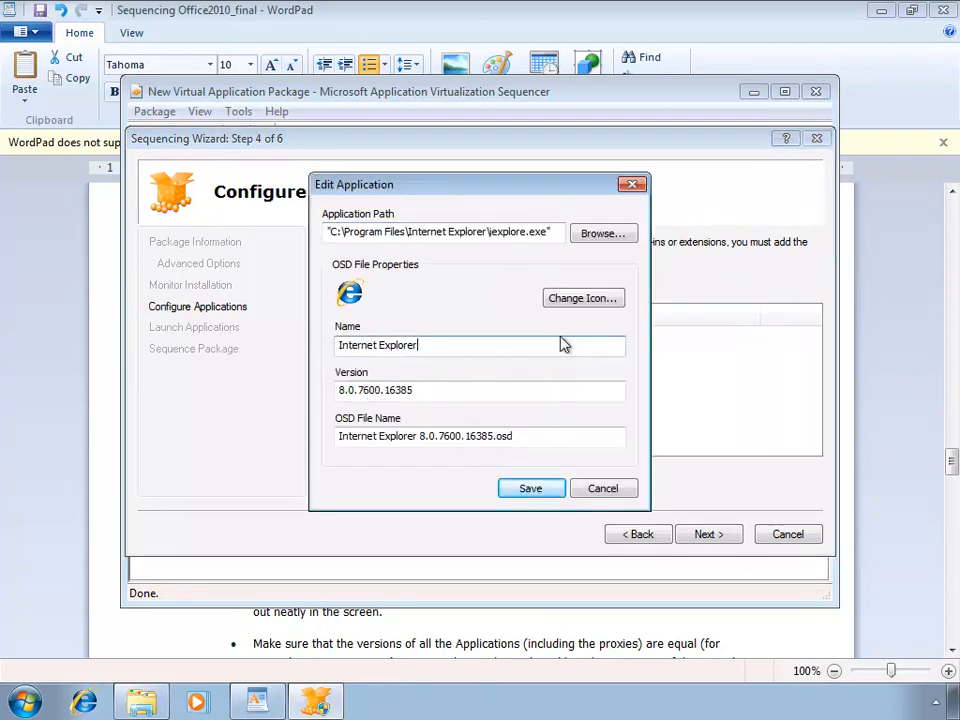
type("for Microsoft O")
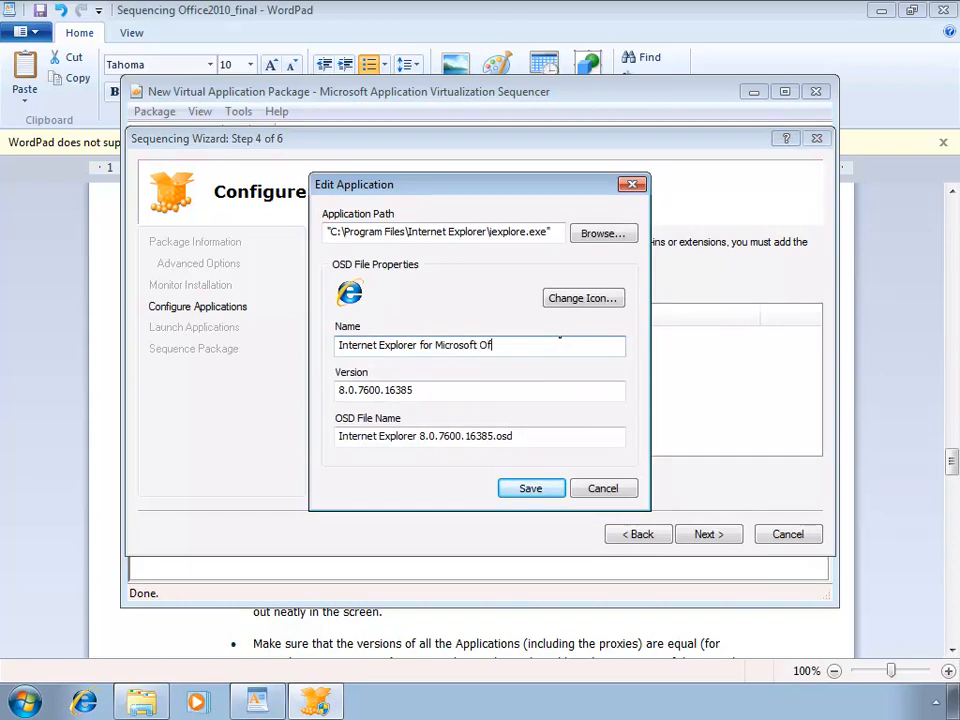
type("fice 2010")
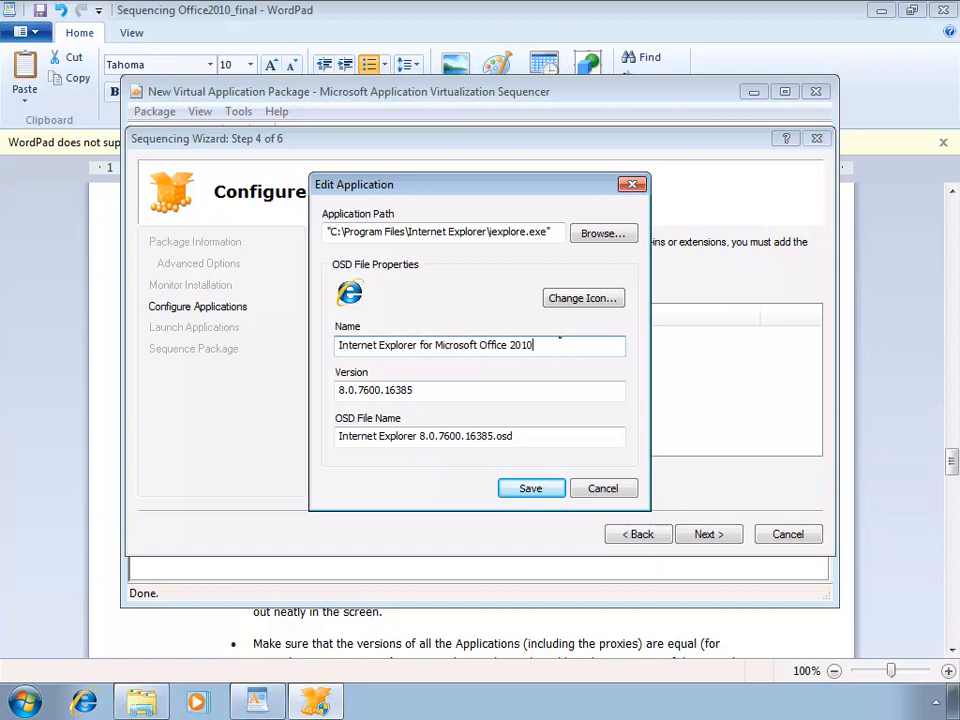
mouse_move(532, 488)
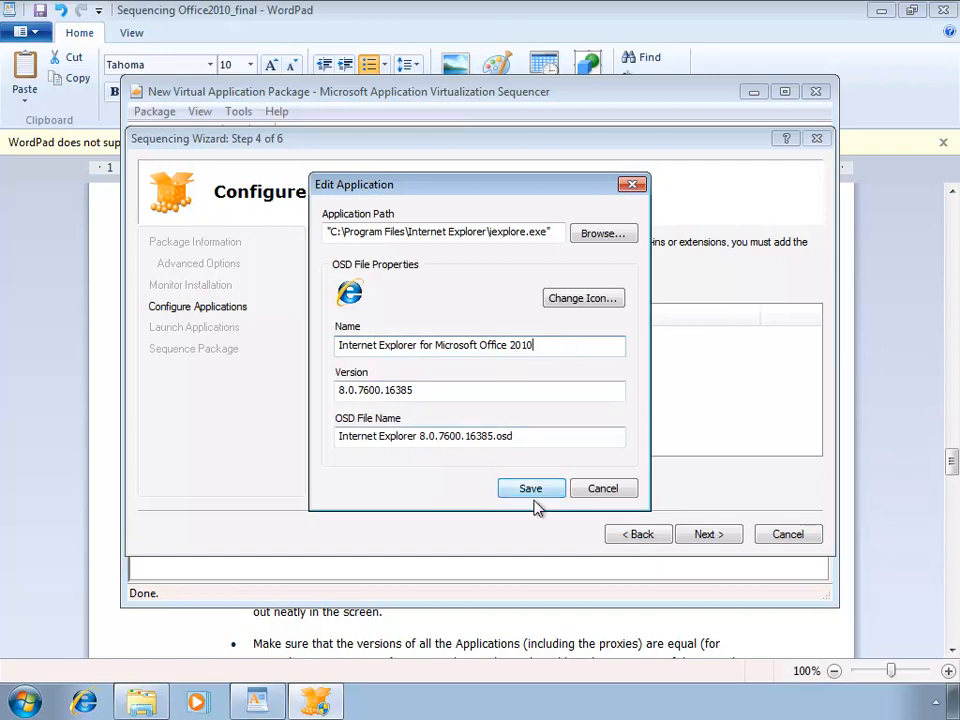
left_click(532, 488)
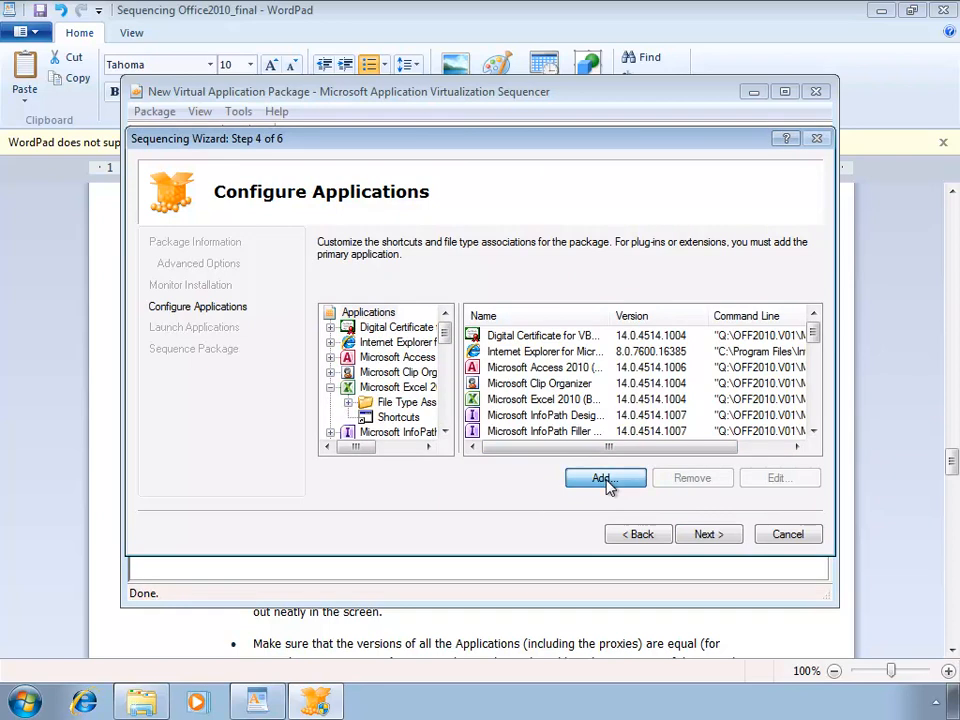
- Start a new application with path C:\windows\system32\cmd.exe
left_click(604, 478)
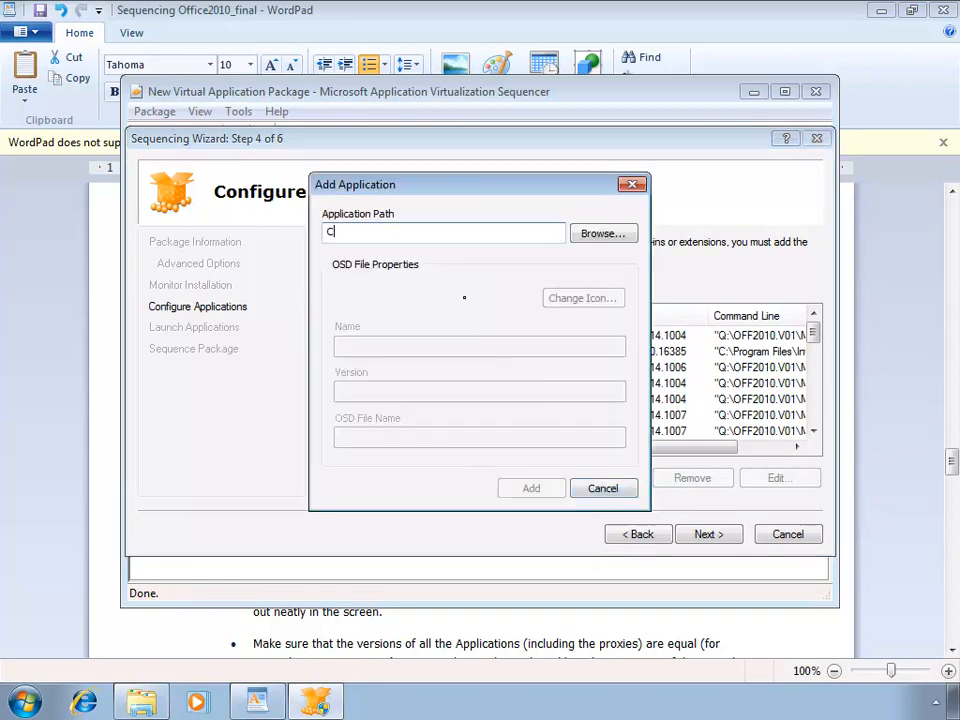
type(":\\windos\\")
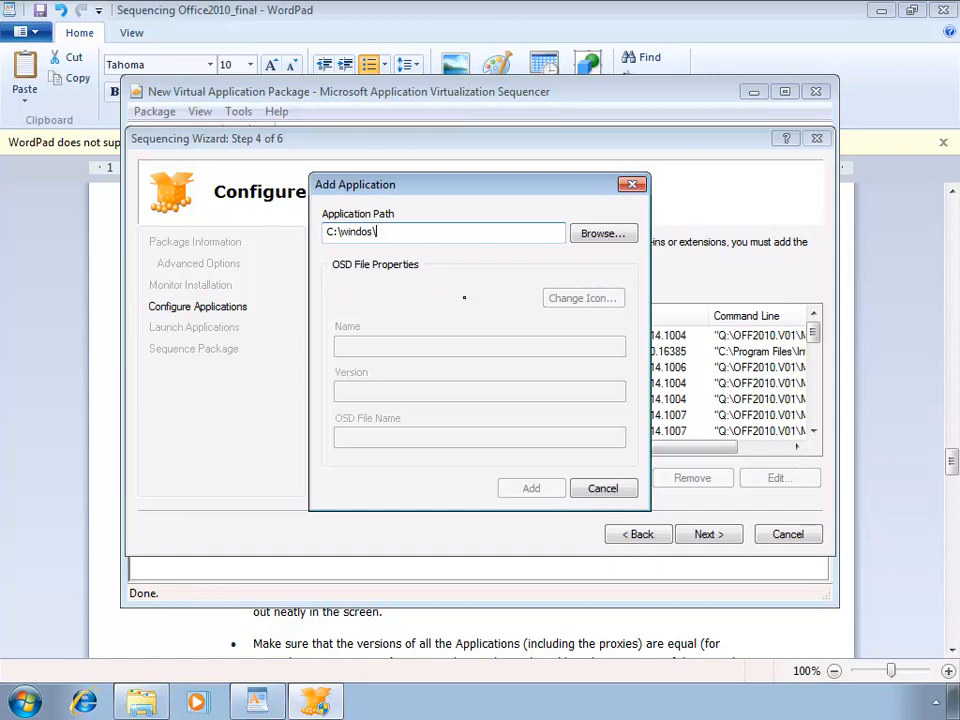
key("backspace")
type("w")
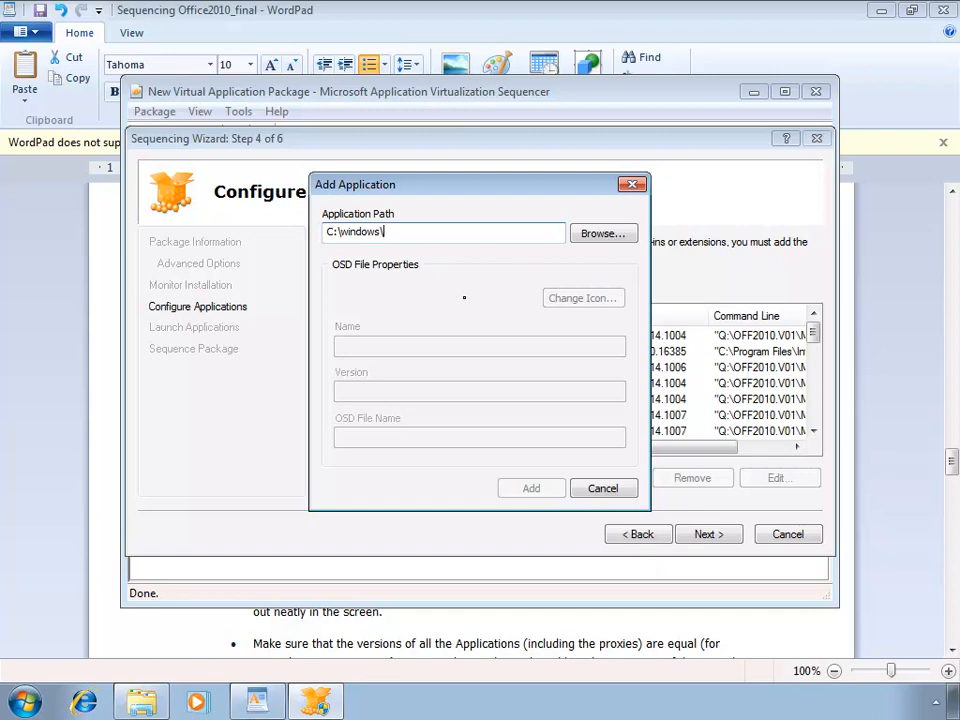
type("system32\\cmd")
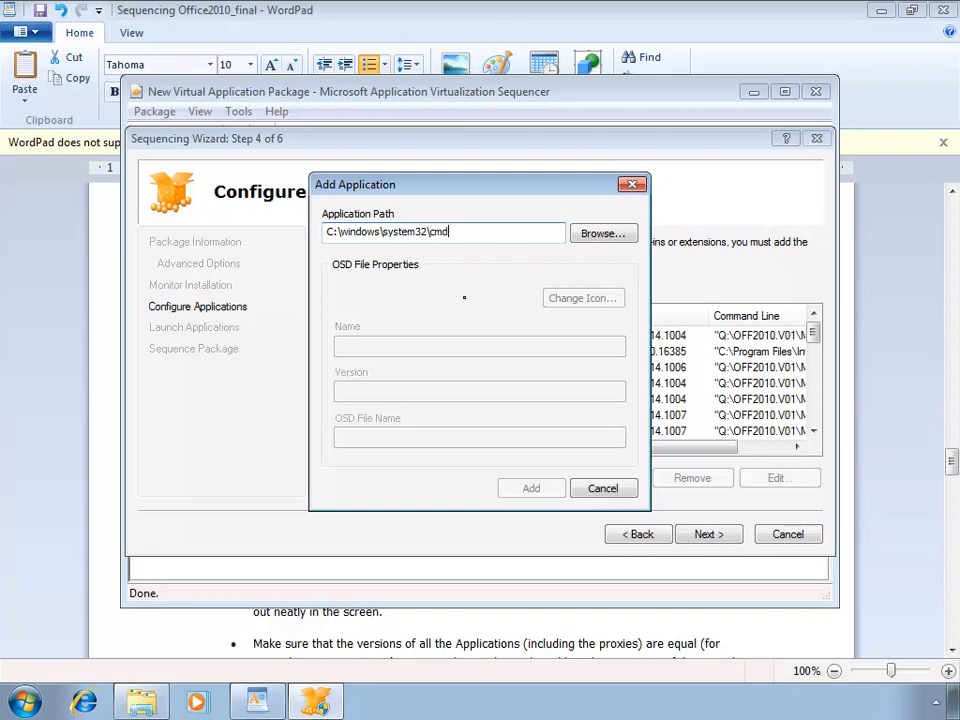
type(",")
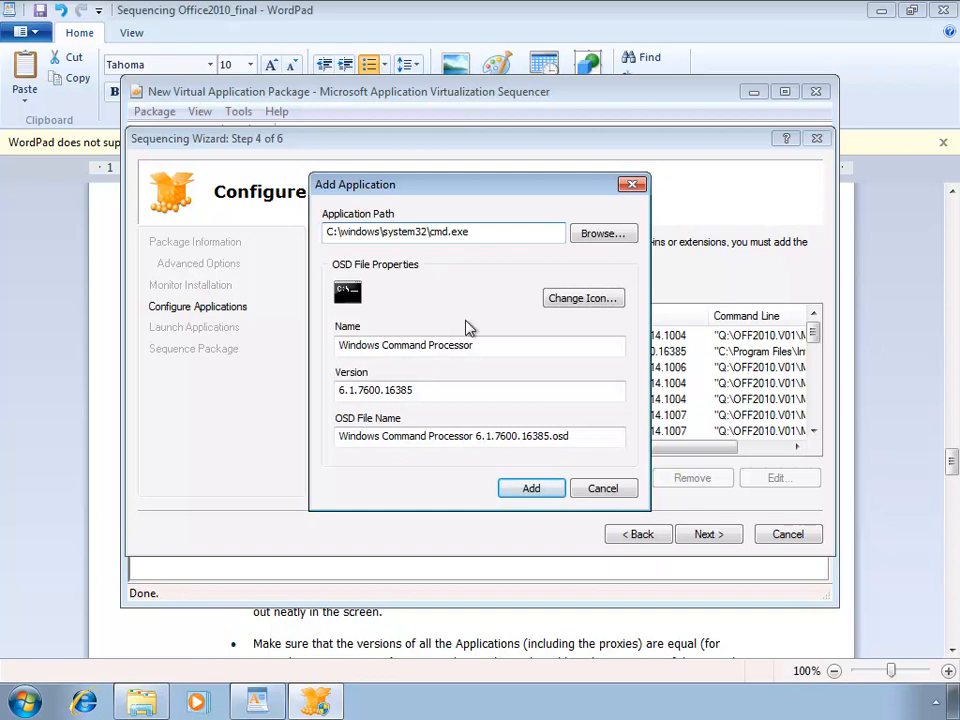
- Name it 'Command Prompt for Microsoft Office 2010' and add it to the package
left_click(472, 344)
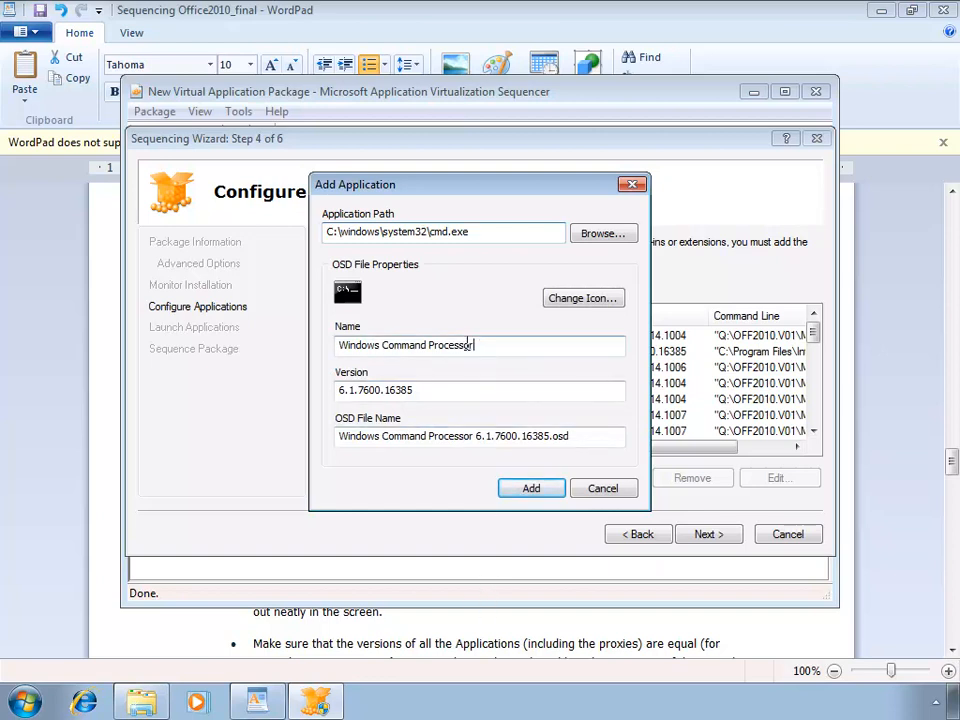
type("Command Prompt for Microsoft Office 2010")
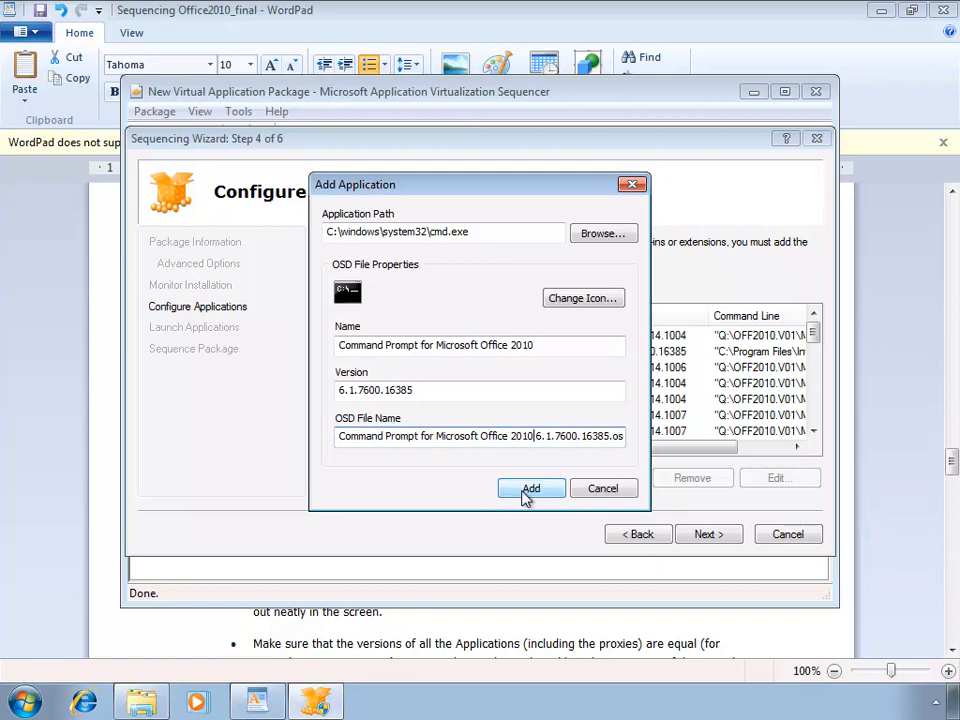
left_click(532, 488)
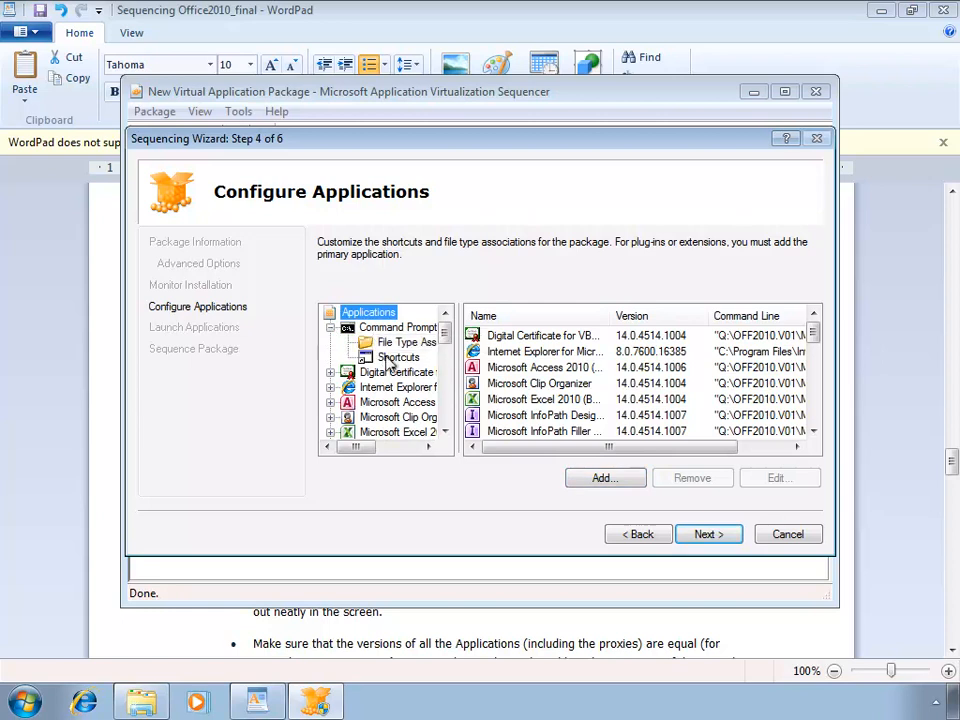
- Check where Internet Explorer's Start Menu shortcut is published for reference
left_click(398, 356)
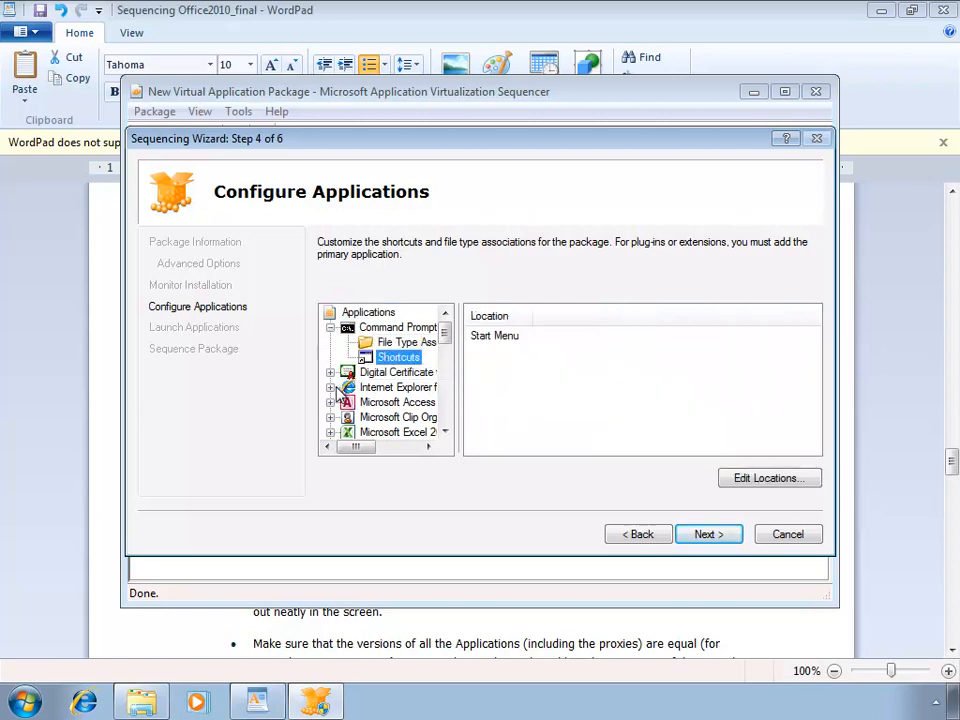
left_click(398, 418)
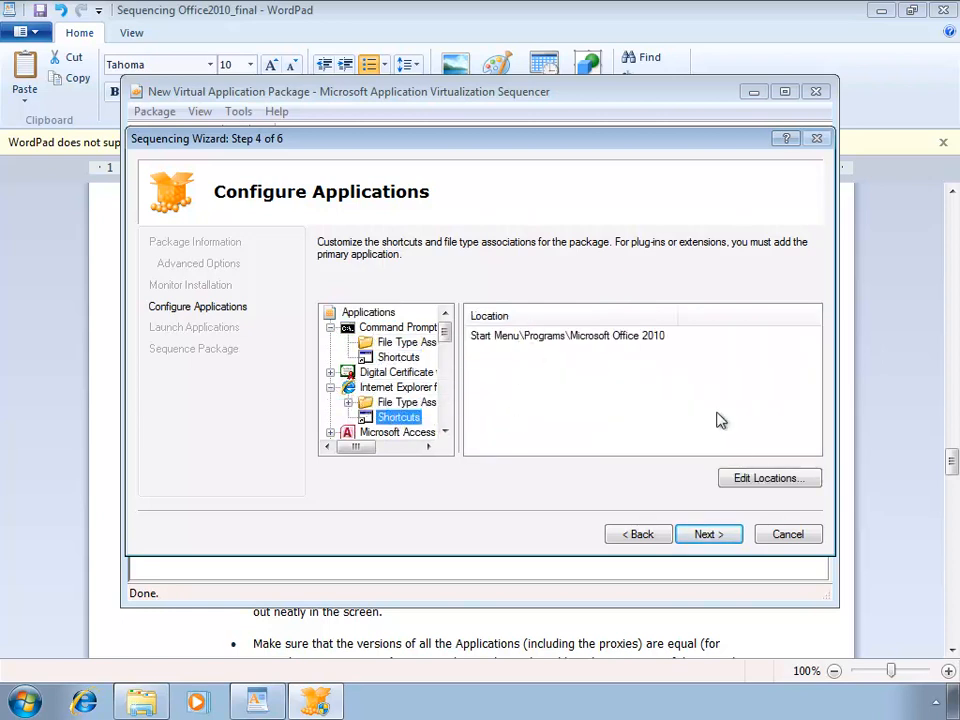
left_click(768, 476)
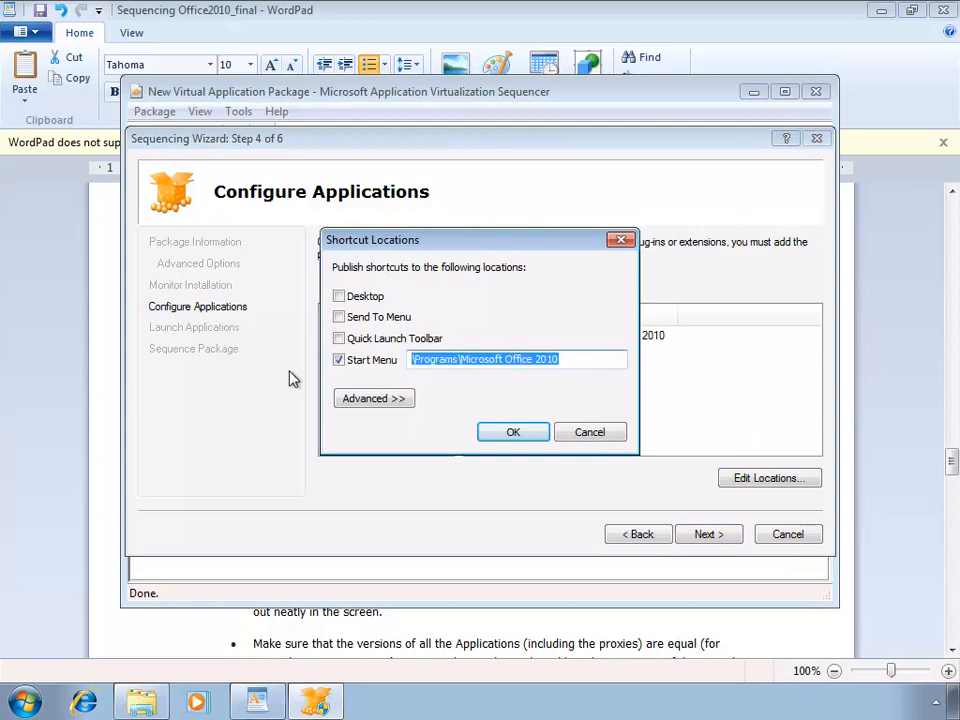
left_click(512, 432)
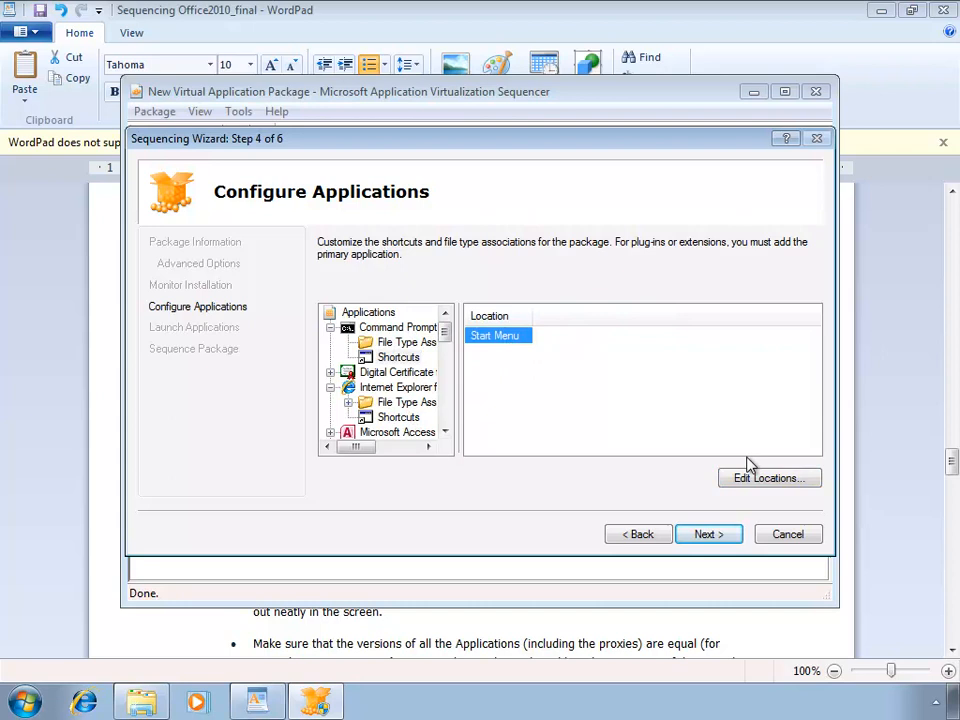
- Set Command Prompt's Start Menu shortcut to \Programs\Microsoft Office 2010
left_click(768, 478)
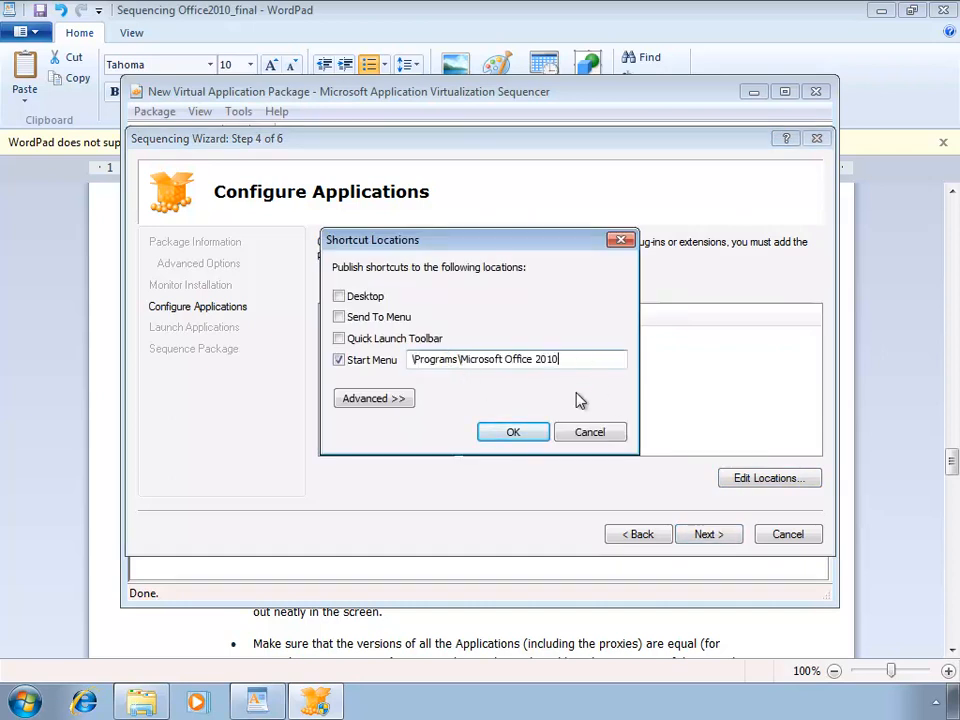
left_click(512, 432)
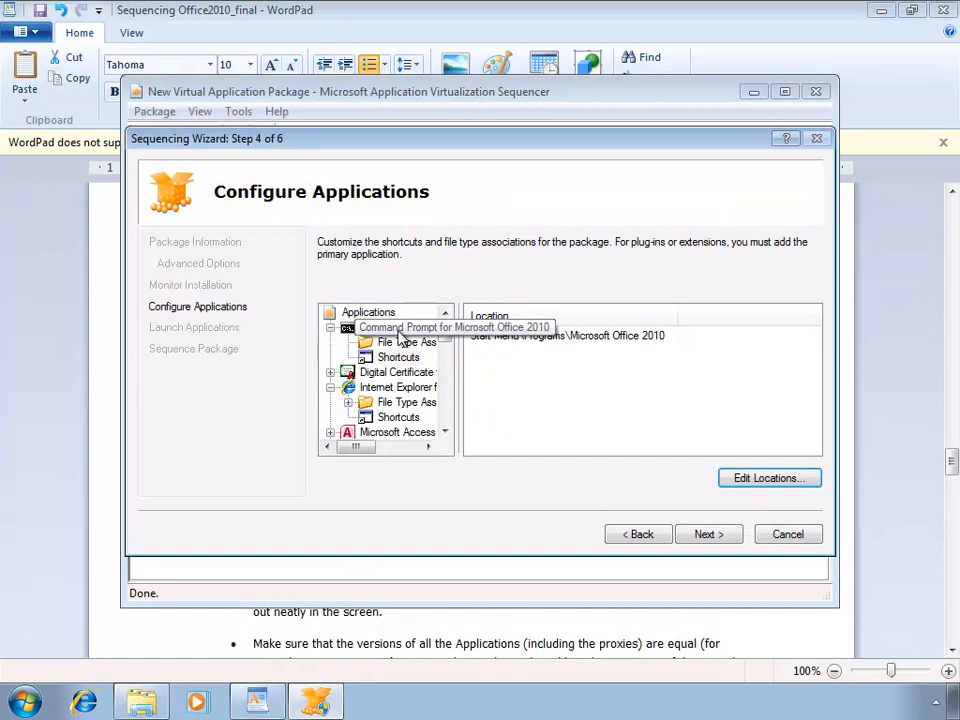
- Add inetcpl.cpl named 'Internet Control Panel for Microsoft Office 2010' to the package
left_click(368, 312)
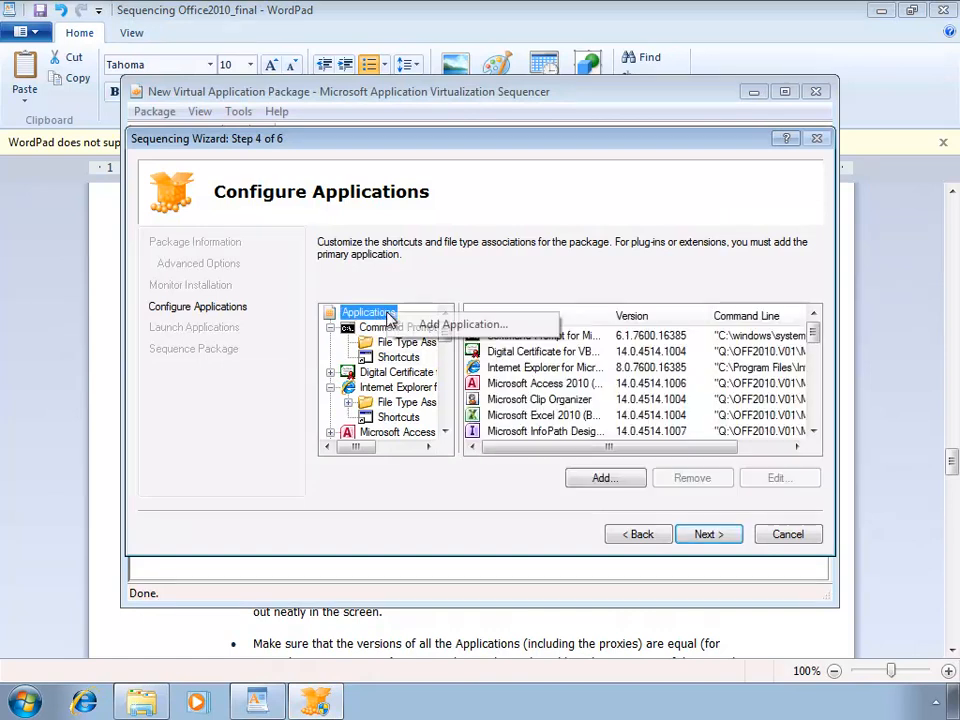
left_click(462, 324)
type("Internet Control Panel for Microsoft Office 2010")
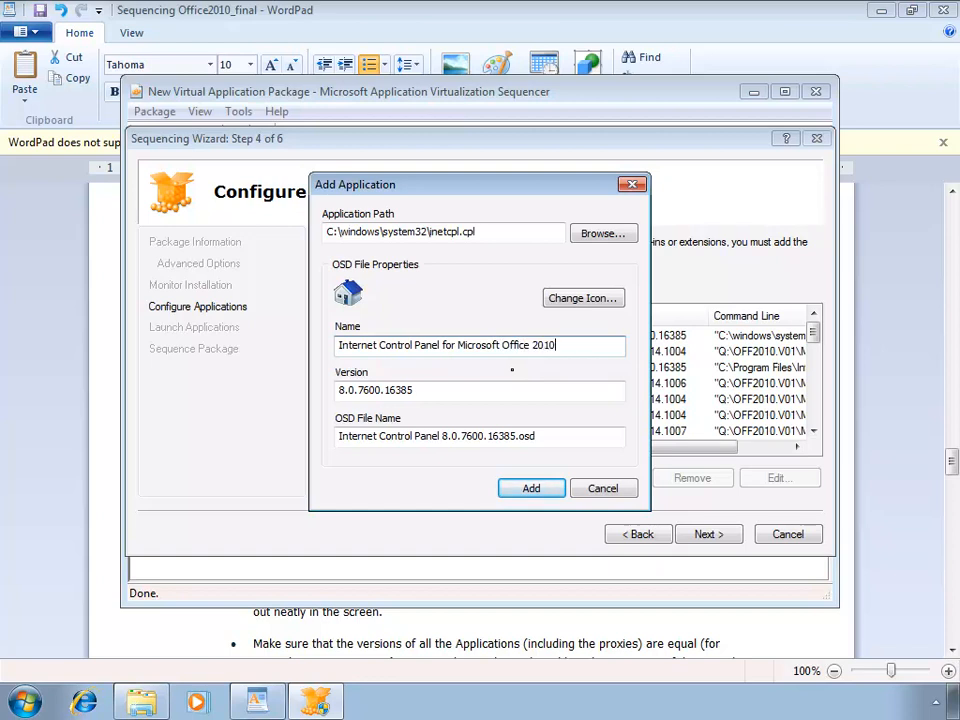
triple_click(446, 344)
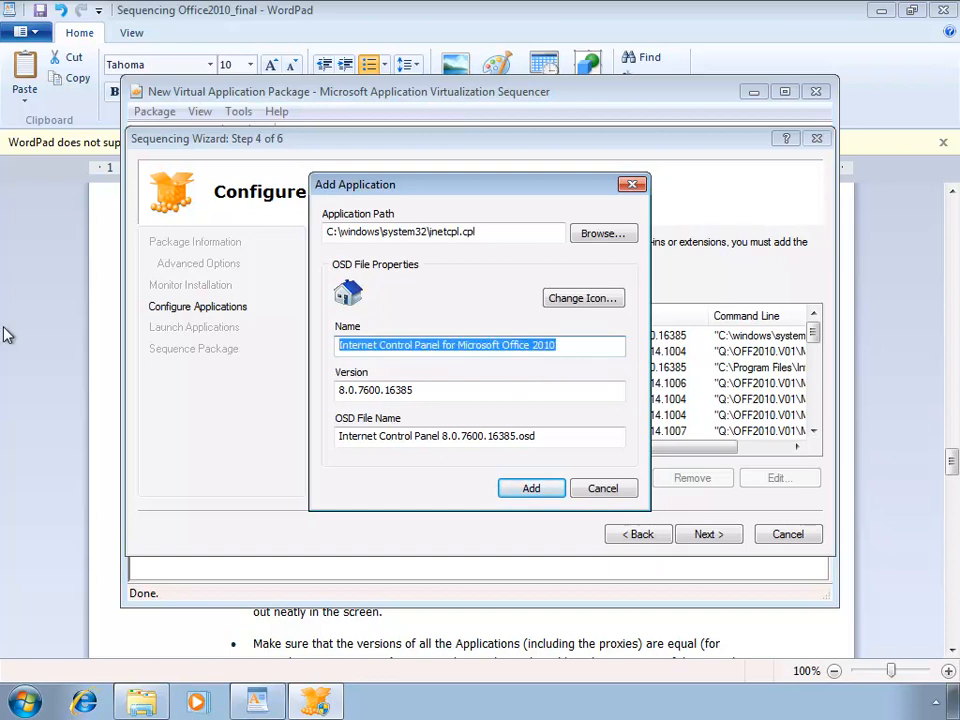
left_click(426, 436)
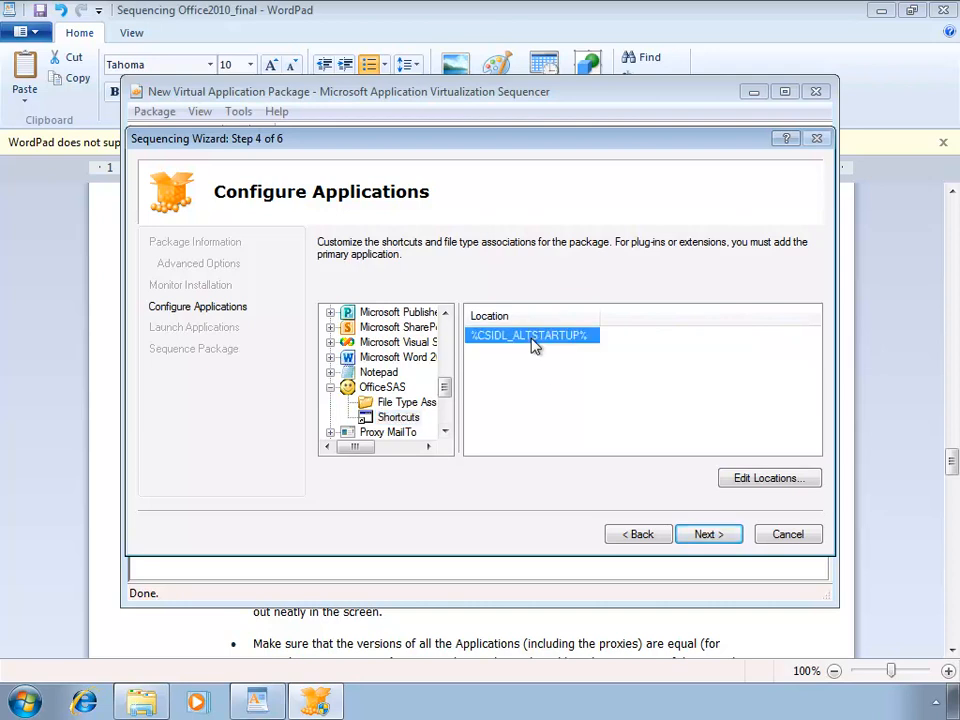
- Review OfficeSAS's startup-folder shortcut, then remove OfficeSAS from the package
left_click(768, 478)
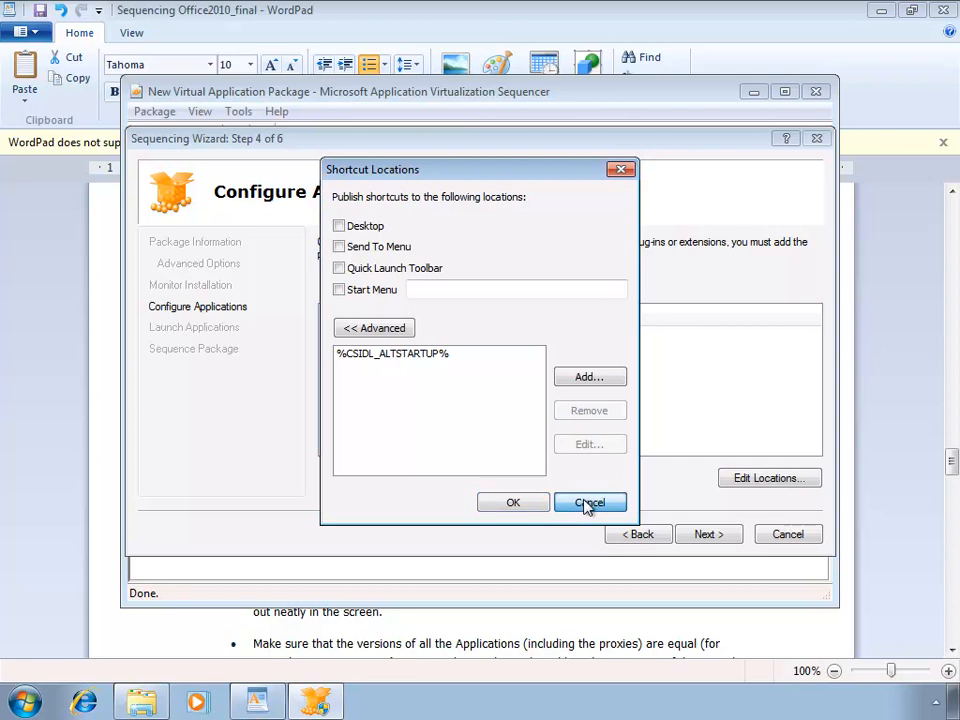
left_click(588, 502)
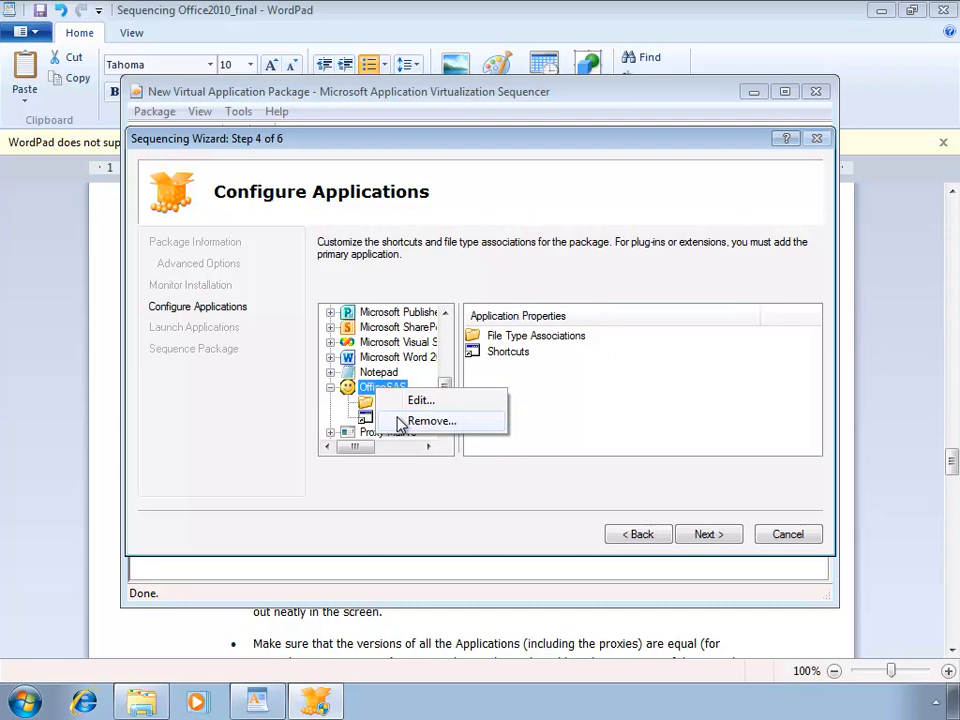
left_click(432, 420)
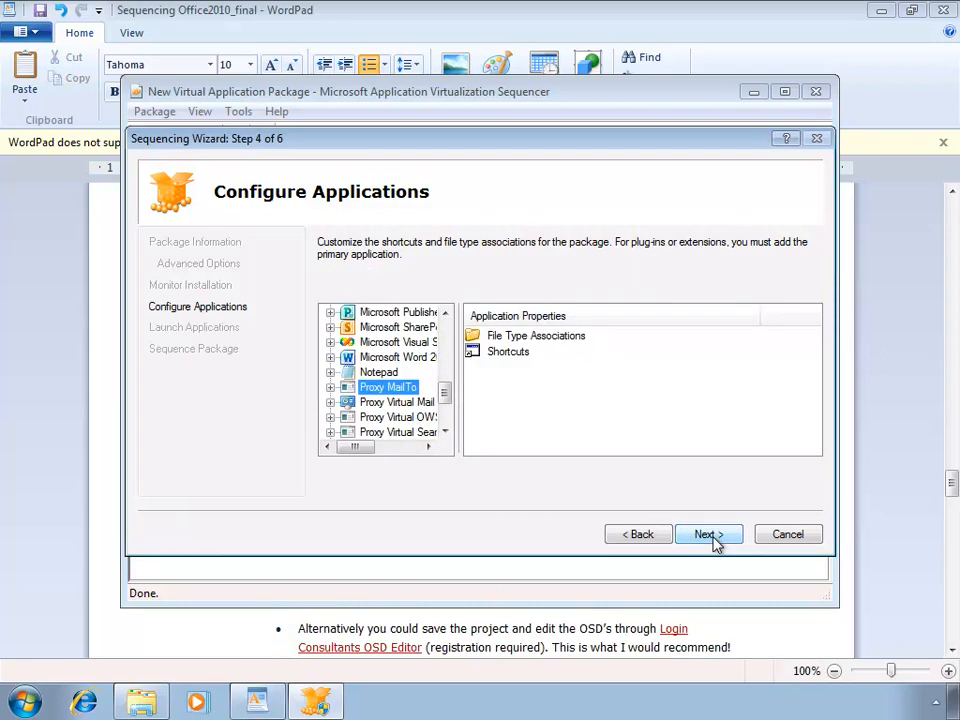
- Advance to Step 5 Launch Applications and widen the Name column
left_click(704, 534)
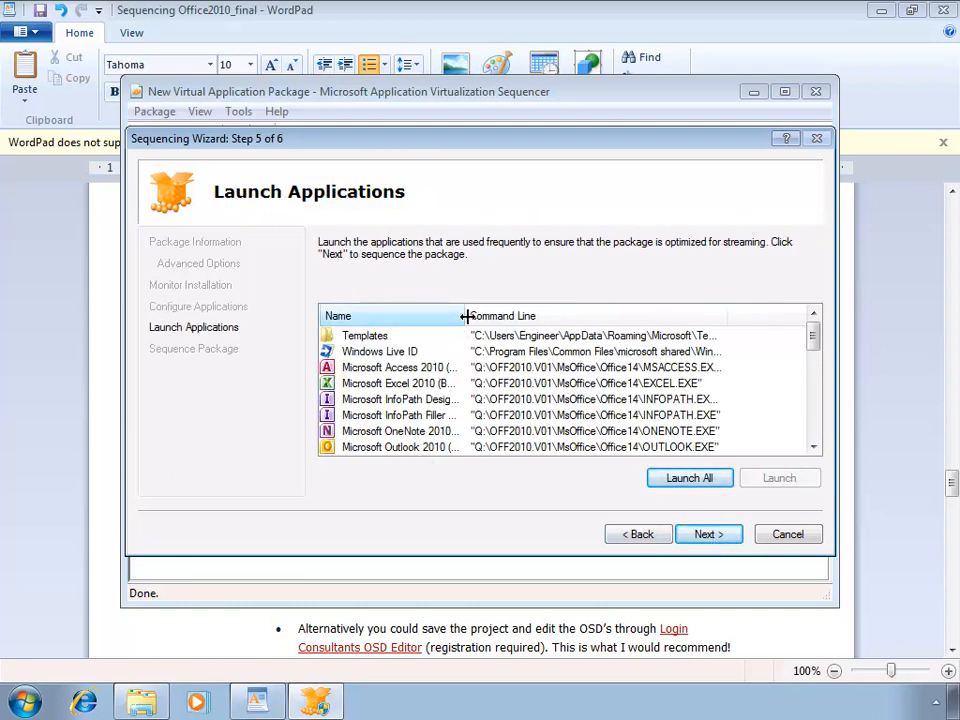
left_click_drag(464, 316, 536, 316)
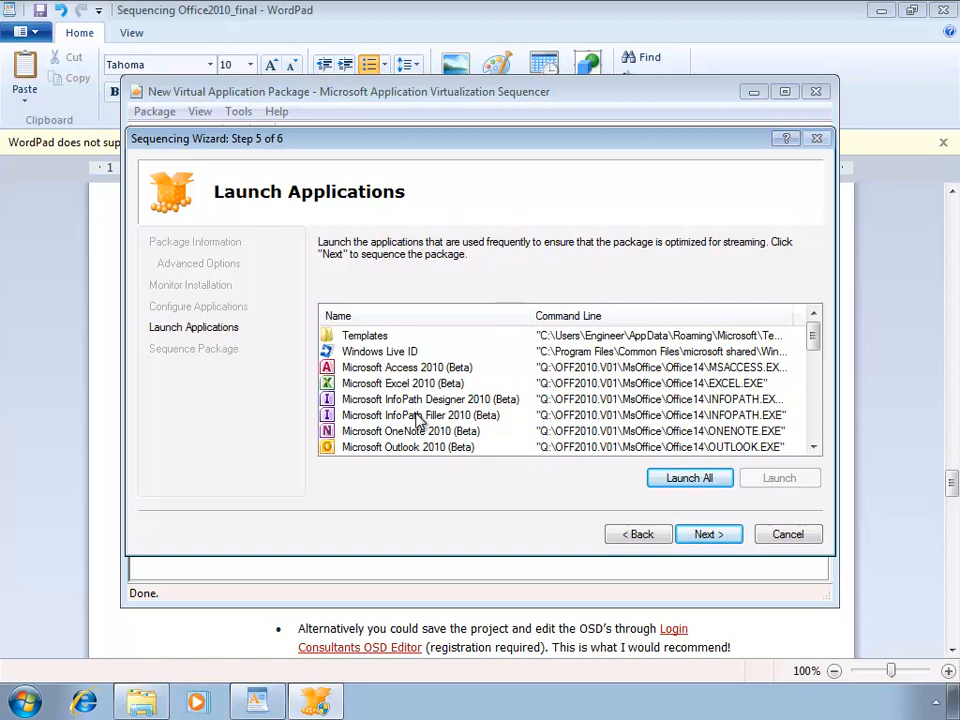
left_click(402, 384)
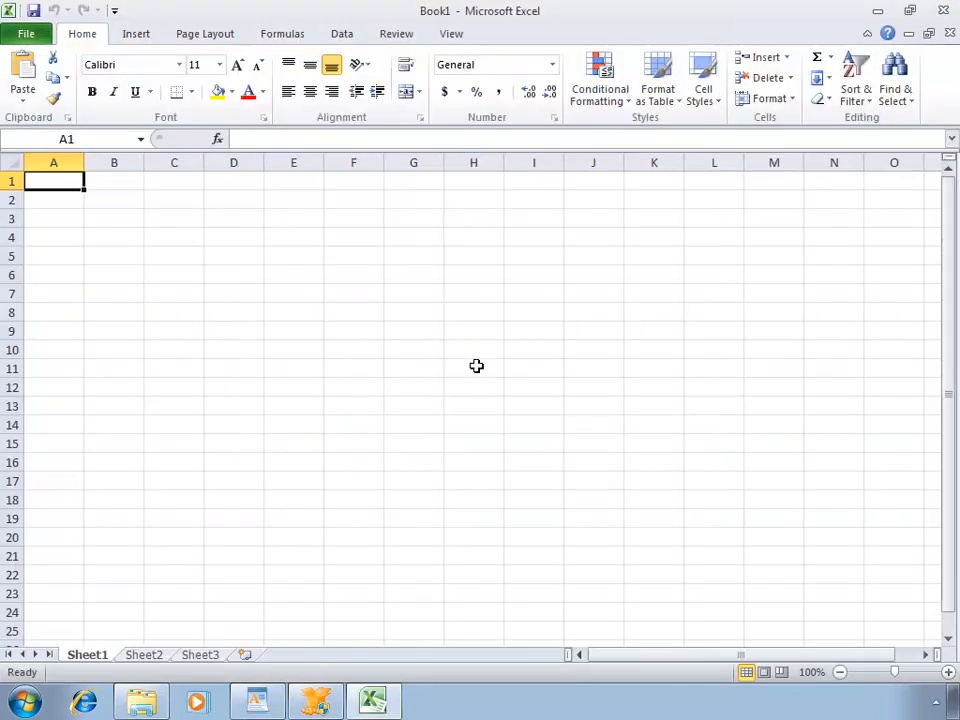
mouse_move(434, 336)
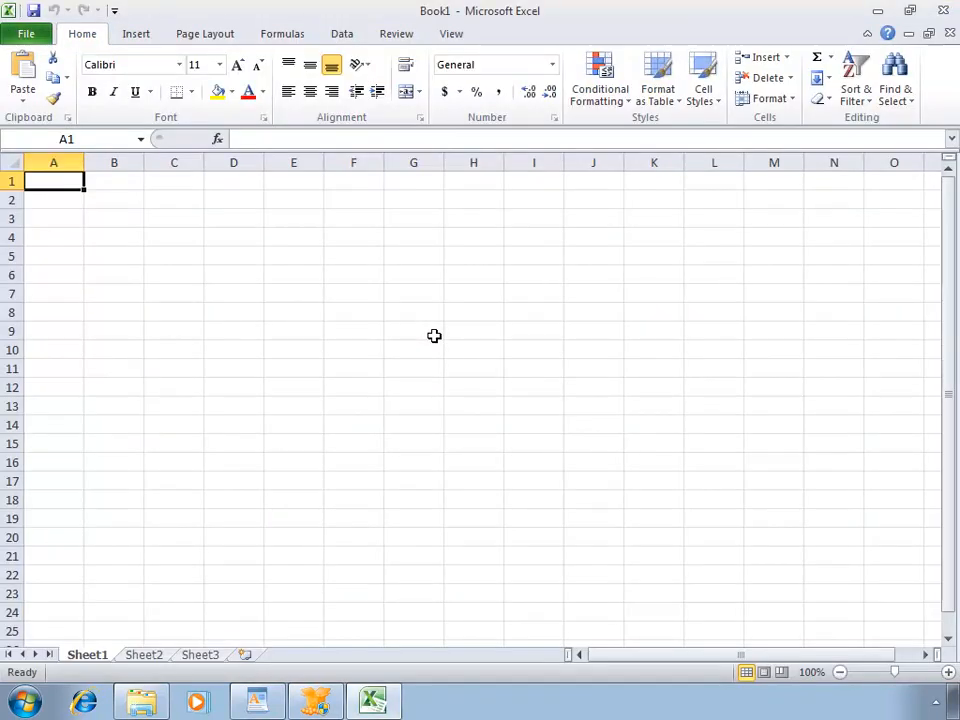
mouse_move(136, 32)
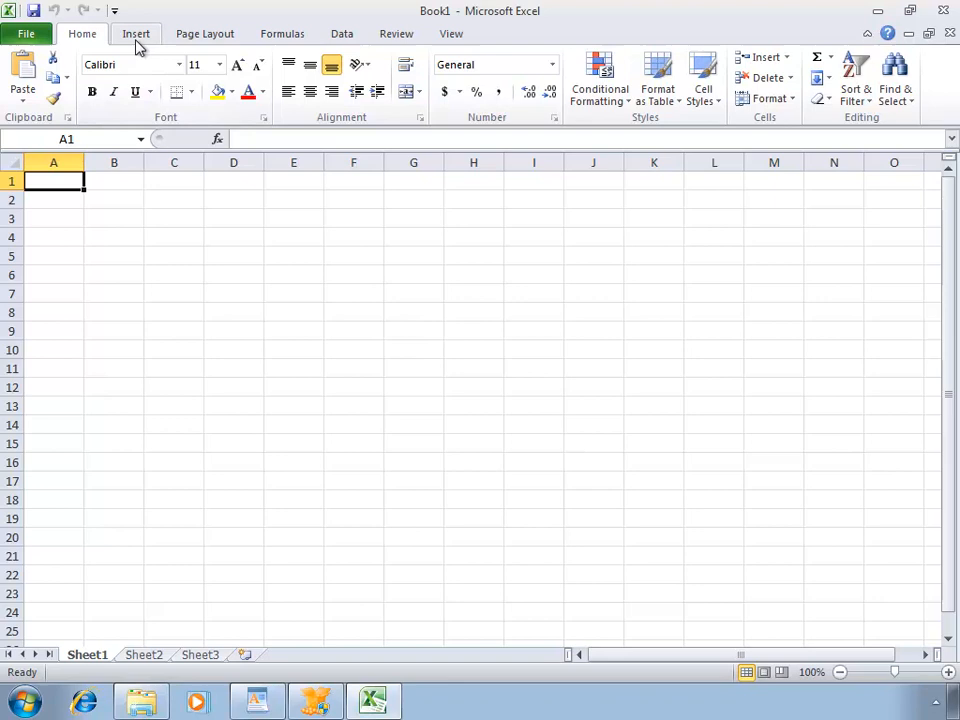
- Look over Excel's Insert, Data and View ribbons and the backstage Info, Print and Help pages
left_click(136, 32)
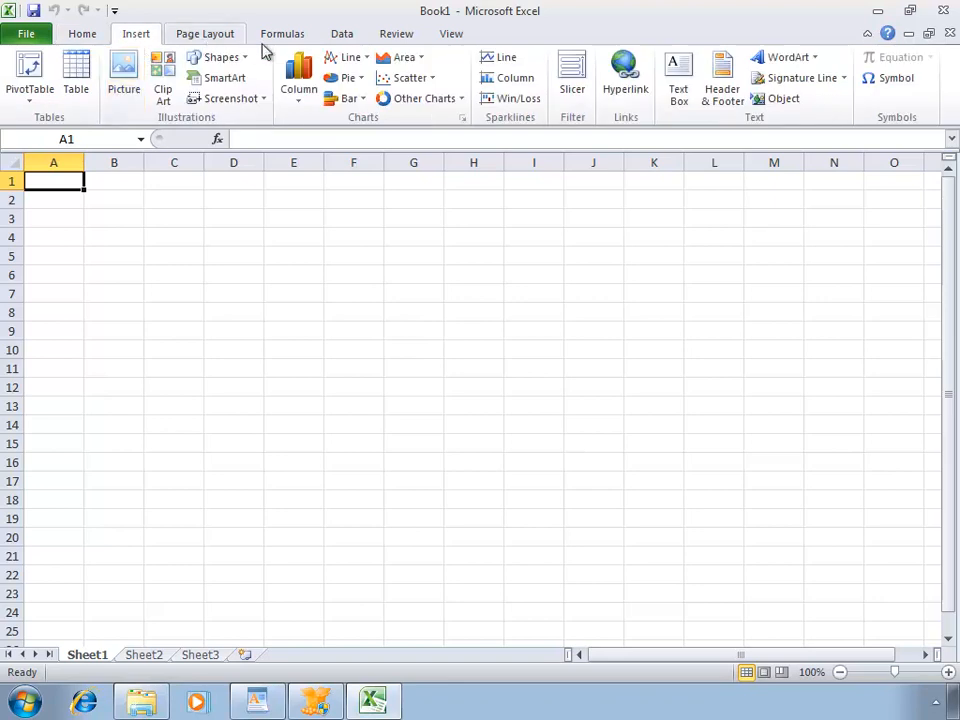
left_click(340, 32)
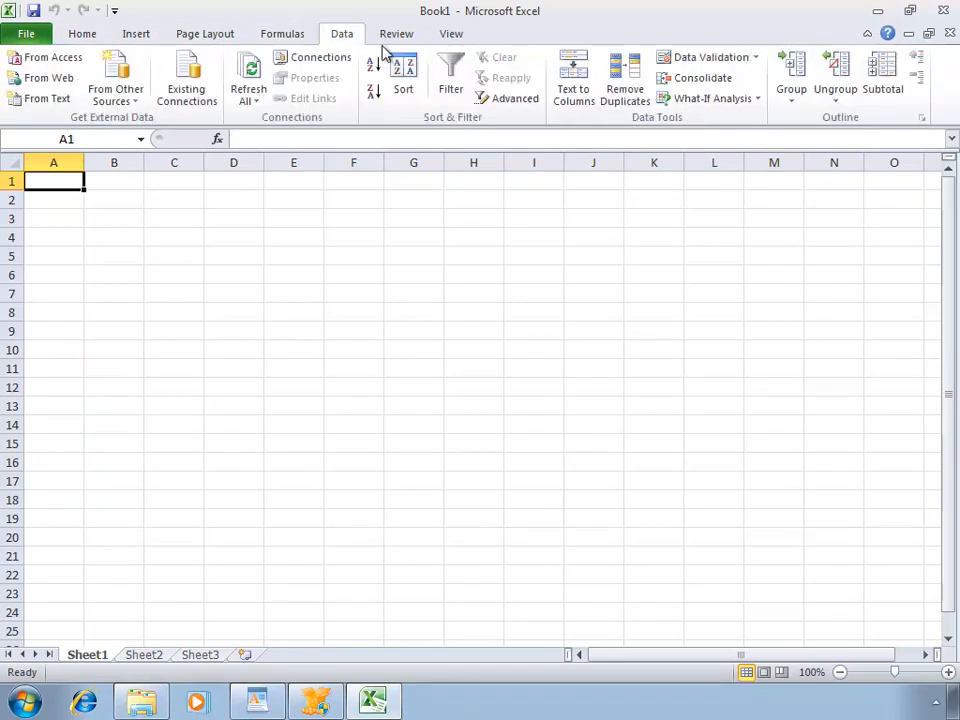
left_click(452, 32)
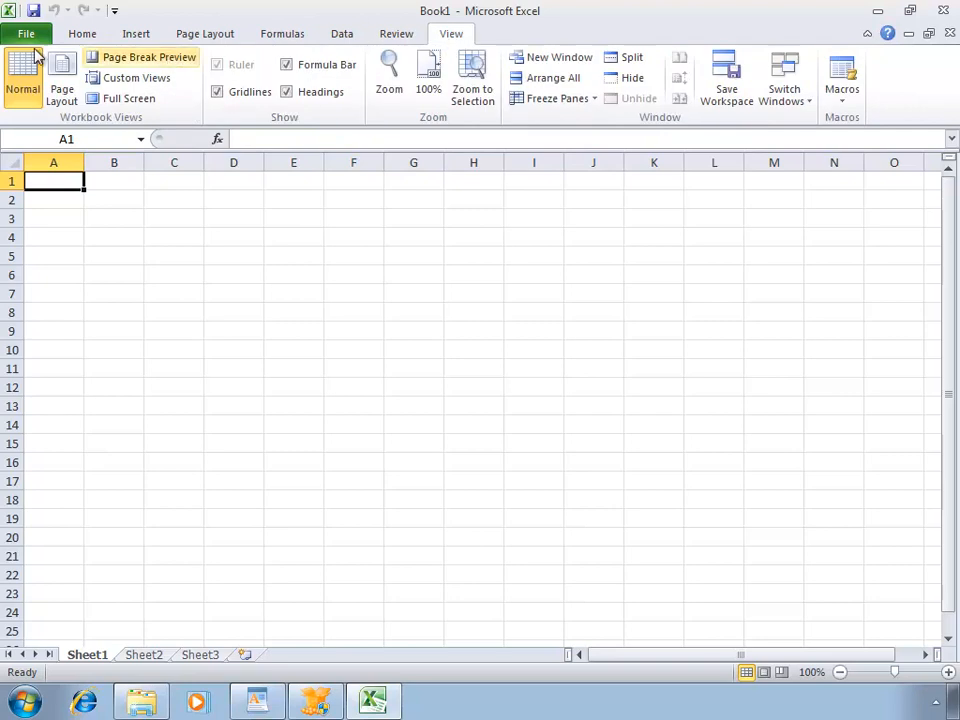
left_click(26, 32)
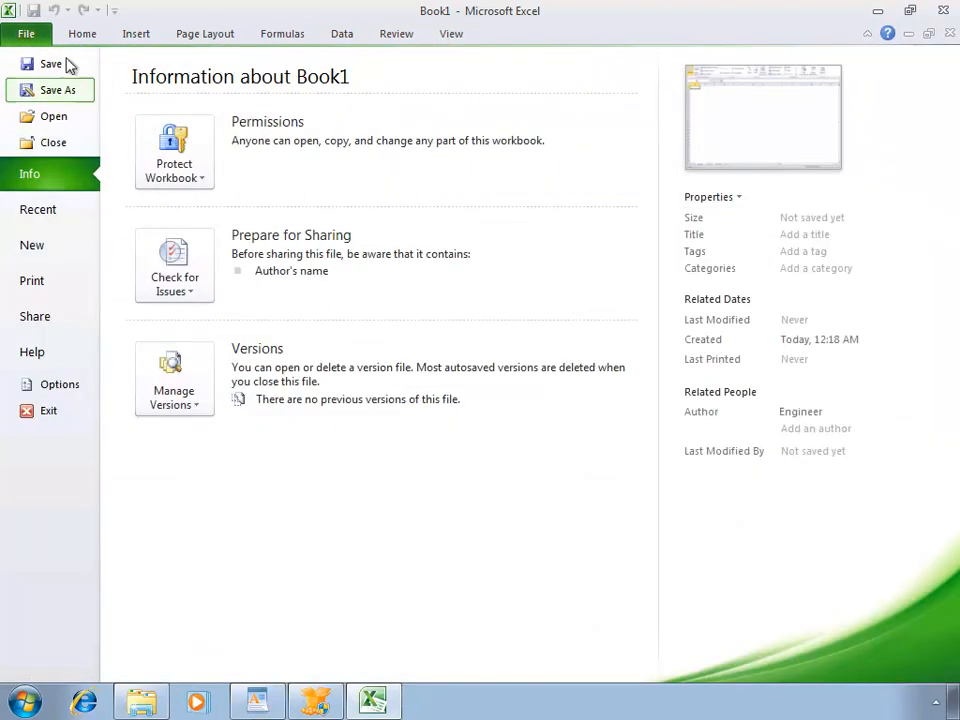
left_click(32, 280)
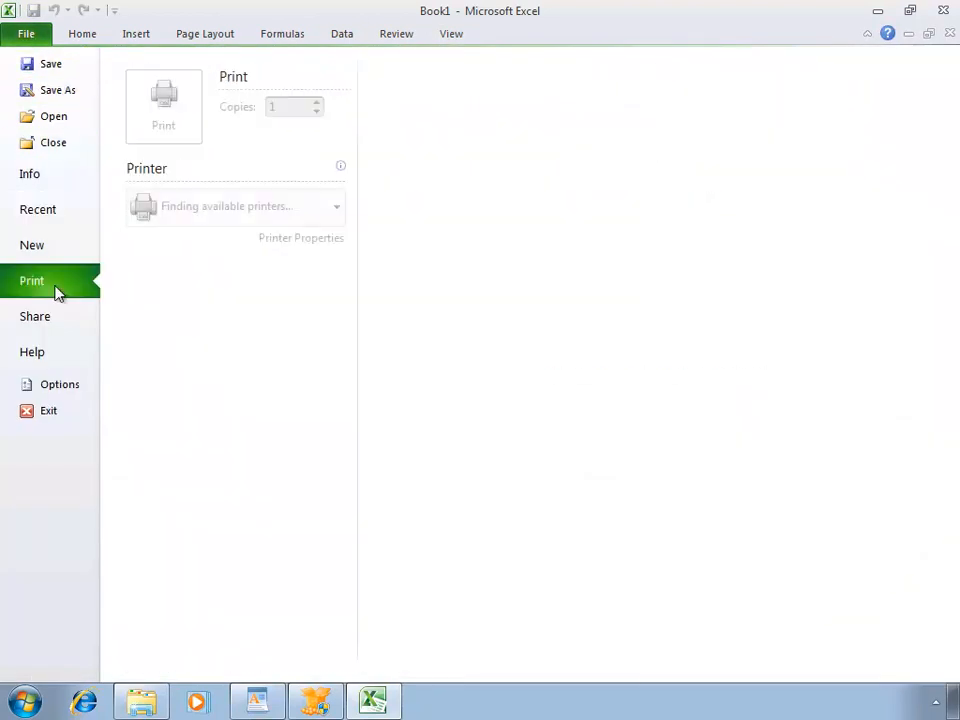
left_click(32, 352)
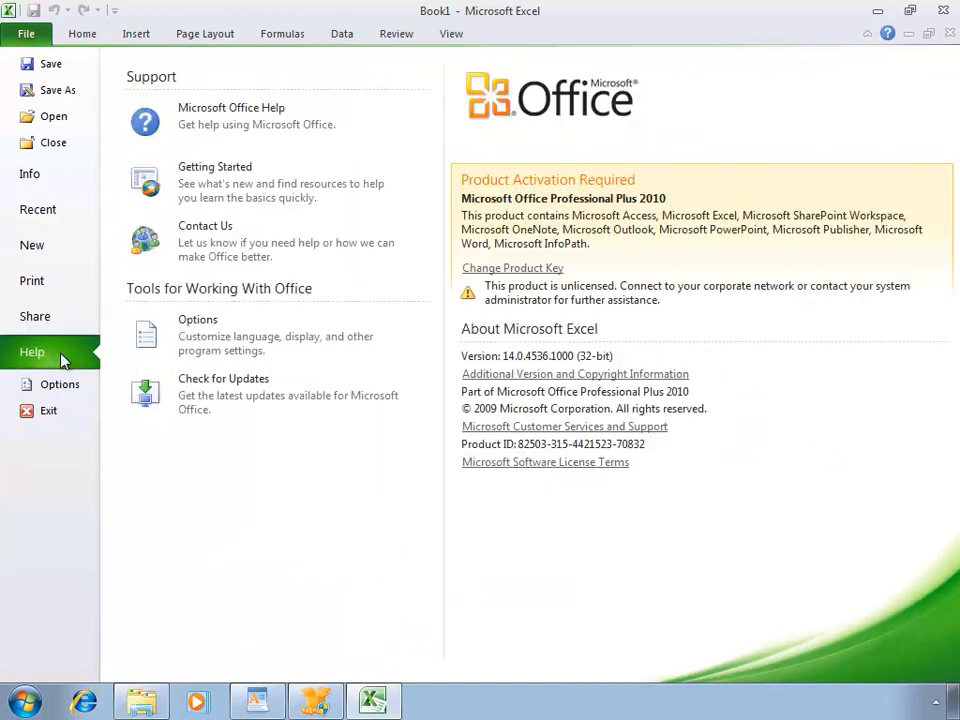
- Browse Excel Options' General, Proofing, Advanced, Quick Access Toolbar and Trust Center categories, then OK out
left_click(60, 384)
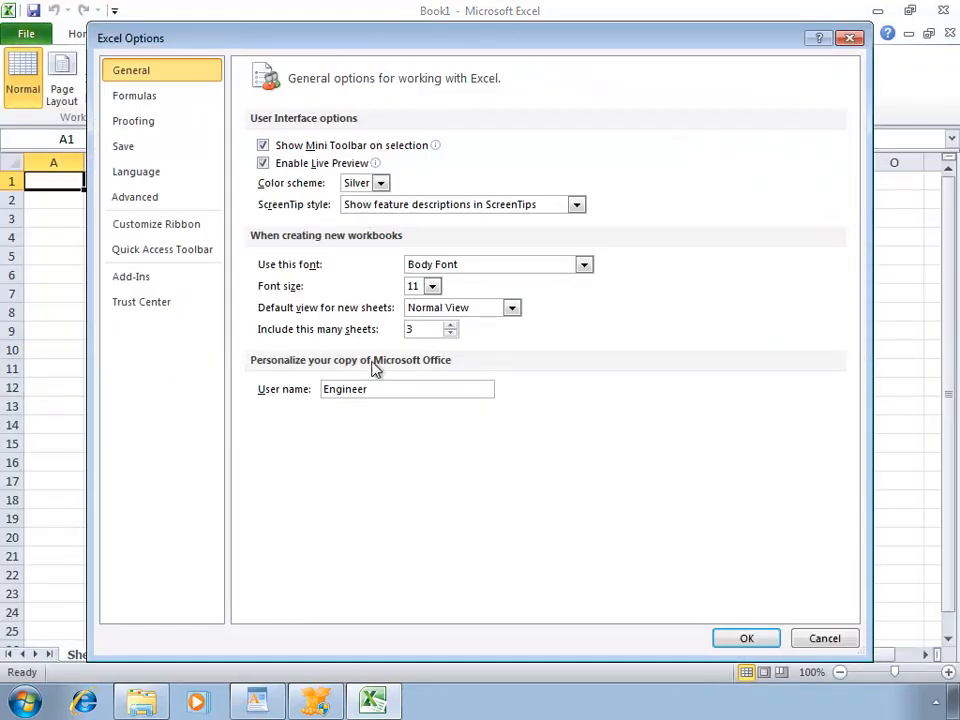
left_click(132, 120)
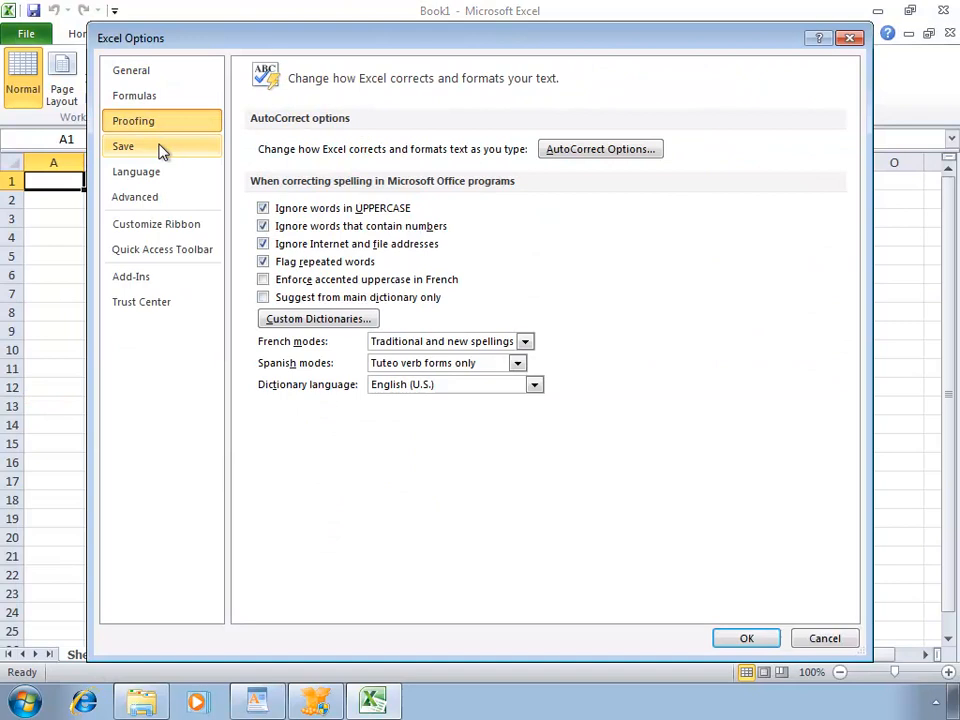
left_click(134, 196)
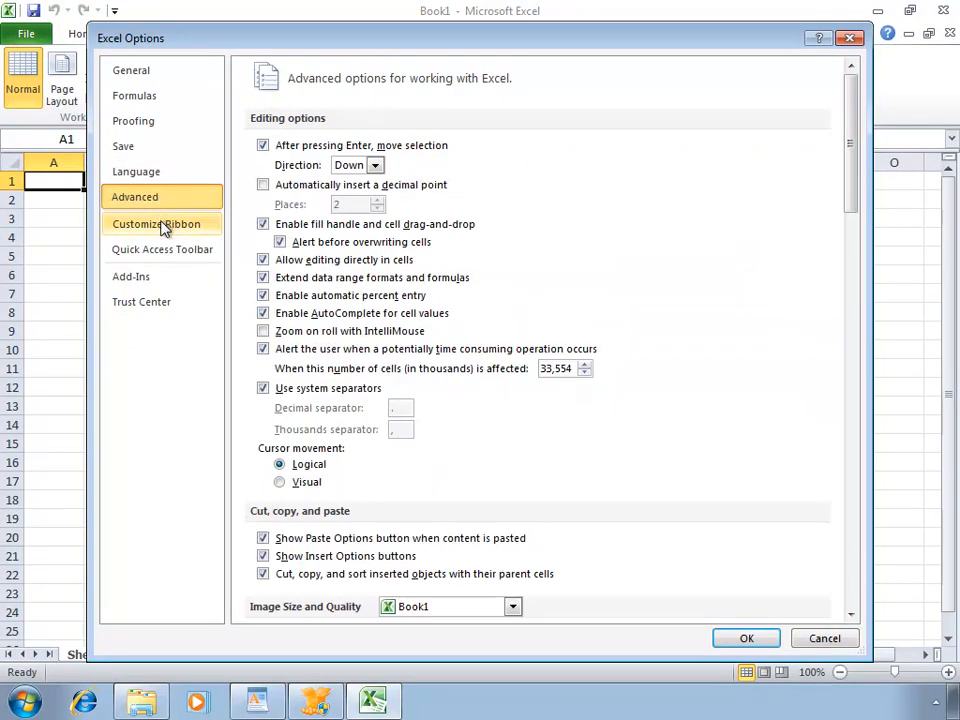
left_click(162, 248)
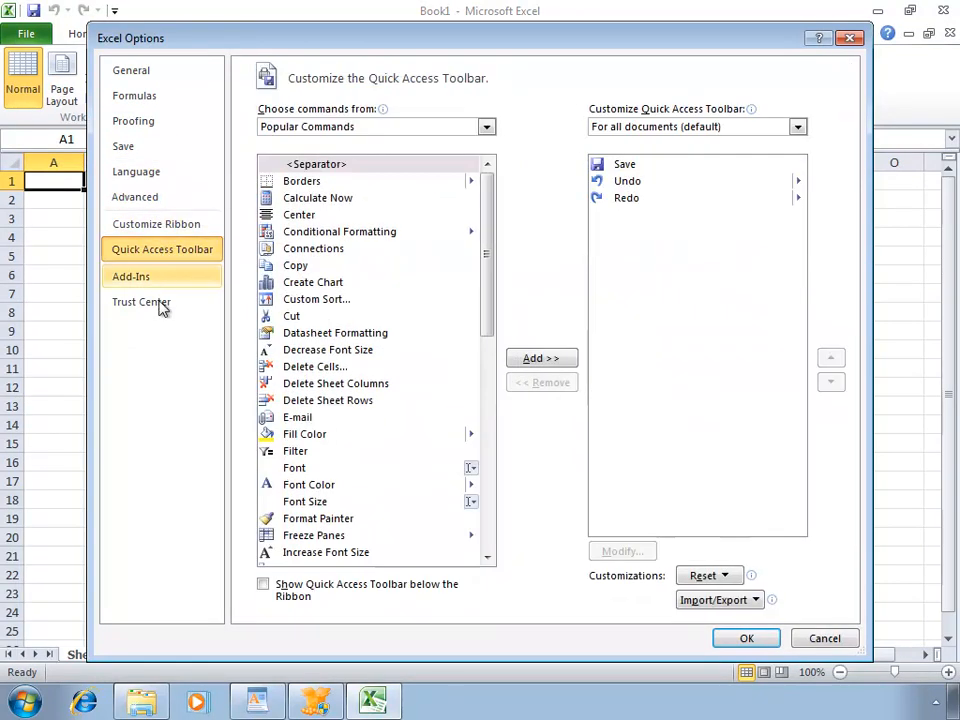
left_click(140, 300)
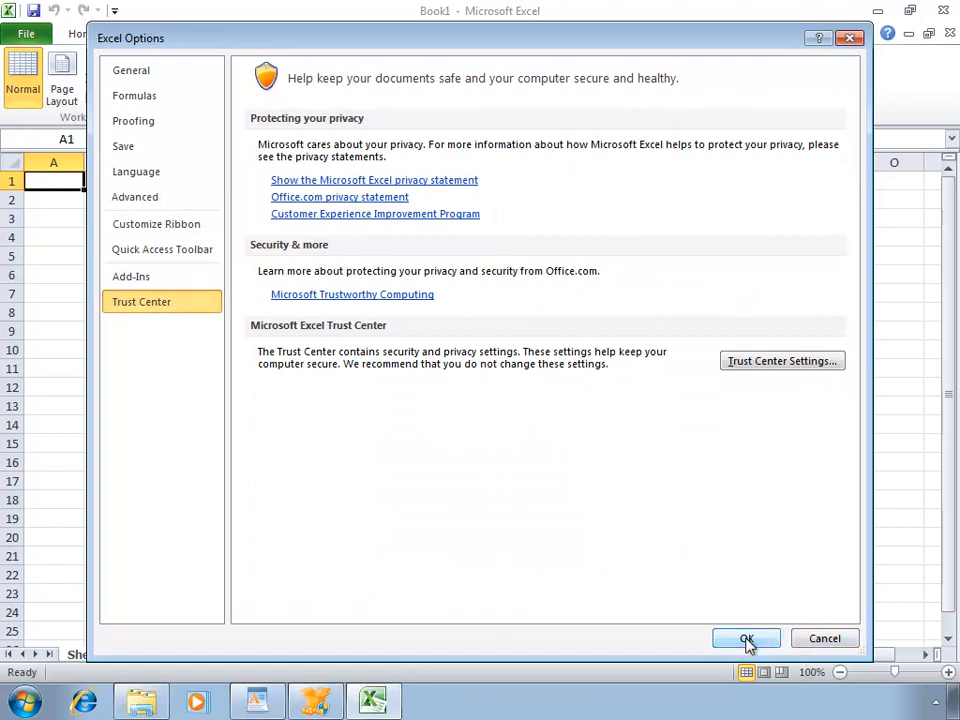
left_click(746, 638)
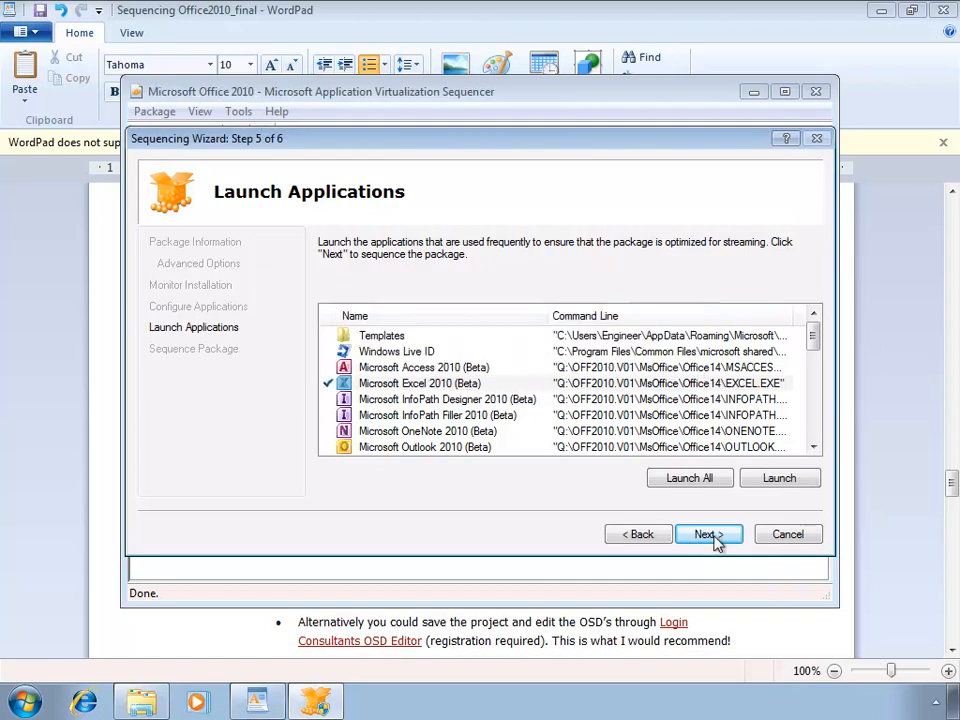
- Advance past Launch Applications, let sequencing complete and finish the wizard
left_click(702, 532)
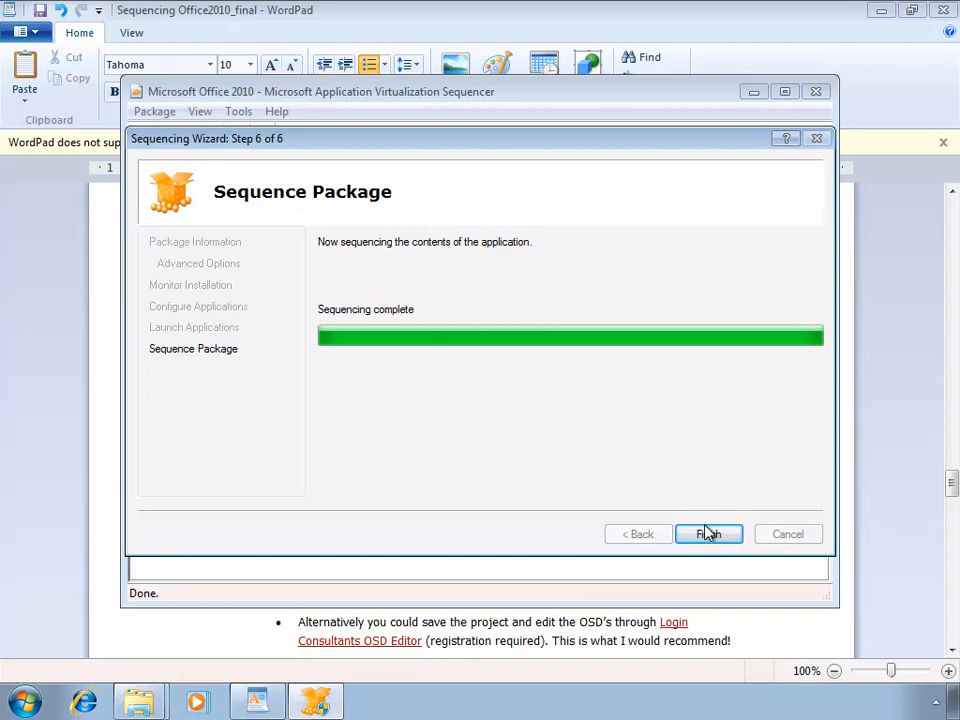
left_click(708, 532)
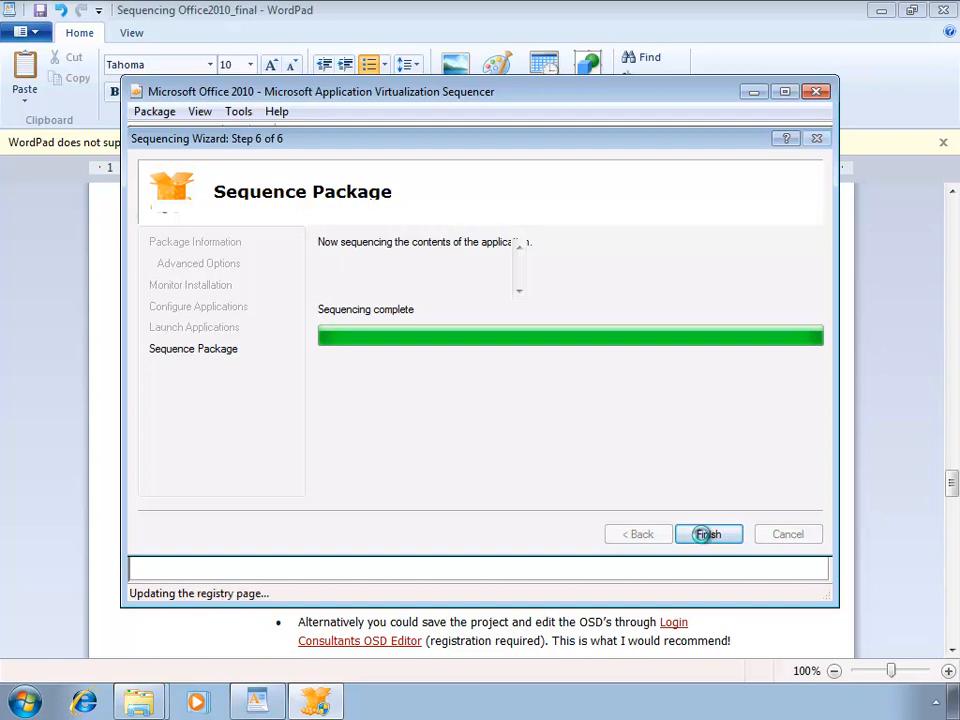
left_click(708, 532)
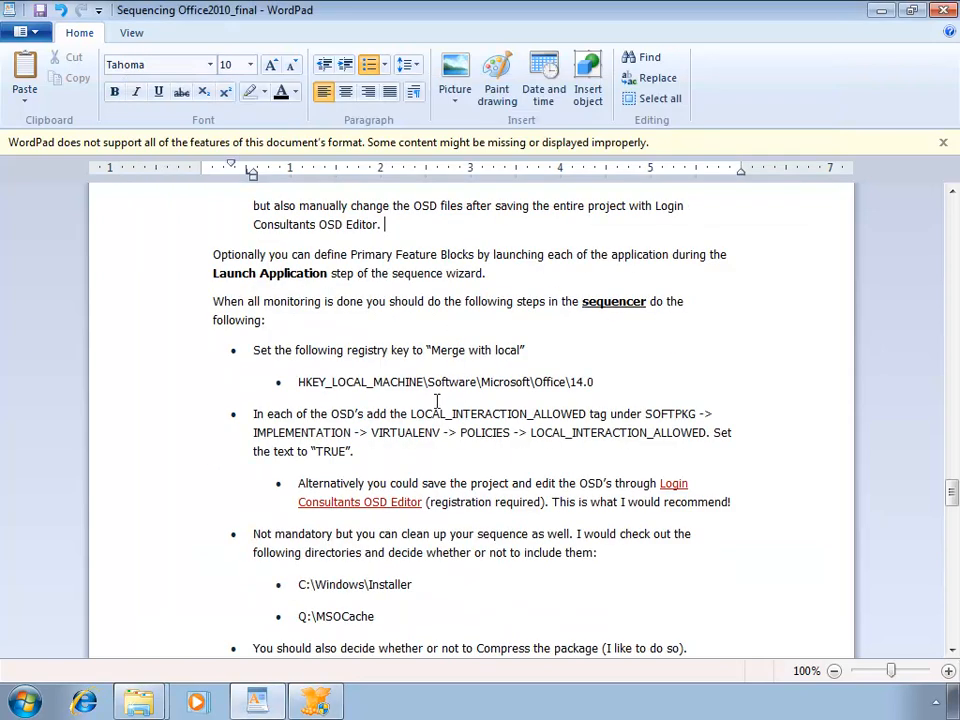
left_click_drag(298, 382, 592, 382)
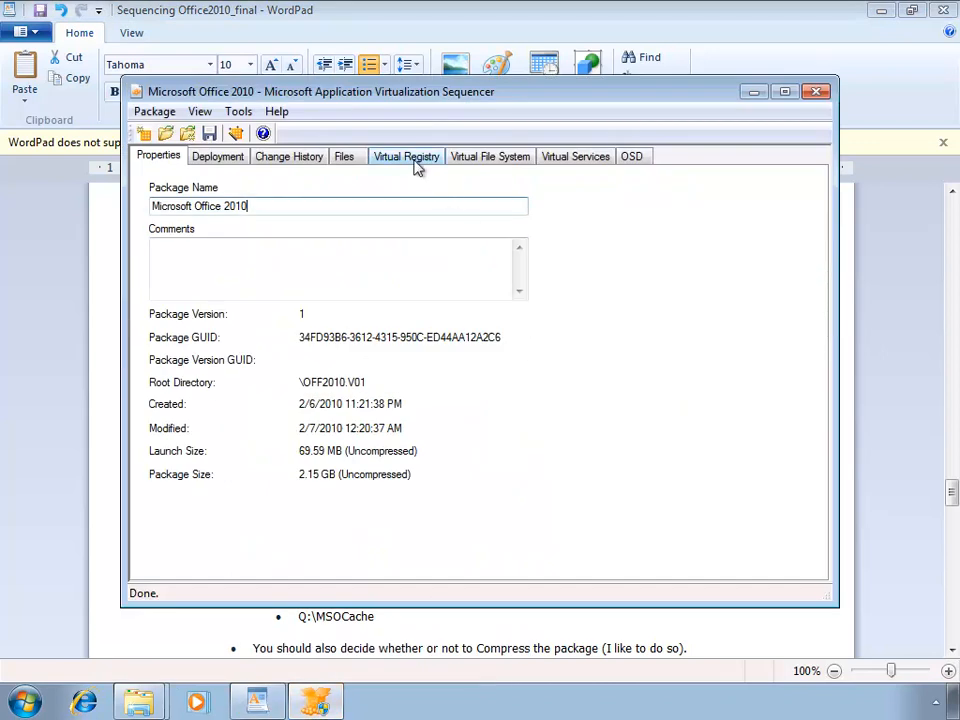
- Expand the virtual registry MACHINE\Software\Microsoft\Office and bring up the 14.0 key's context menu
left_click(406, 156)
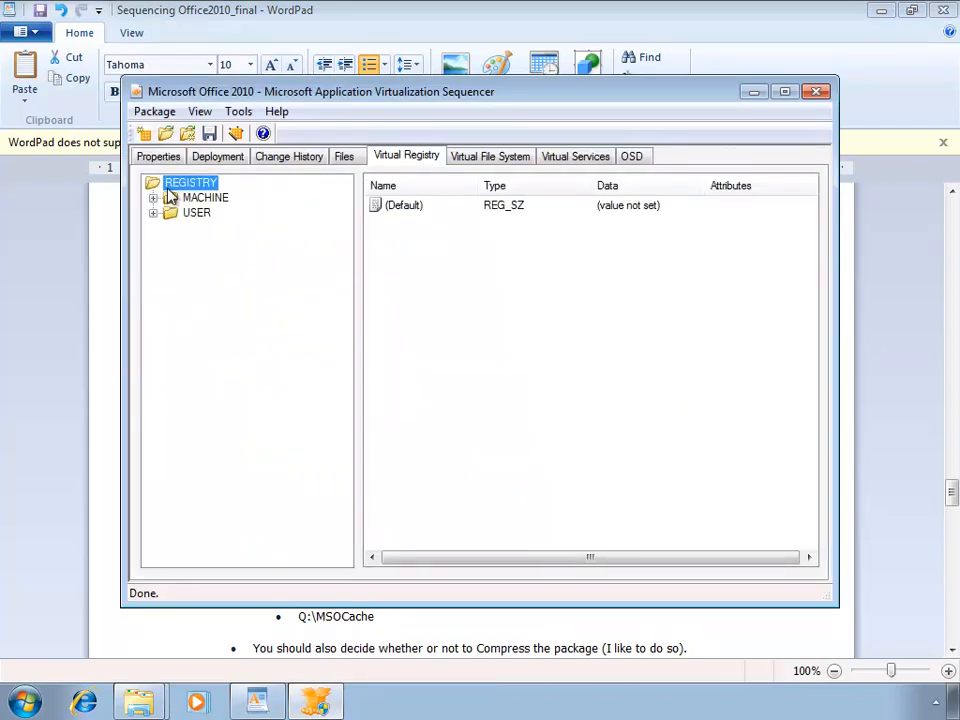
left_click(154, 198)
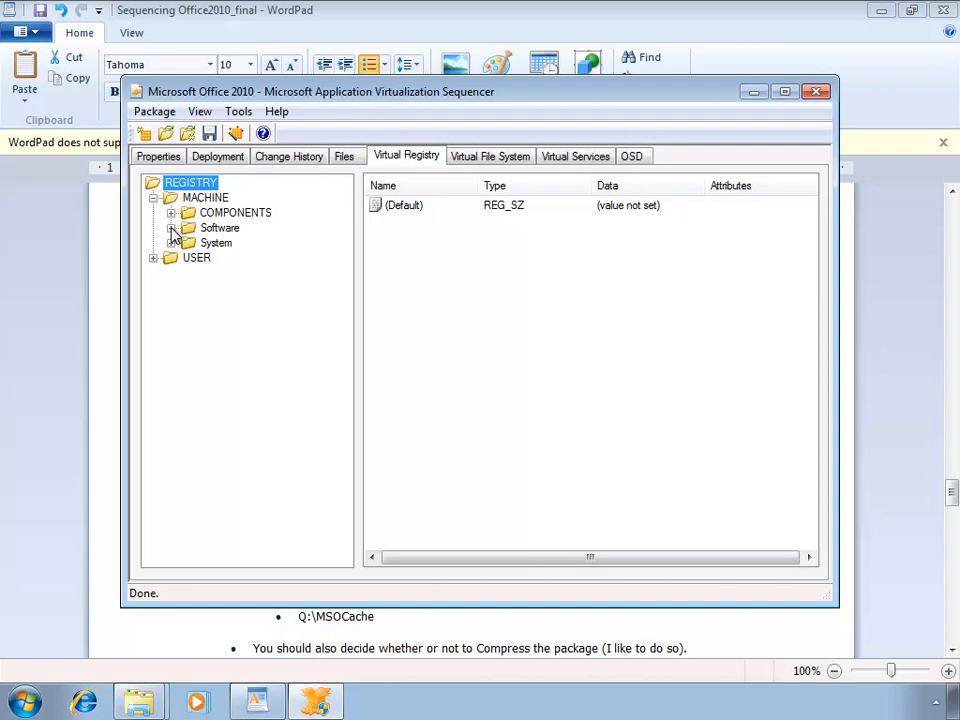
left_click(172, 228)
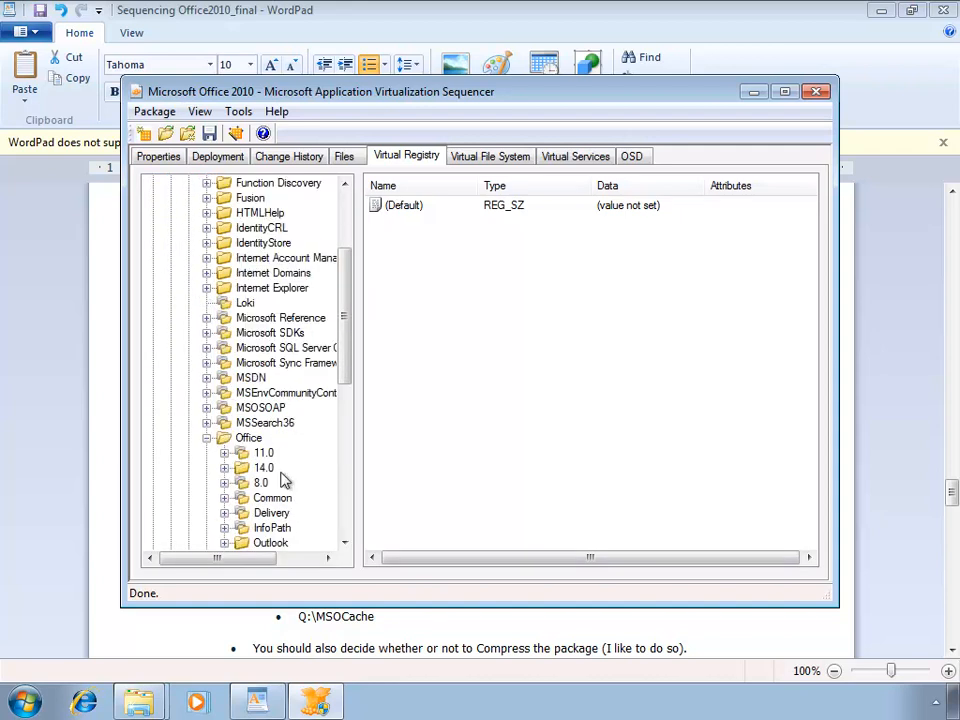
right_click(264, 468)
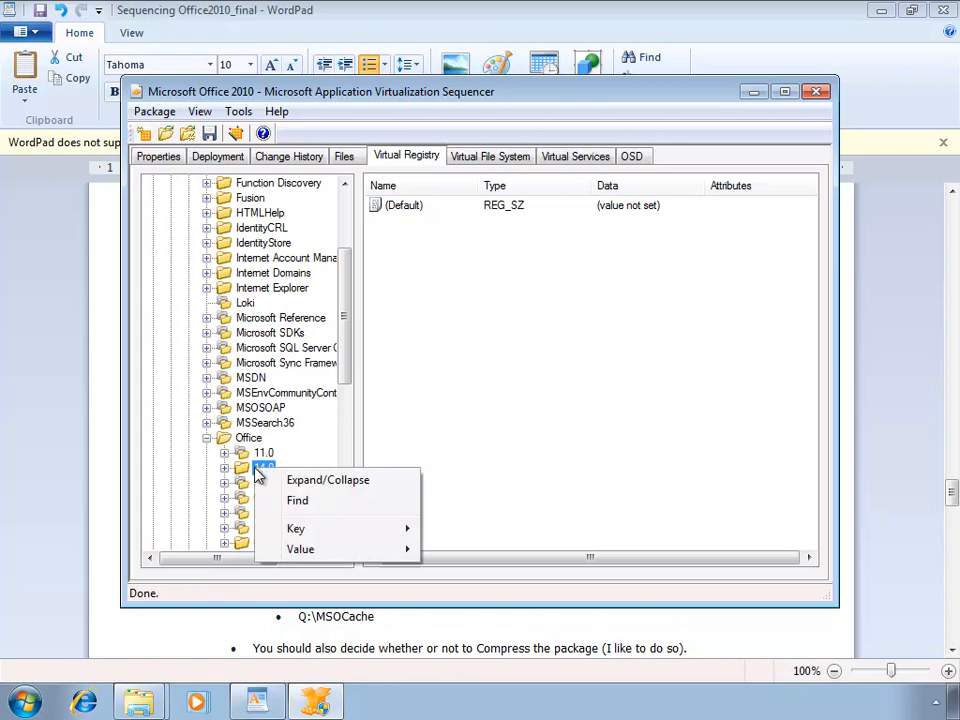
mouse_move(314, 548)
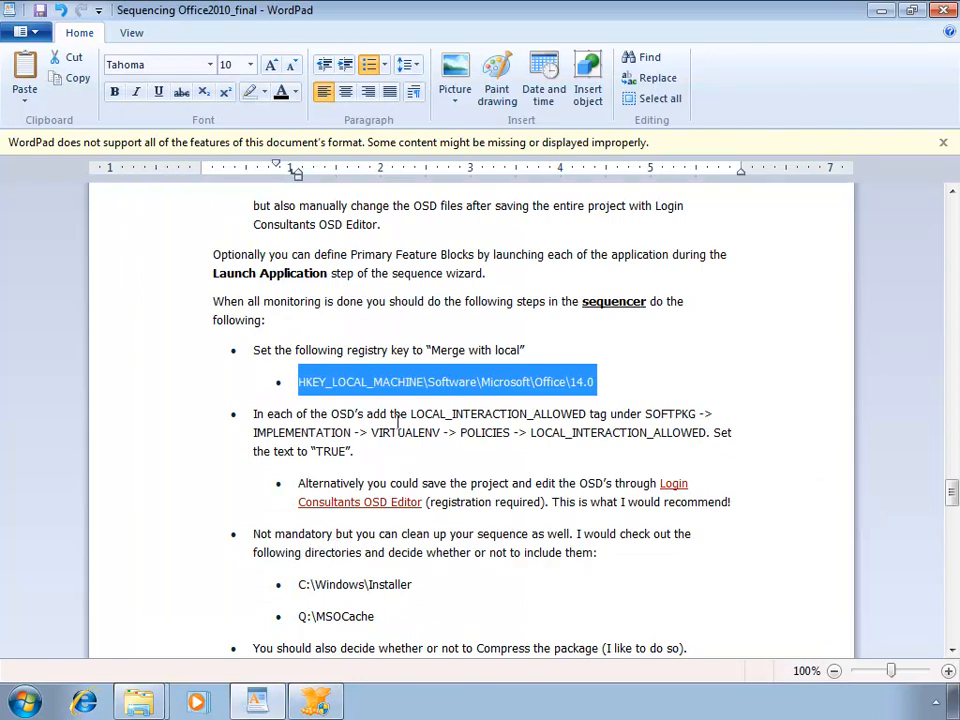
- Review the LOCAL_INTERACTION_ALLOWED tag and remaining steps in the WordPad notes
double_click(498, 412)
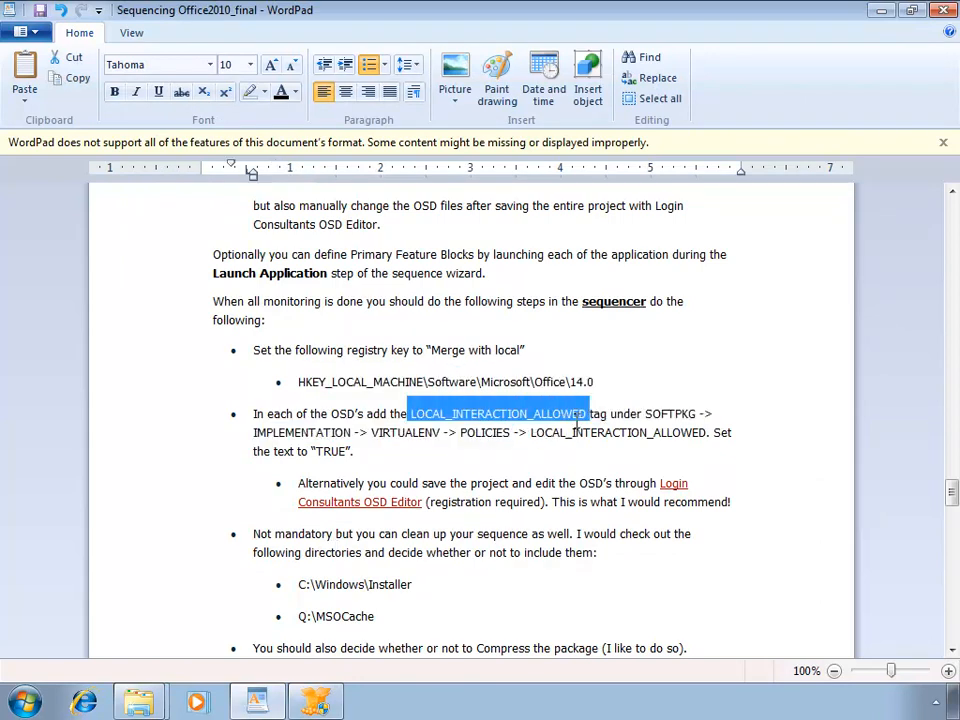
mouse_move(548, 414)
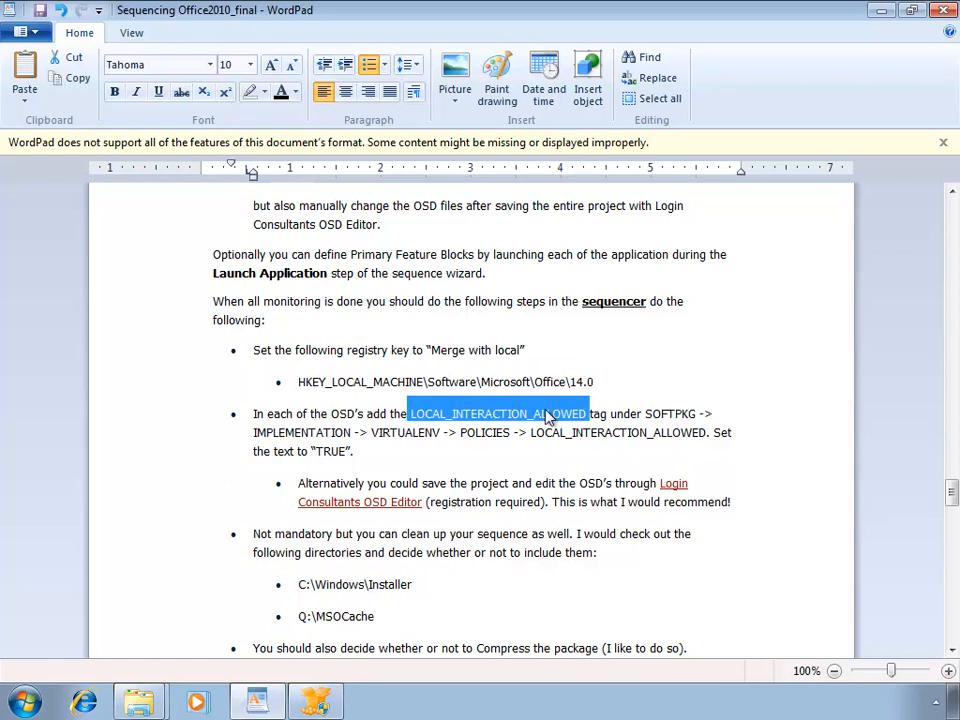
mouse_move(368, 682)
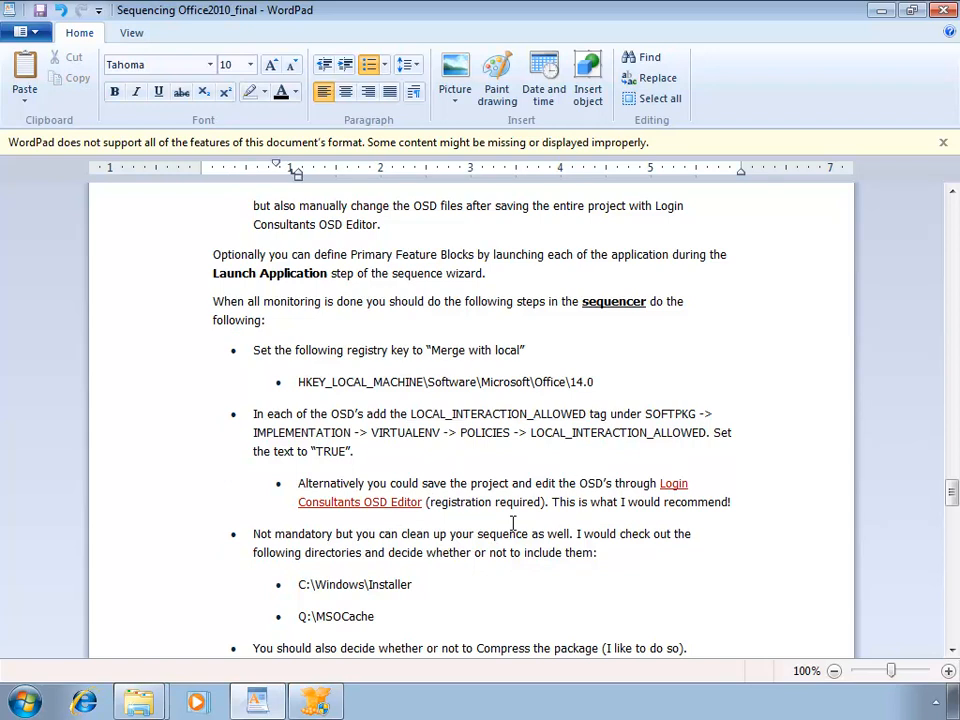
scroll("down", 3)
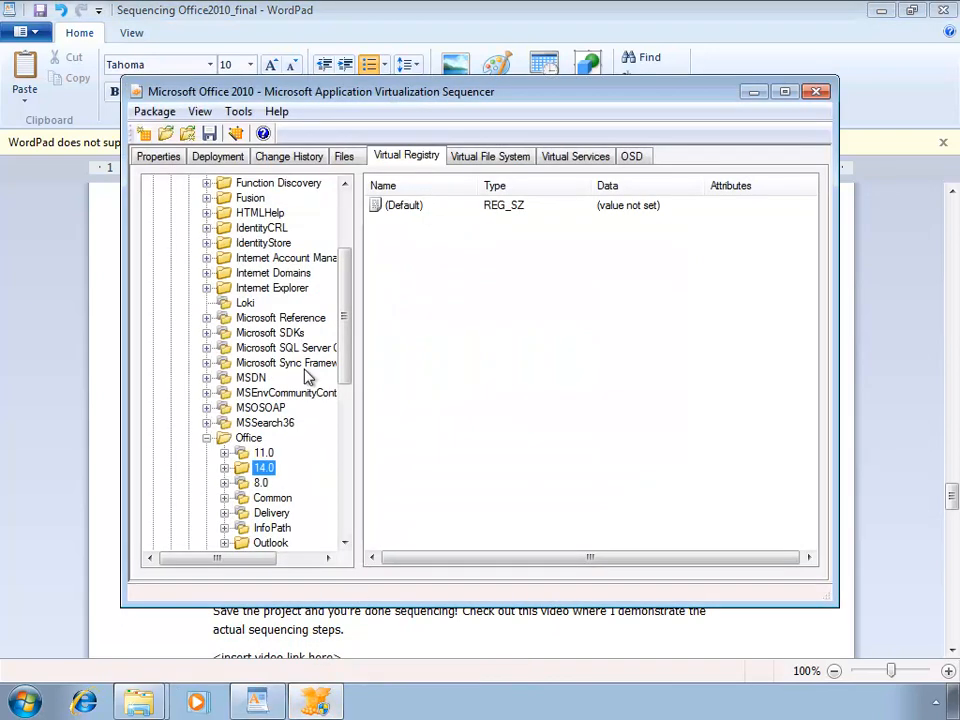
- Delete the MSOCache folder under VFS\SFT_MNT from the package's virtual file system
left_click(344, 156)
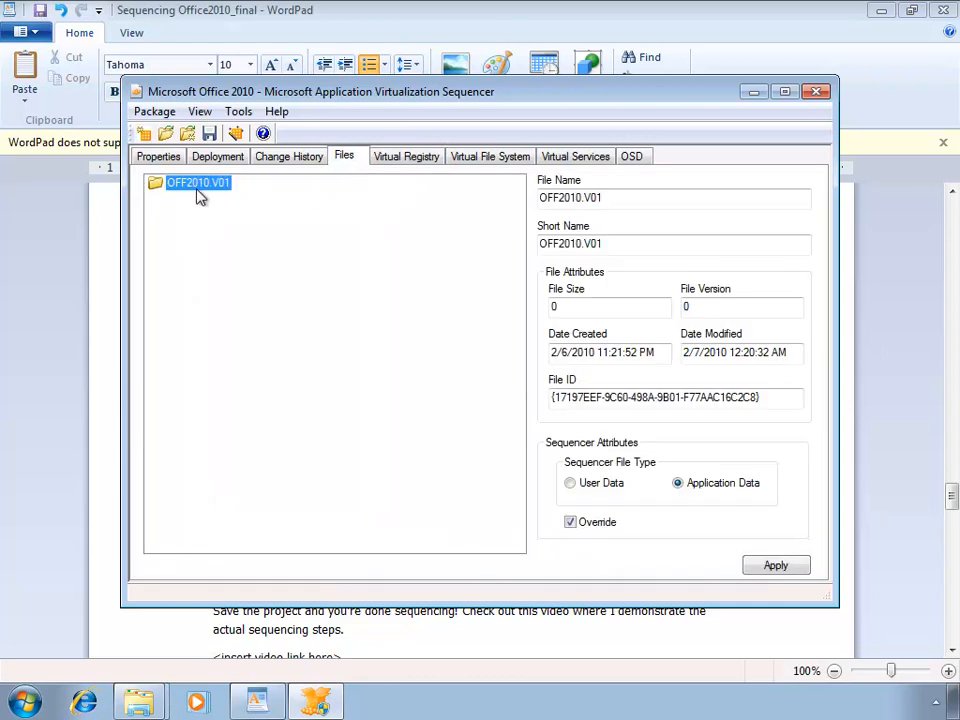
left_click(156, 184)
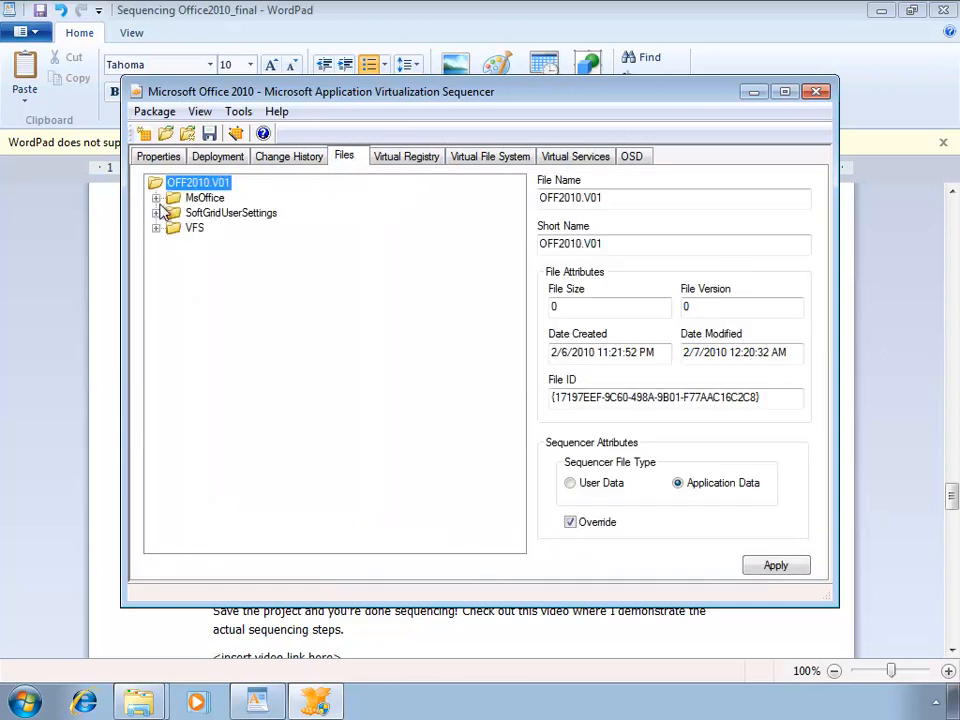
left_click(156, 228)
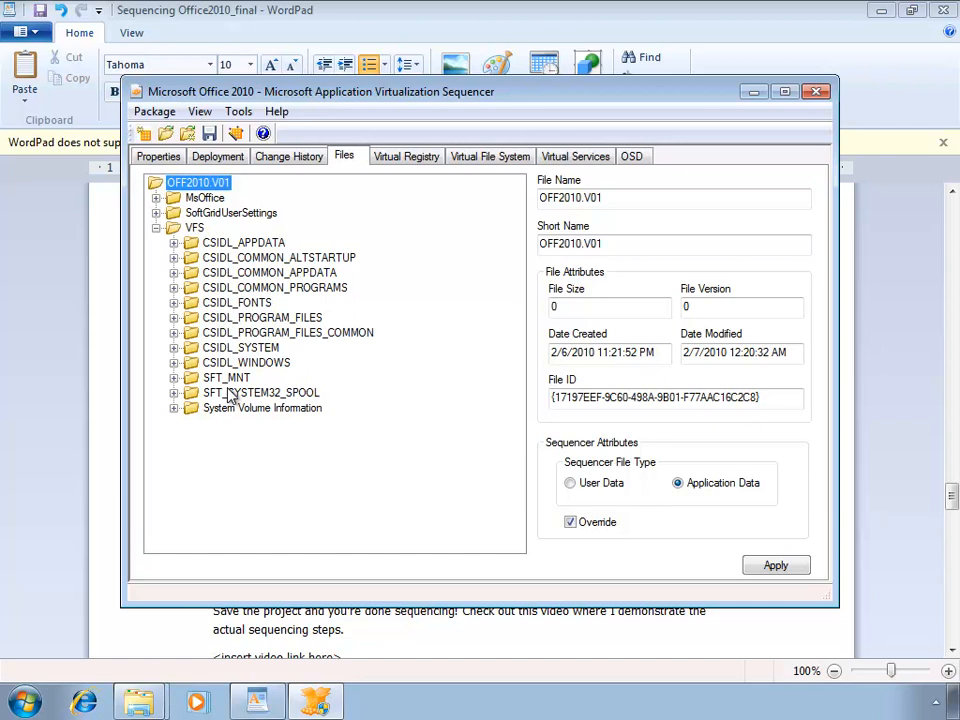
left_click(174, 376)
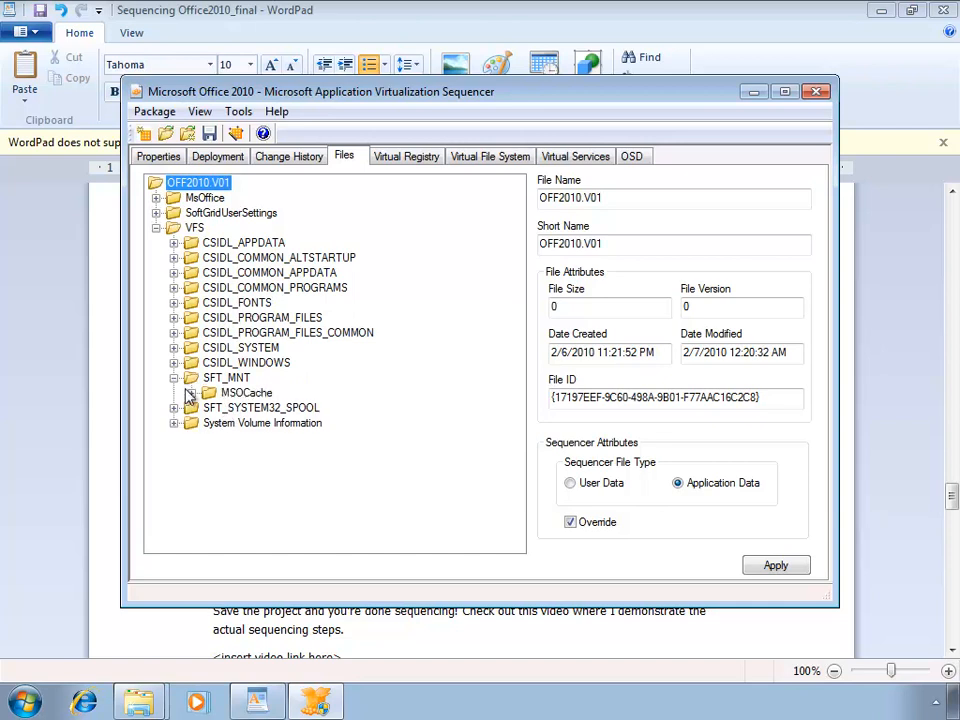
left_click(244, 392)
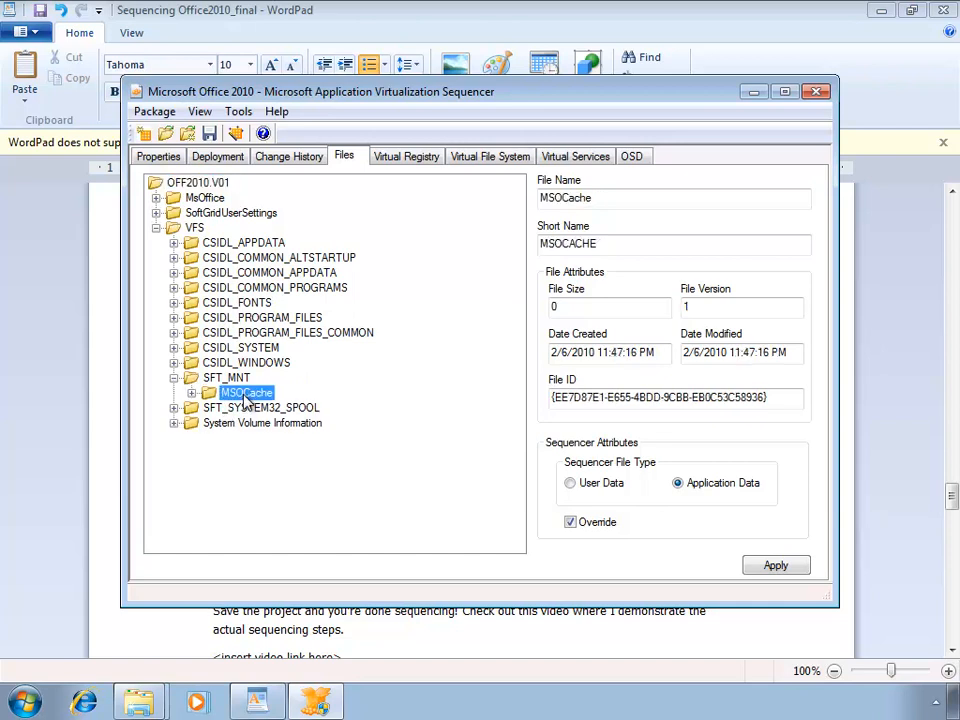
key("Delete")
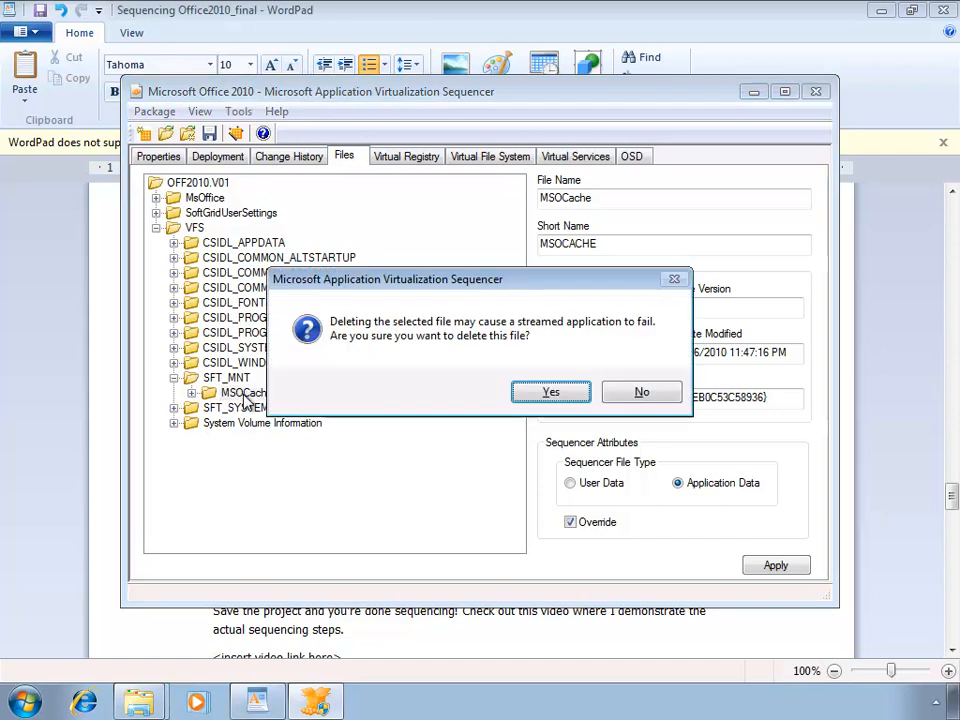
left_click(640, 390)
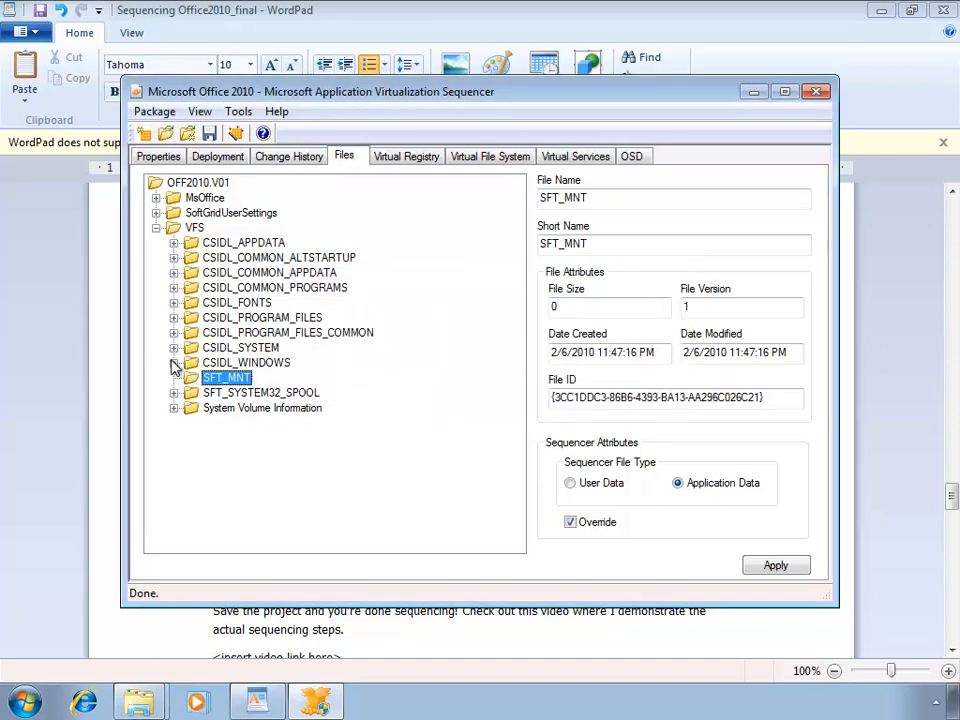
- Inspect the CSIDL_WINDOWS Installer folder, then switch the package to its Deployment settings
left_click(174, 362)
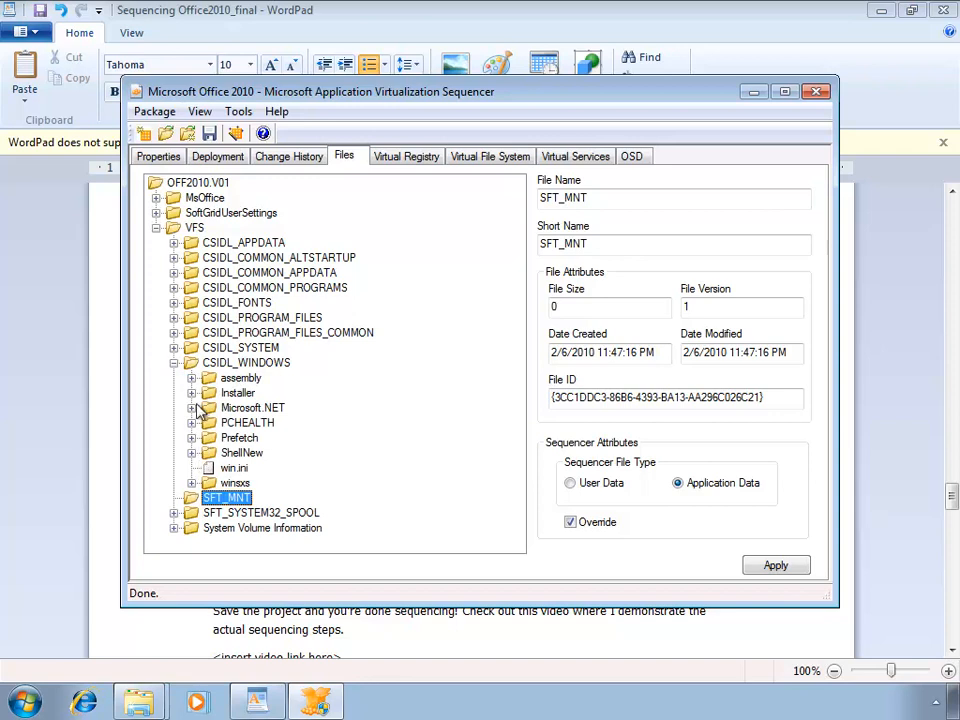
left_click(192, 392)
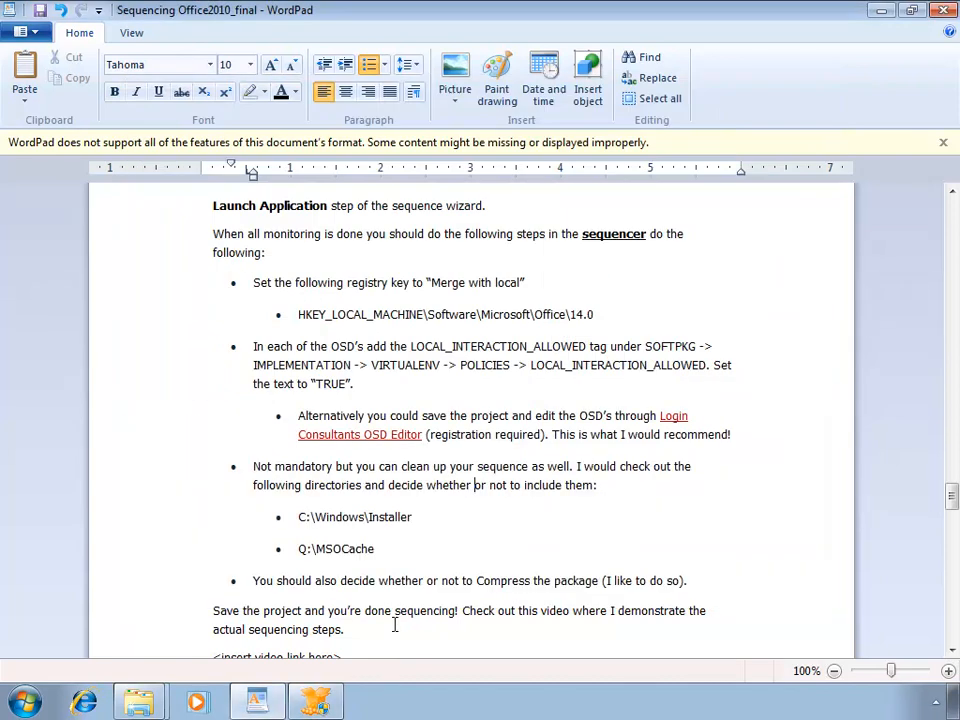
scroll("down", 3)
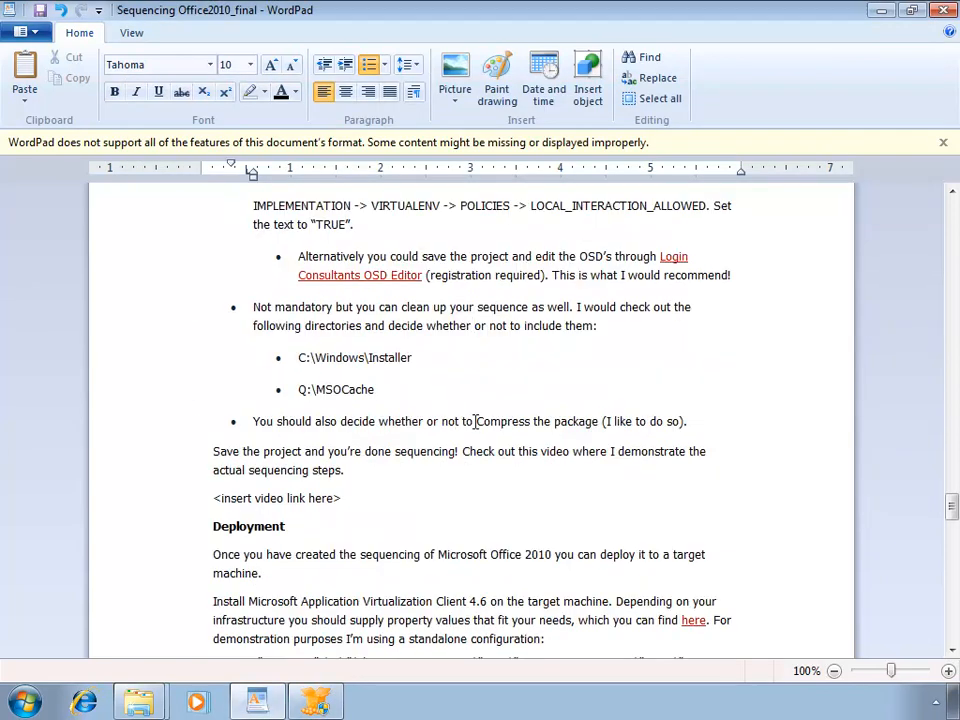
left_click(316, 700)
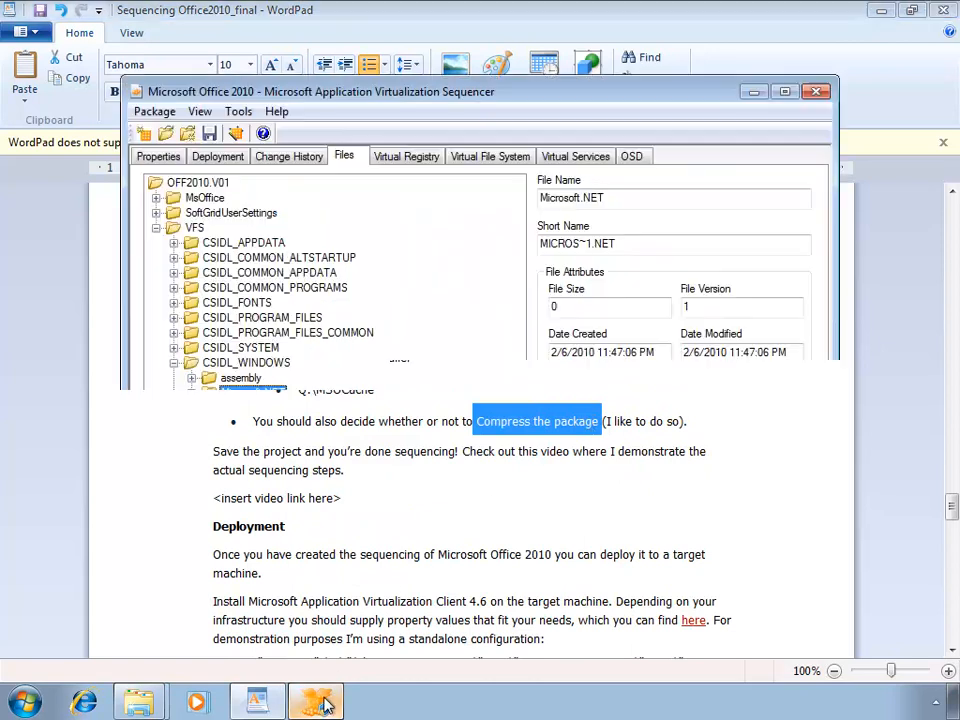
left_click(216, 156)
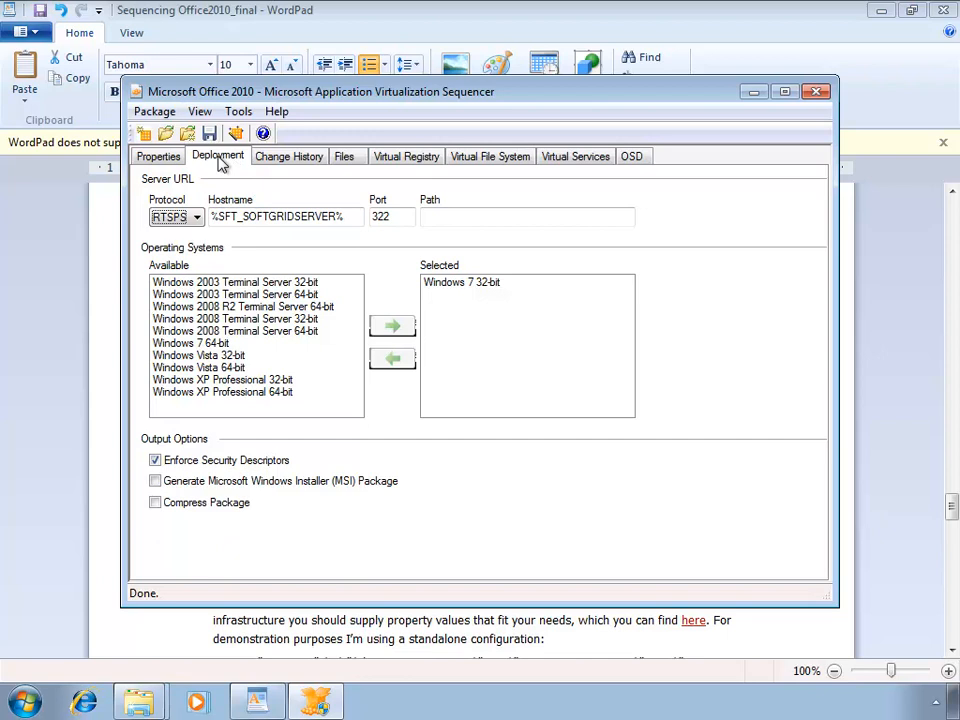
- Enable Compress Package and Generate Microsoft Windows Installer (MSI) Package on Deployment
left_click(156, 502)
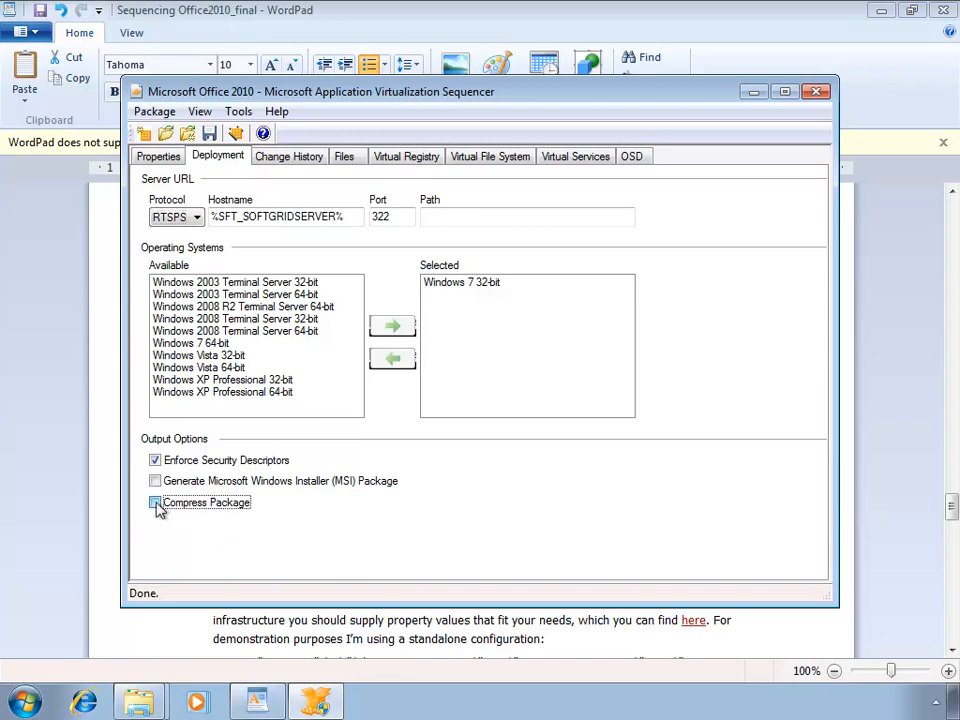
left_click(156, 502)
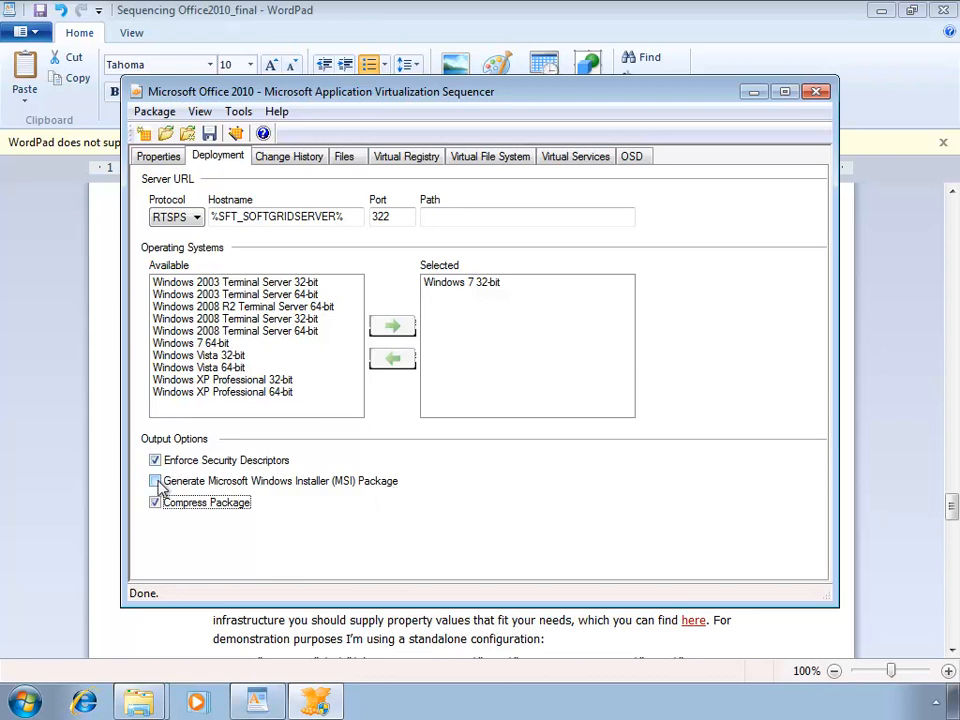
left_click(156, 480)
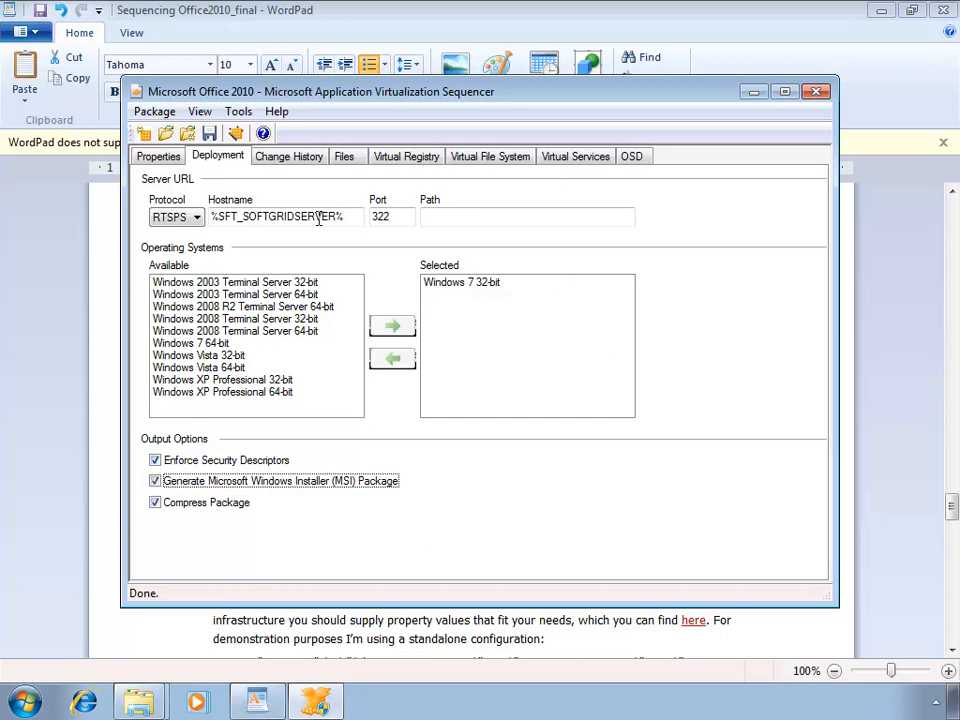
left_click(196, 216)
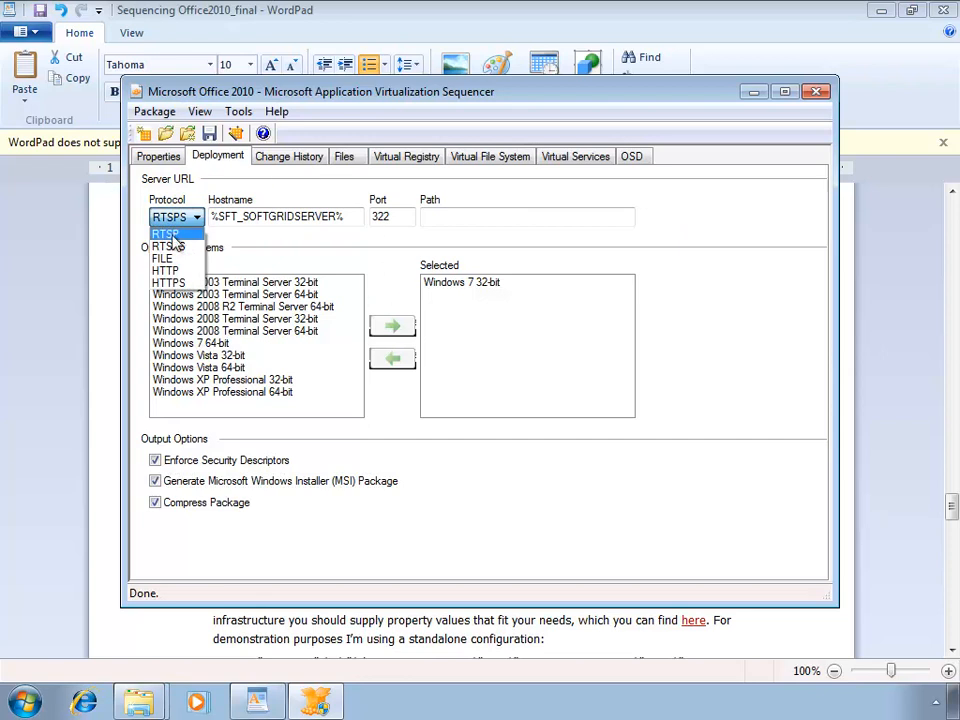
- Set the streaming protocol to RTSP on port 554 with path \OFFICE2010.V01
left_click(164, 234)
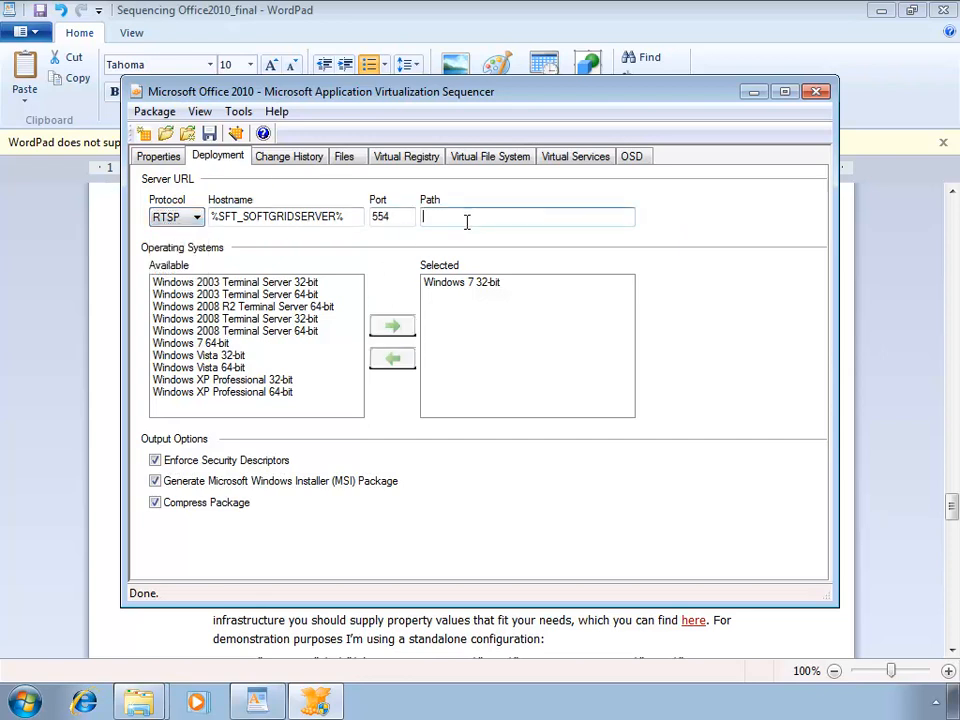
type("\\OFFICE")
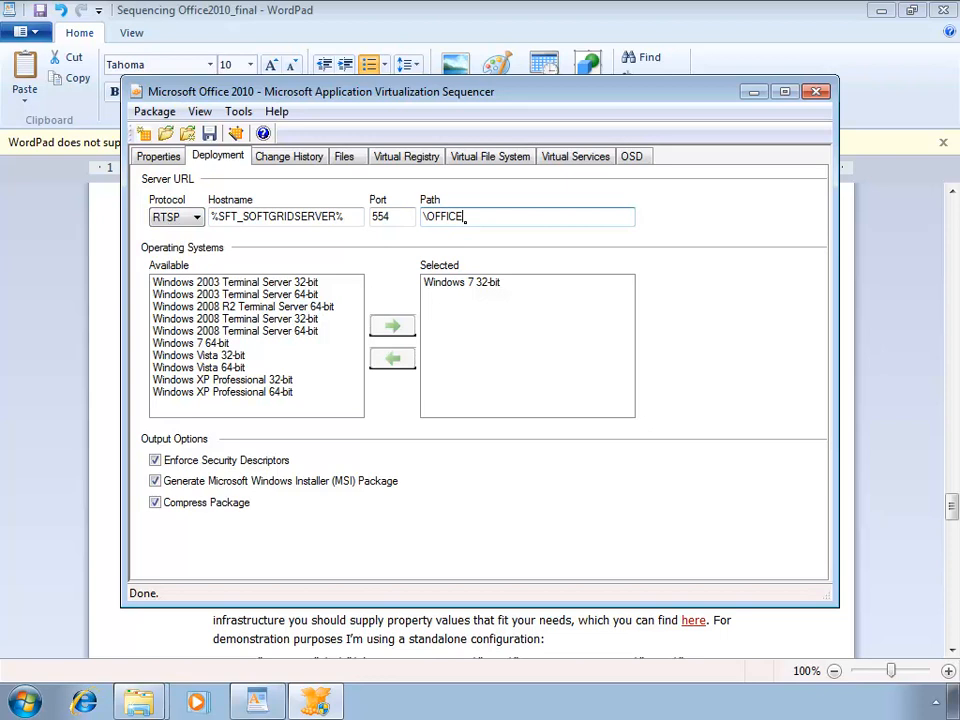
type("2010.V01")
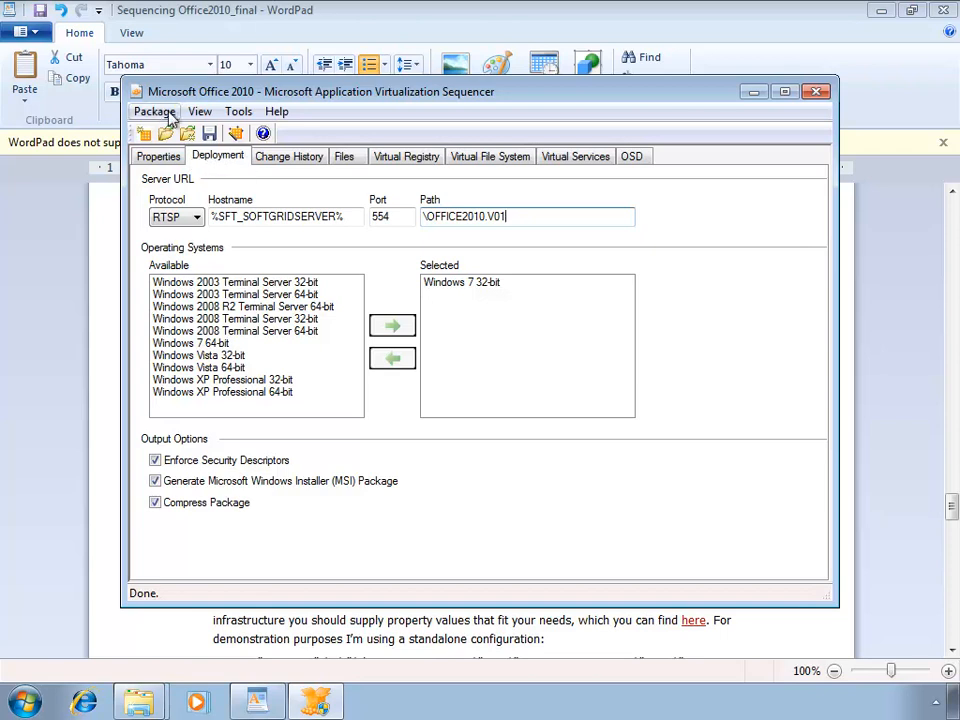
- Save the package as Microsoft Office 2010 in the OFFICE2010.V01 folder via Package > Save As
left_click(154, 112)
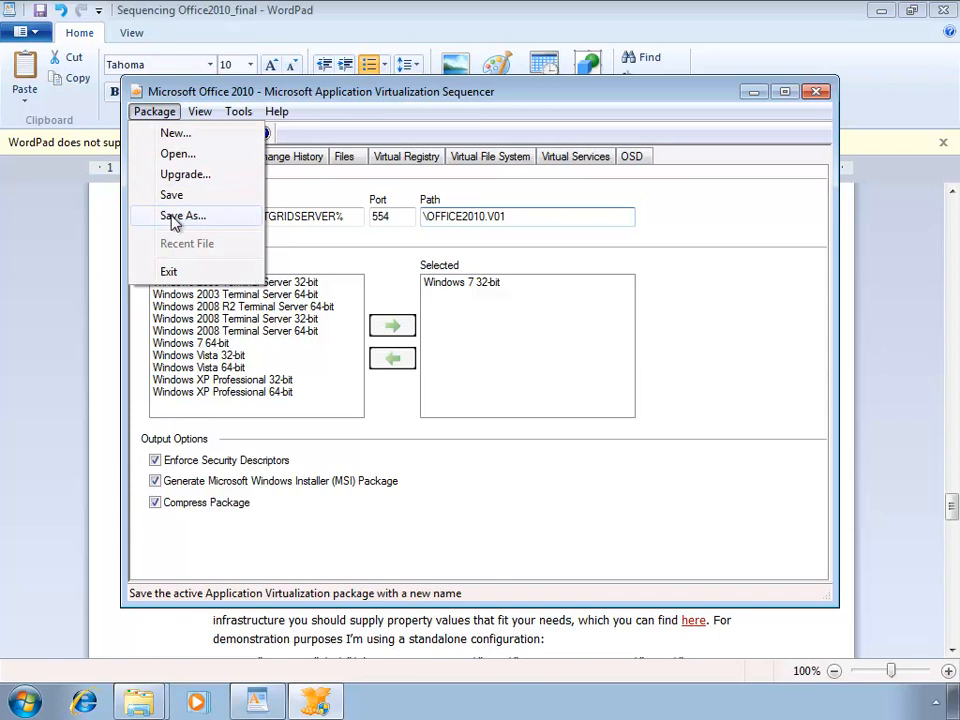
left_click(182, 216)
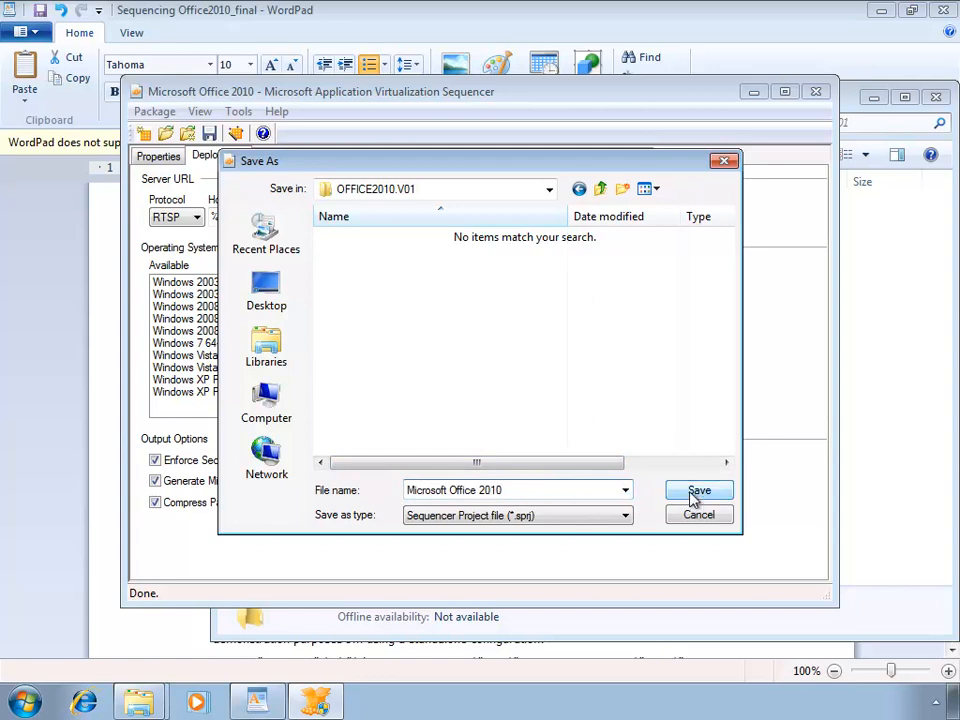
left_click(510, 490)
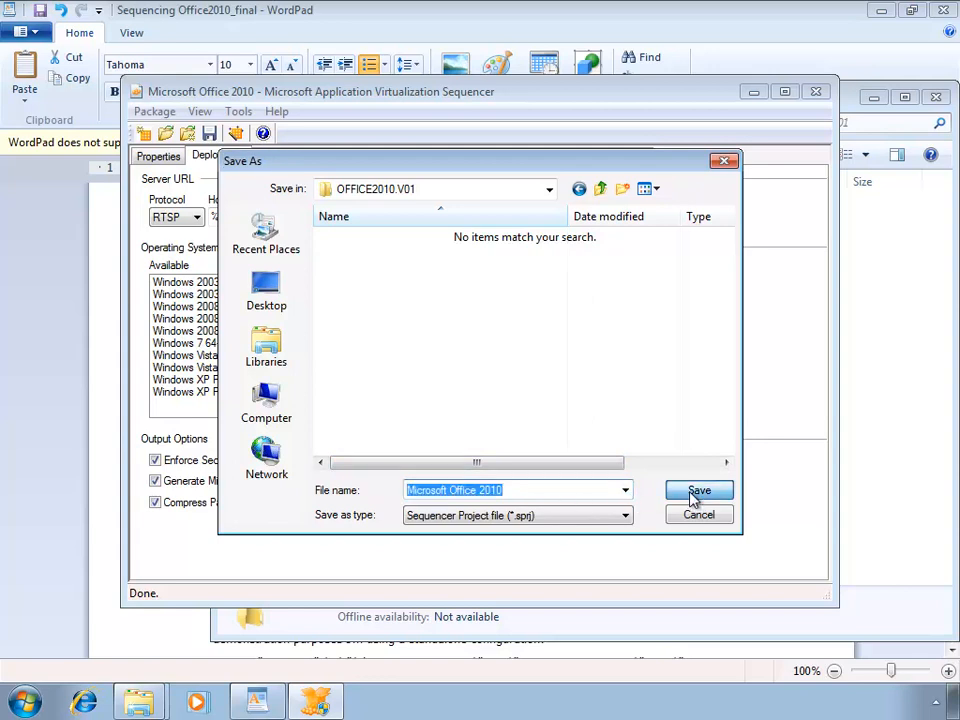
left_click(700, 490)
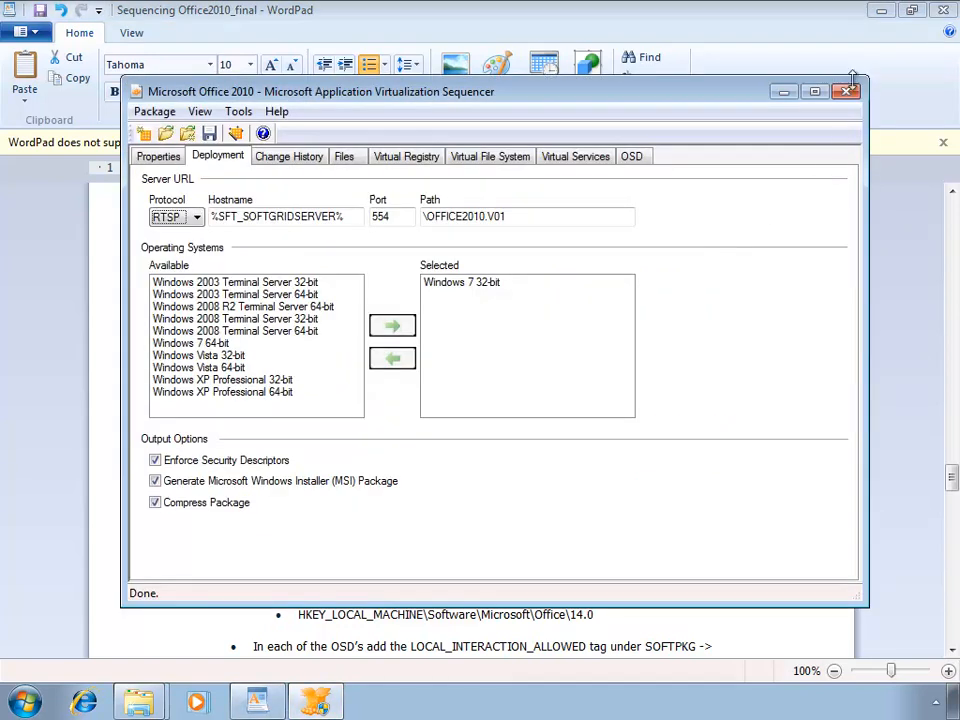
- Show the OFFICE2010.V01 output folder maximized in Explorer and select the Command Prompt OSD file
left_click(846, 92)
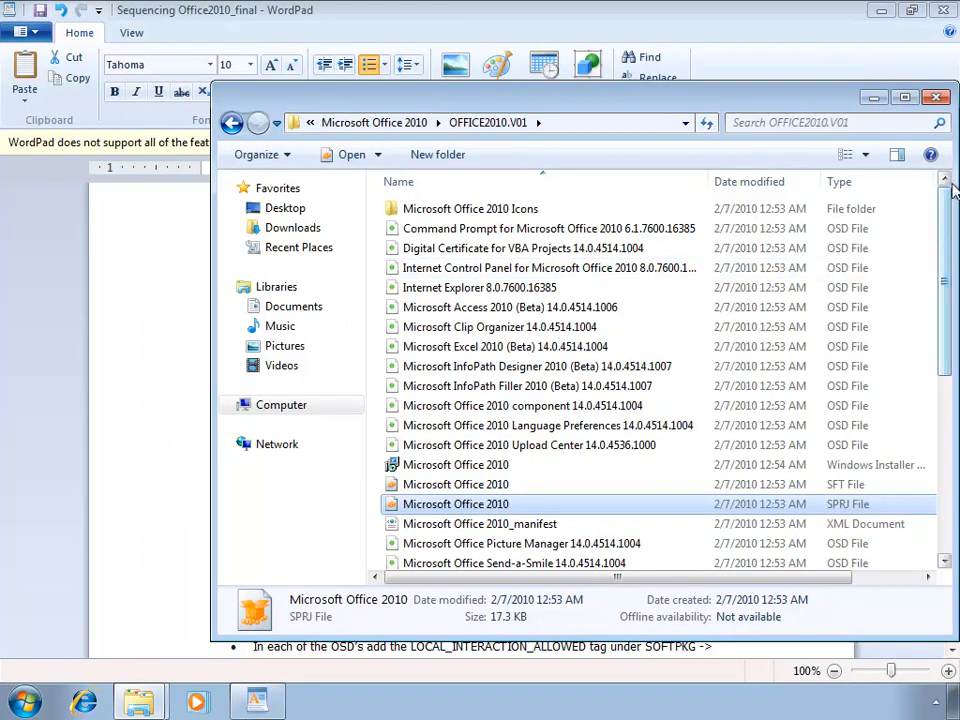
left_click(904, 96)
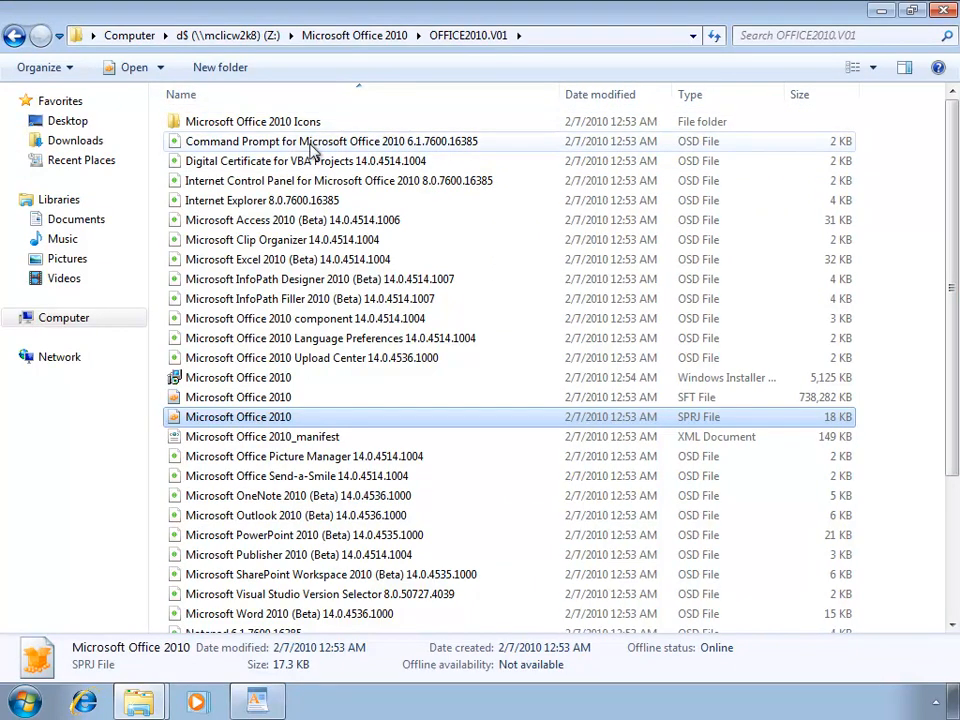
left_click(330, 140)
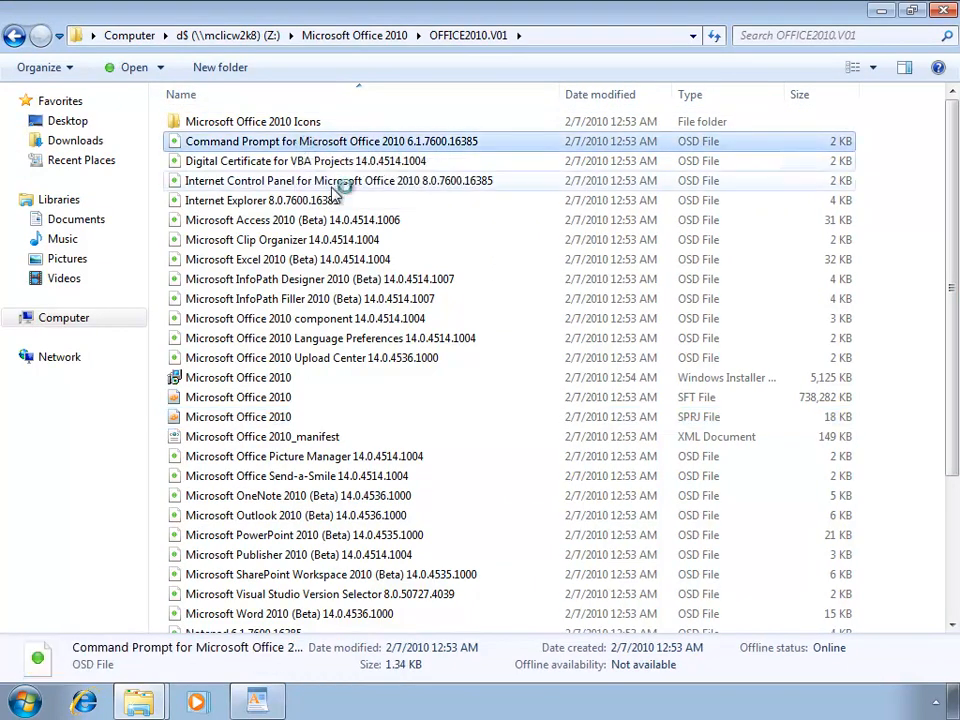
mouse_move(350, 210)
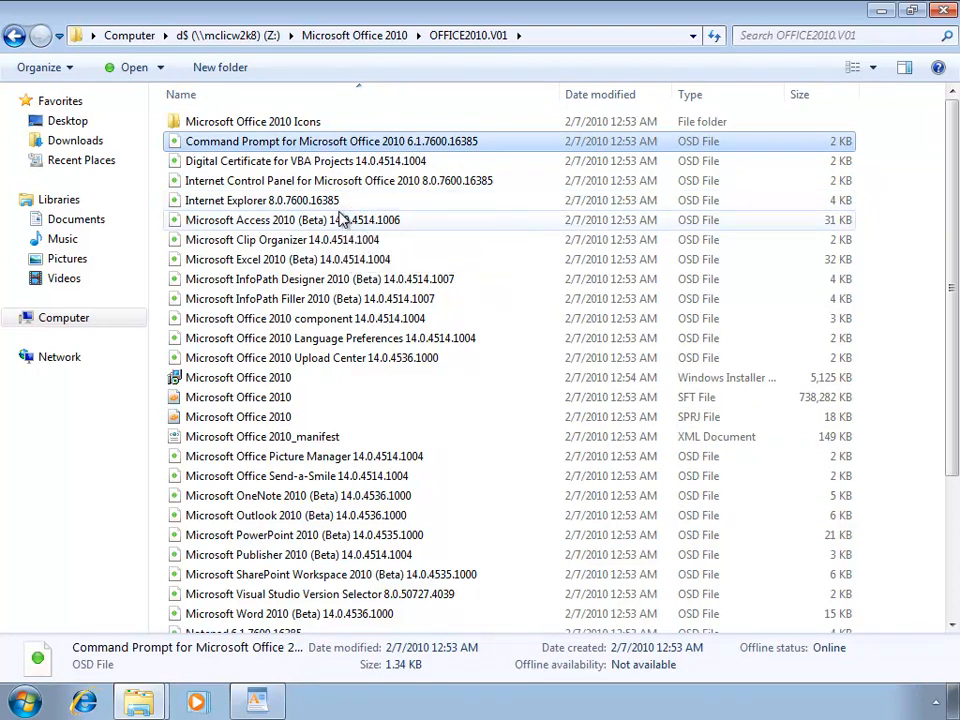
- In OSDeditor set the Command Prompt OSD version to 14.0.4536.1000 on General I
double_click(330, 140)
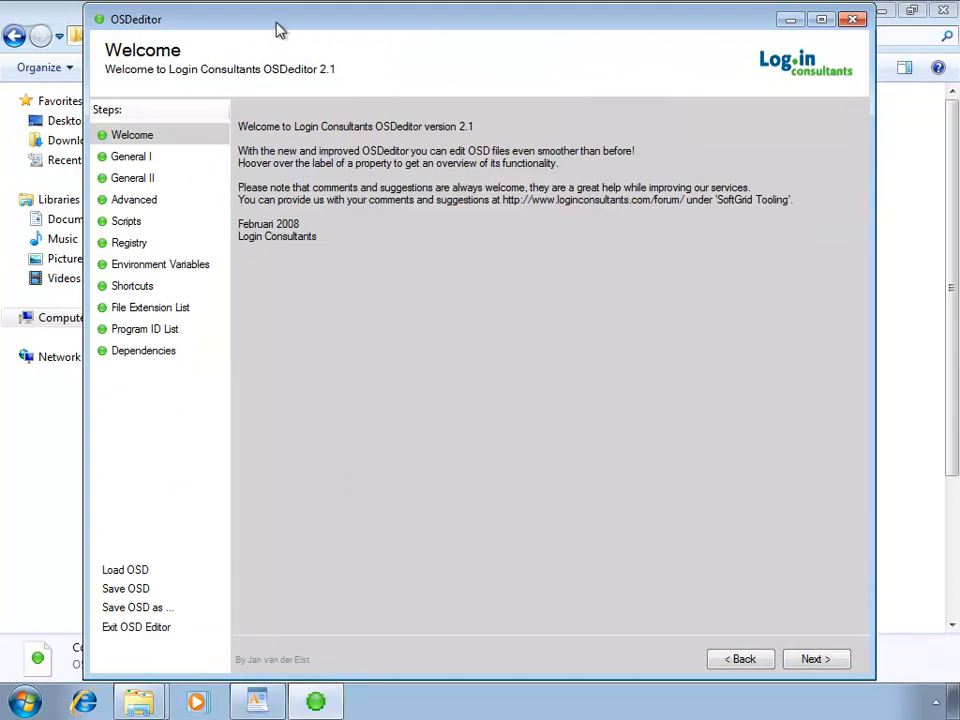
left_click(816, 658)
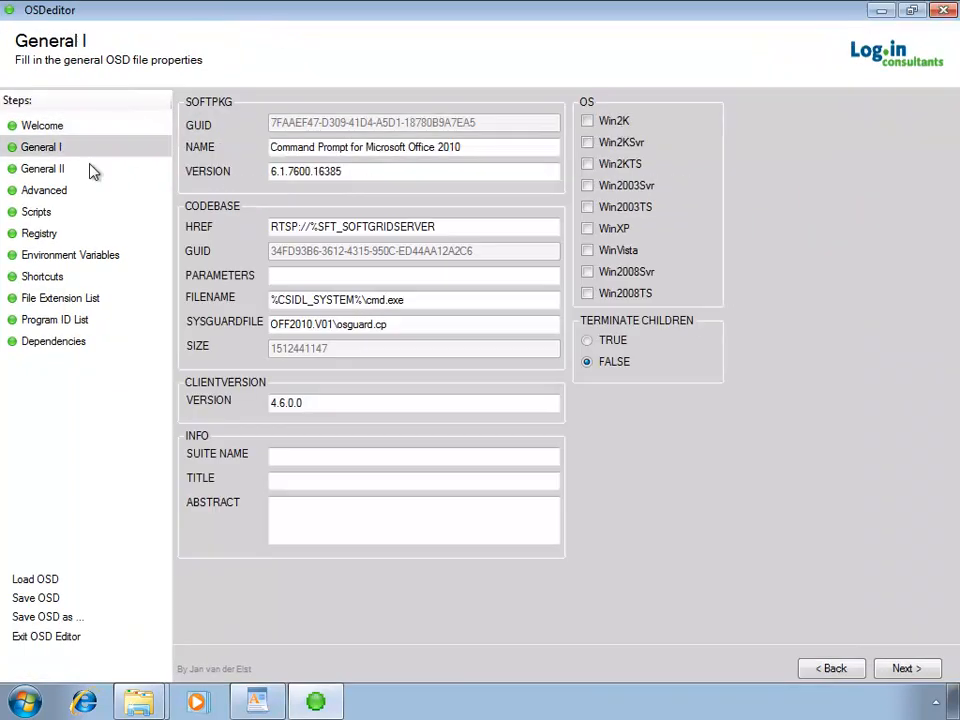
left_click(396, 172)
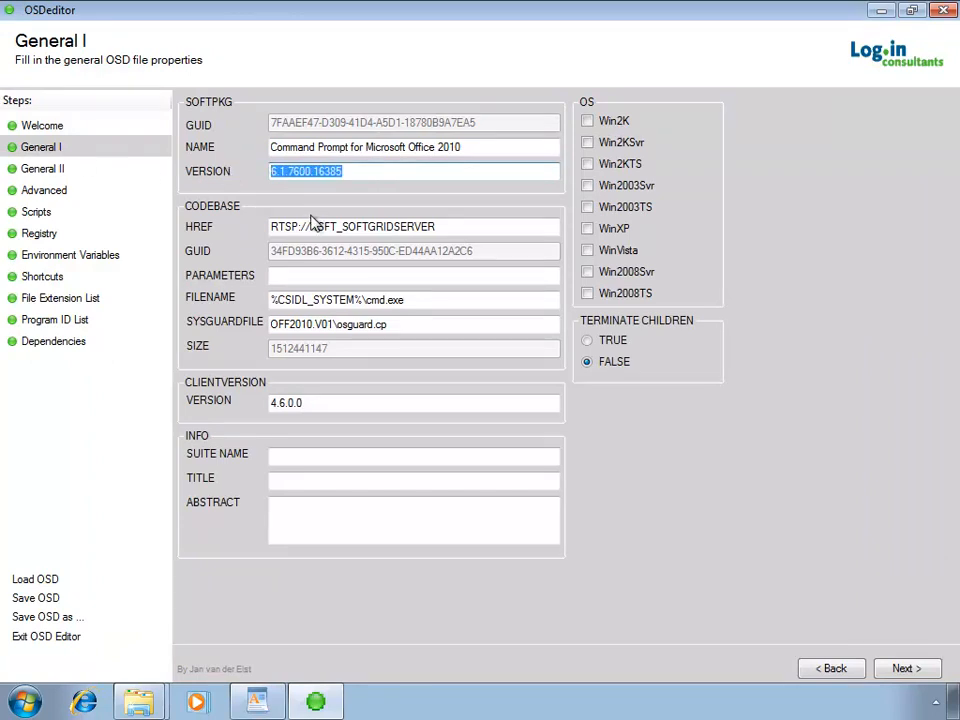
type("14.0.4536.1000")
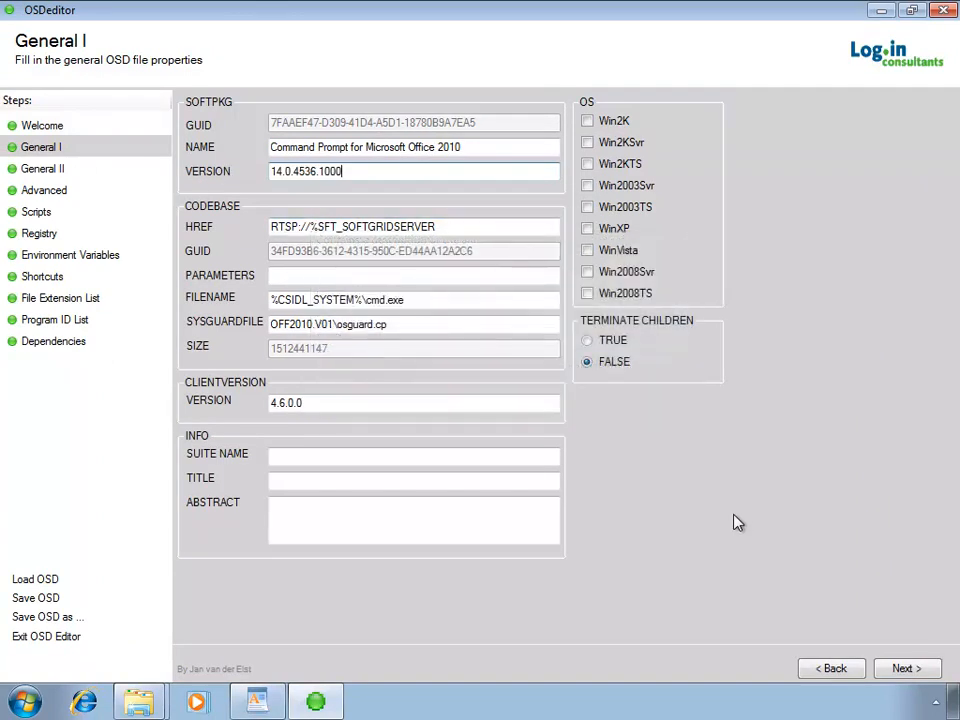
- Set Advanced > Local Interaction Allowed to TRUE for the Command Prompt OSD
left_click(44, 190)
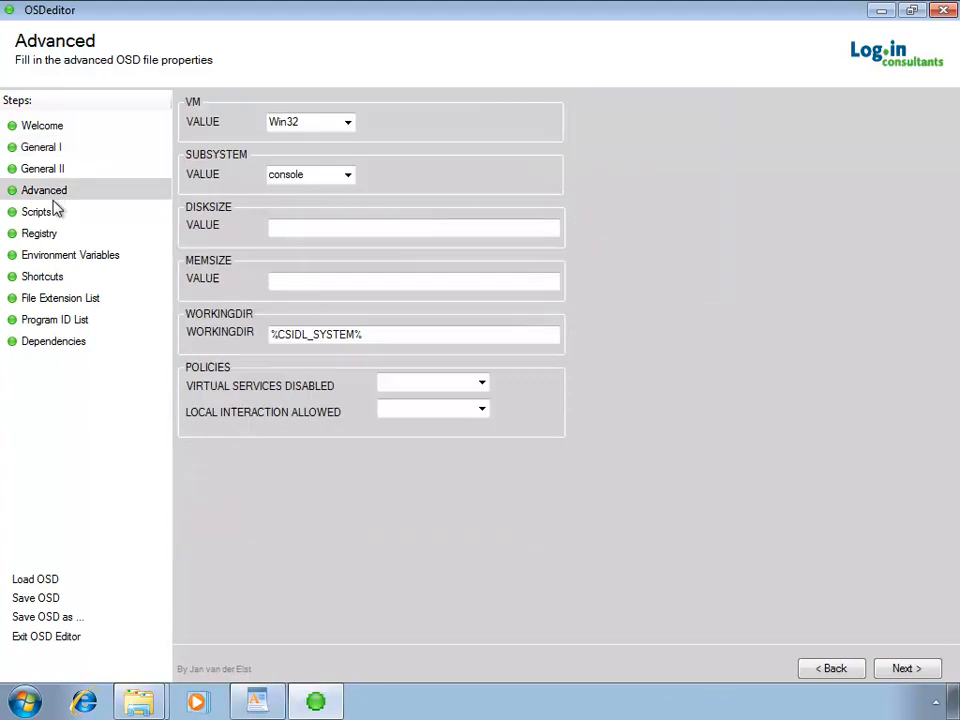
left_click(482, 412)
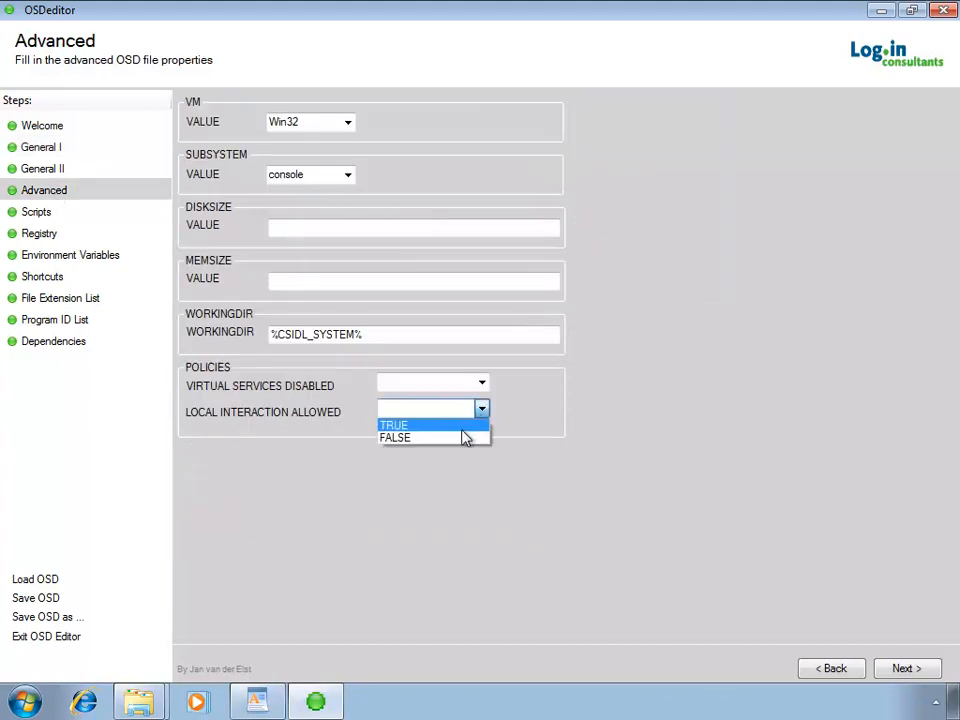
left_click(392, 424)
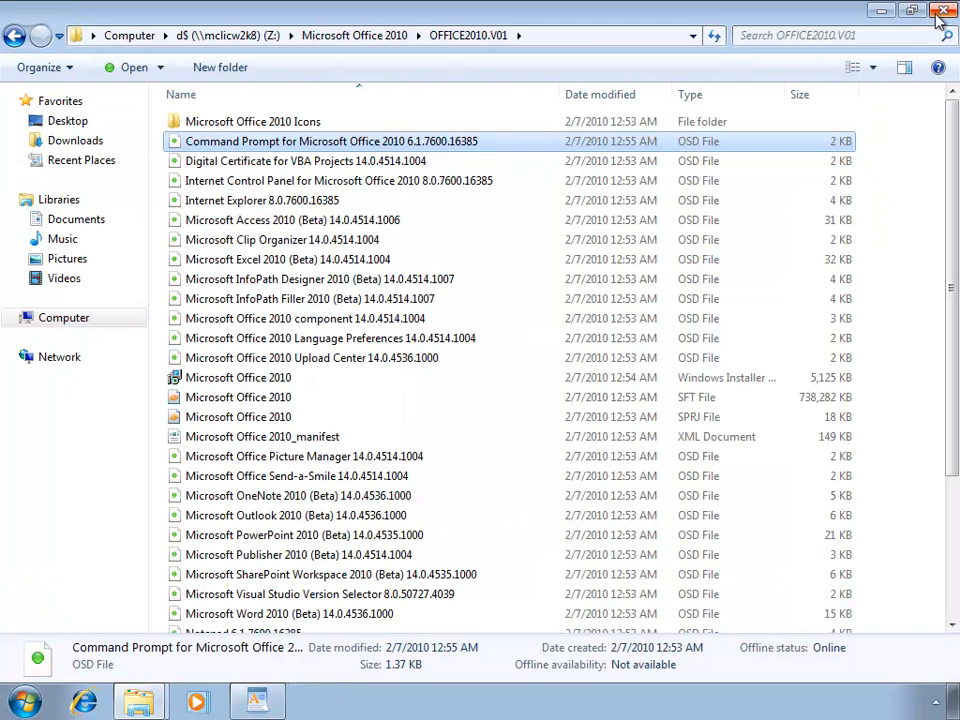
- Review the Digital Certificate for VBA Projects OSD file and the remaining files, then return to the WordPad guide
left_click(304, 160)
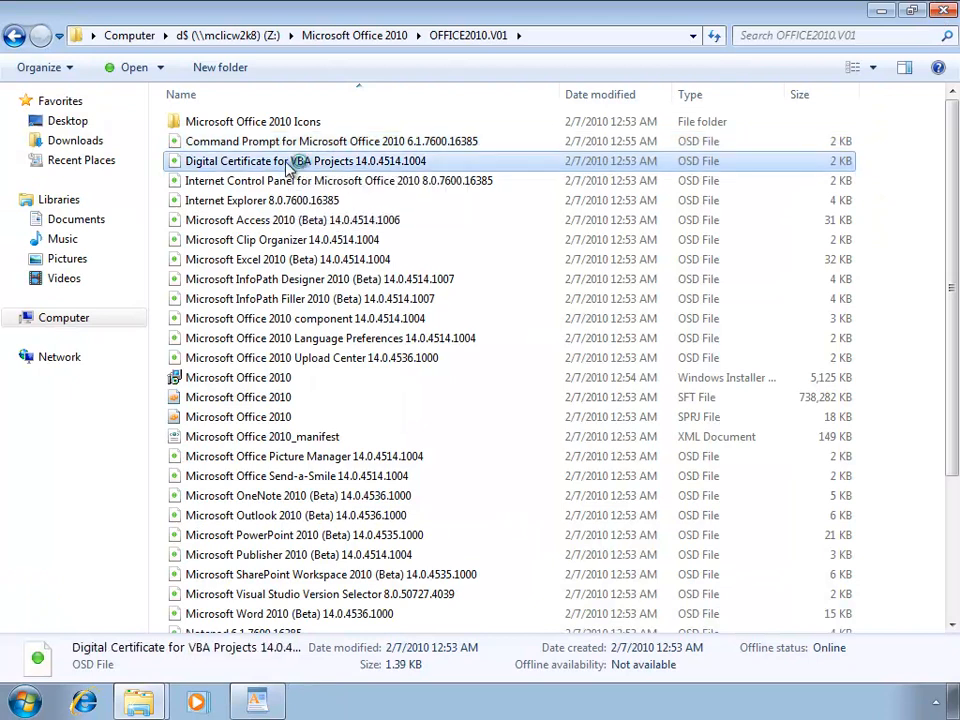
mouse_move(300, 160)
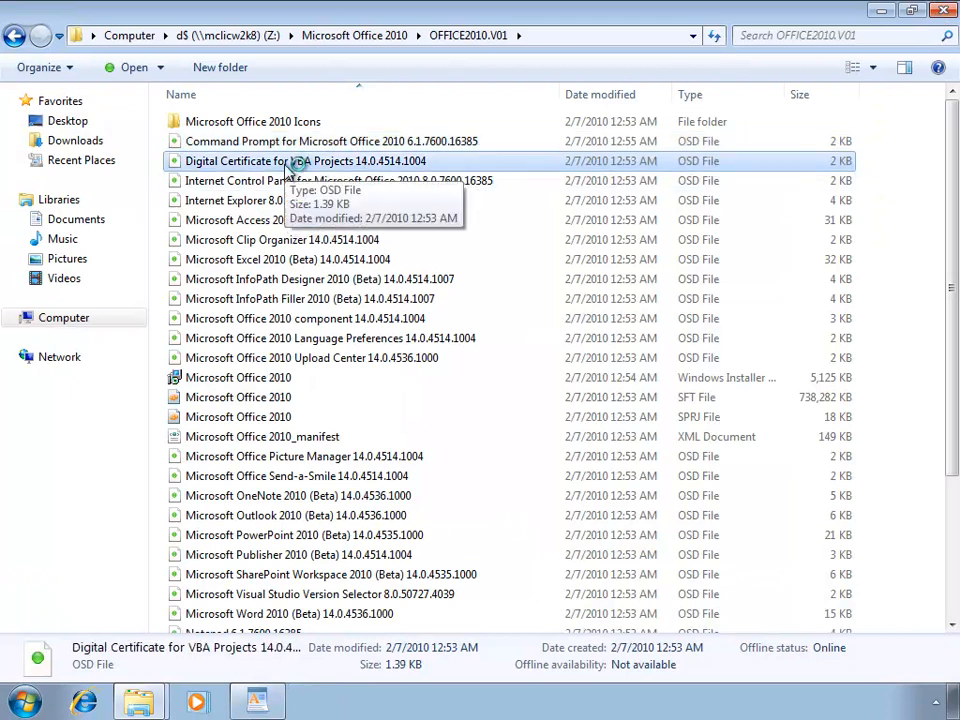
mouse_move(276, 548)
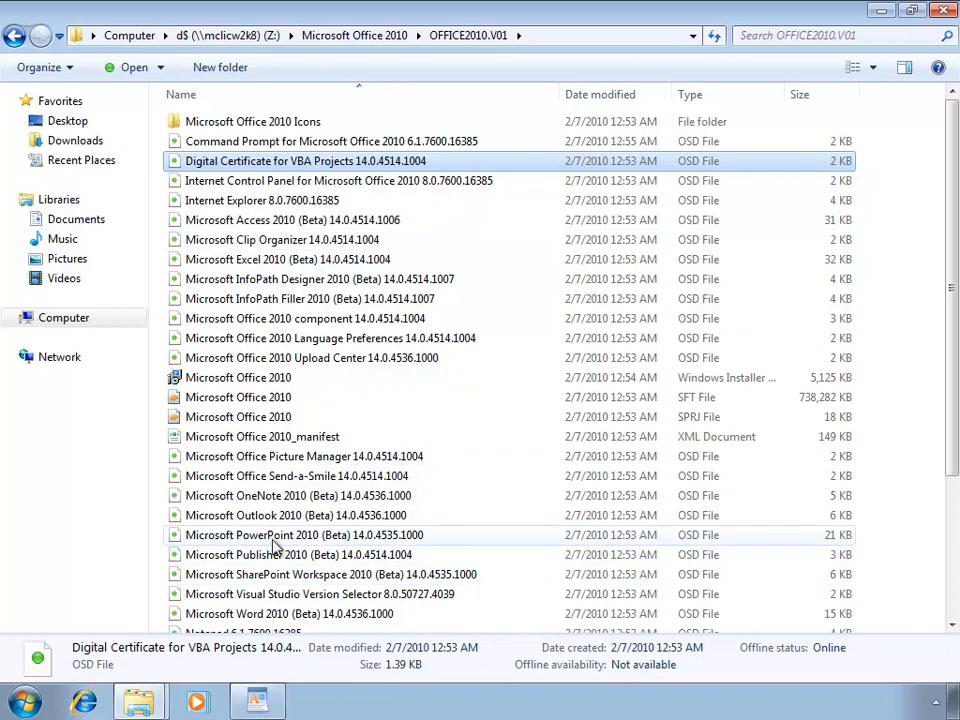
scroll("down", 3)
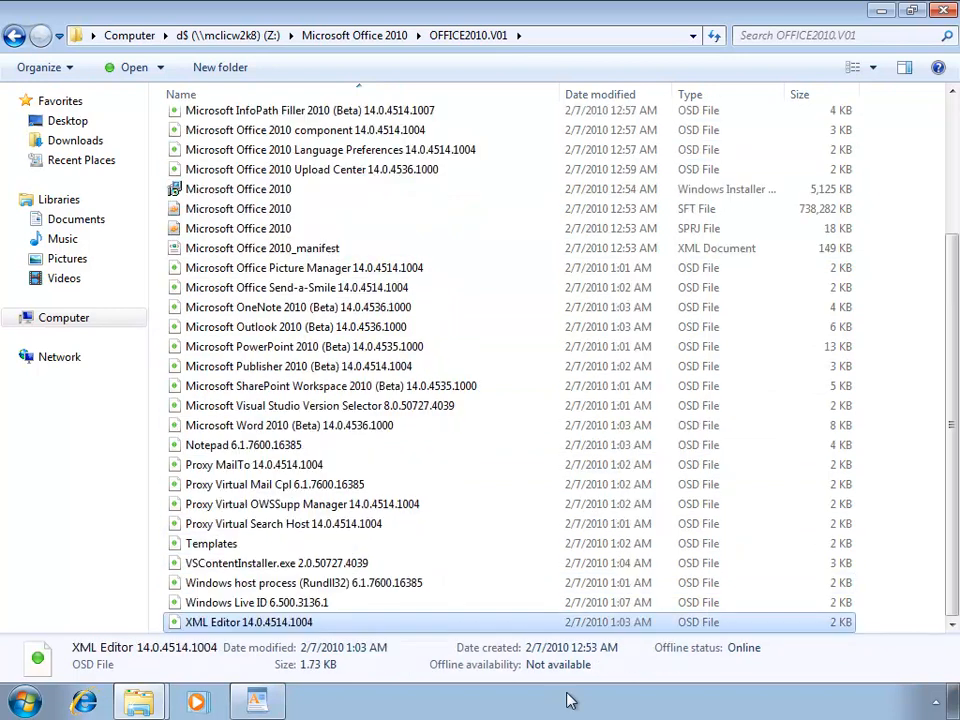
mouse_move(498, 710)
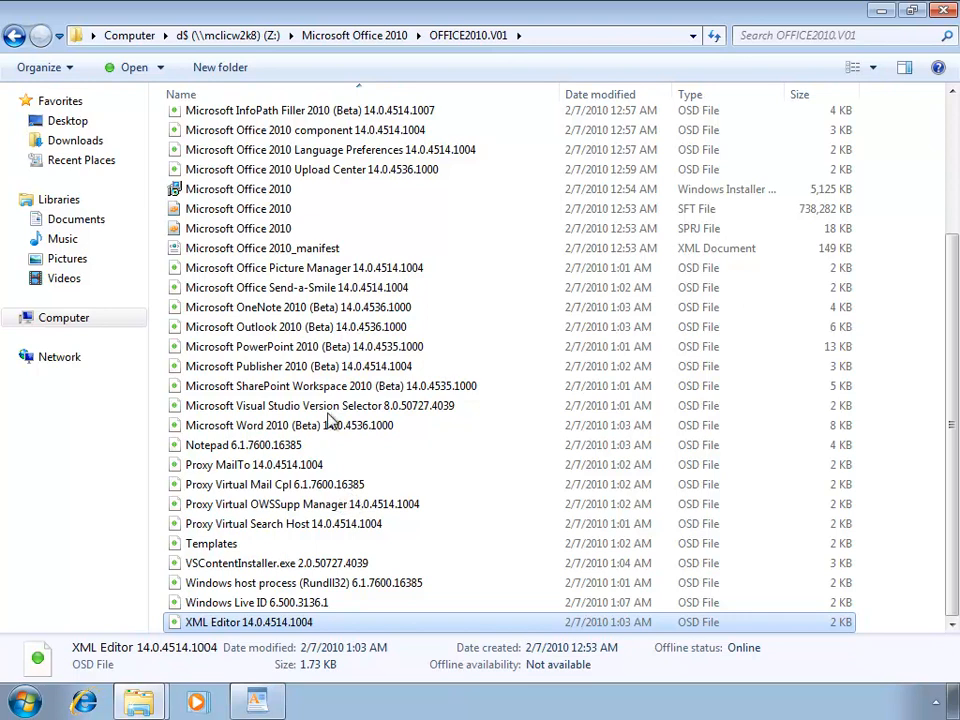
left_click(256, 700)
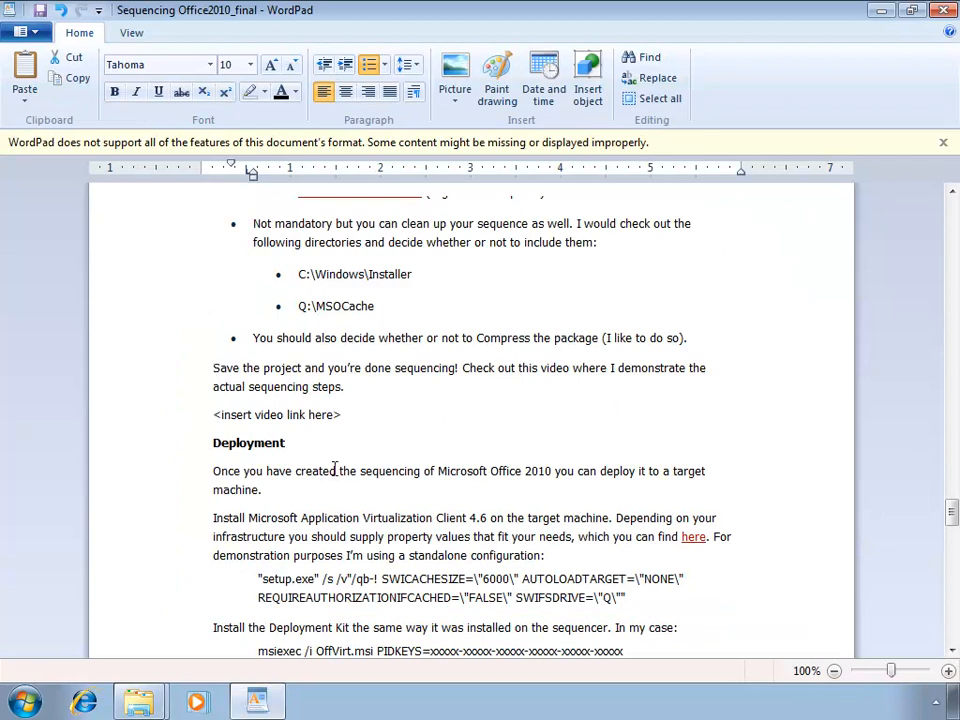
- Select the Deployment heading in the sequencing guide
double_click(248, 442)
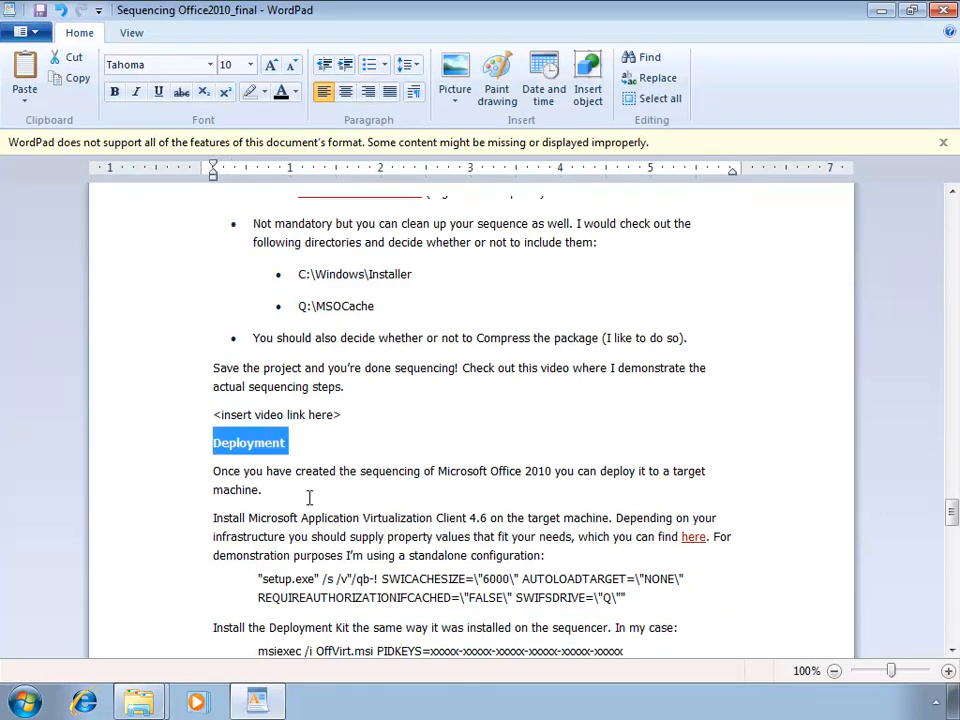